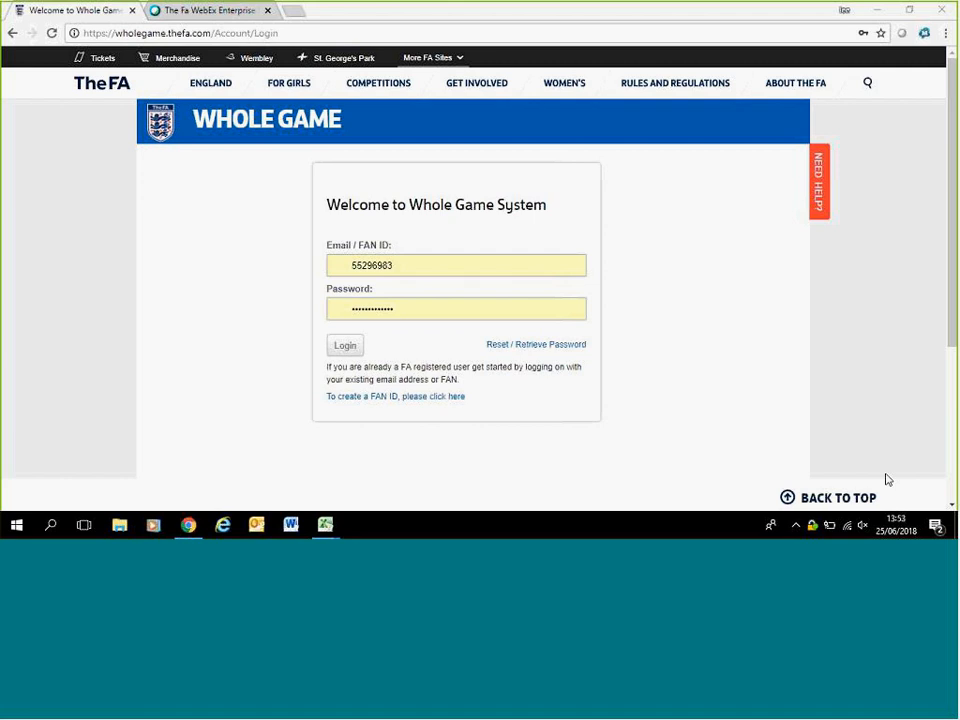
mouse_move(294, 228)
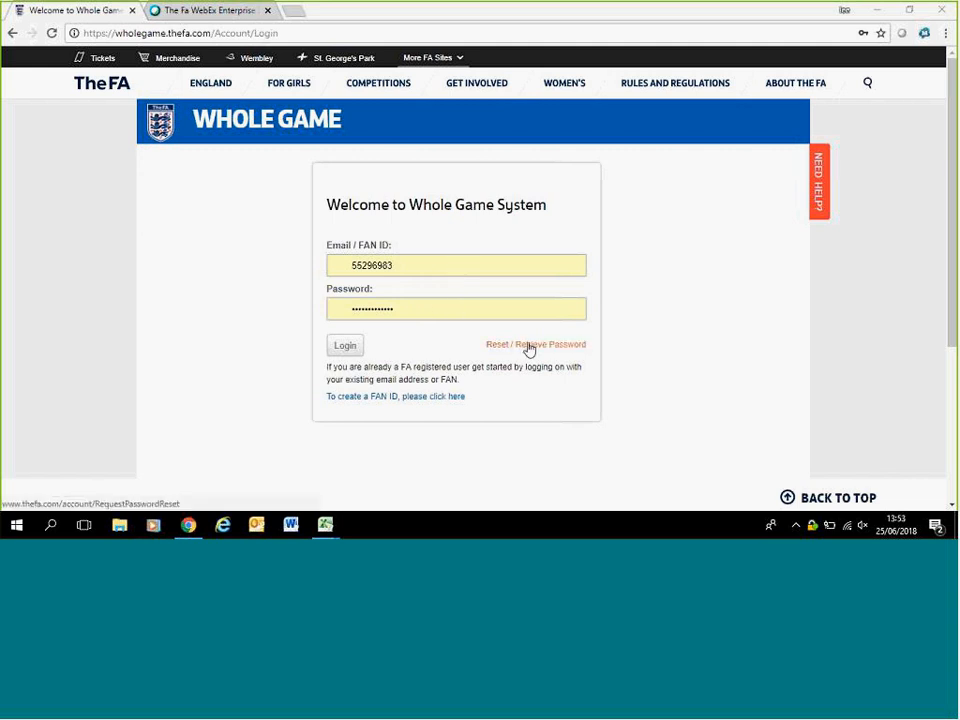
Log in to Whole Game with the FAN ID and password to reach the home notifications.
left_click(344, 344)
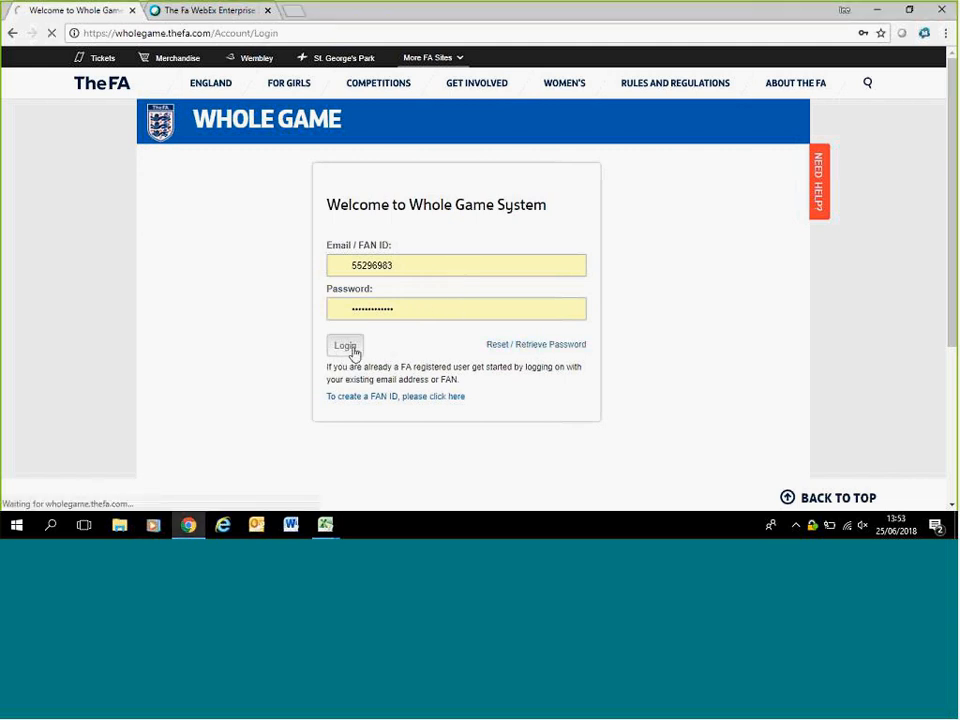
left_click(344, 344)
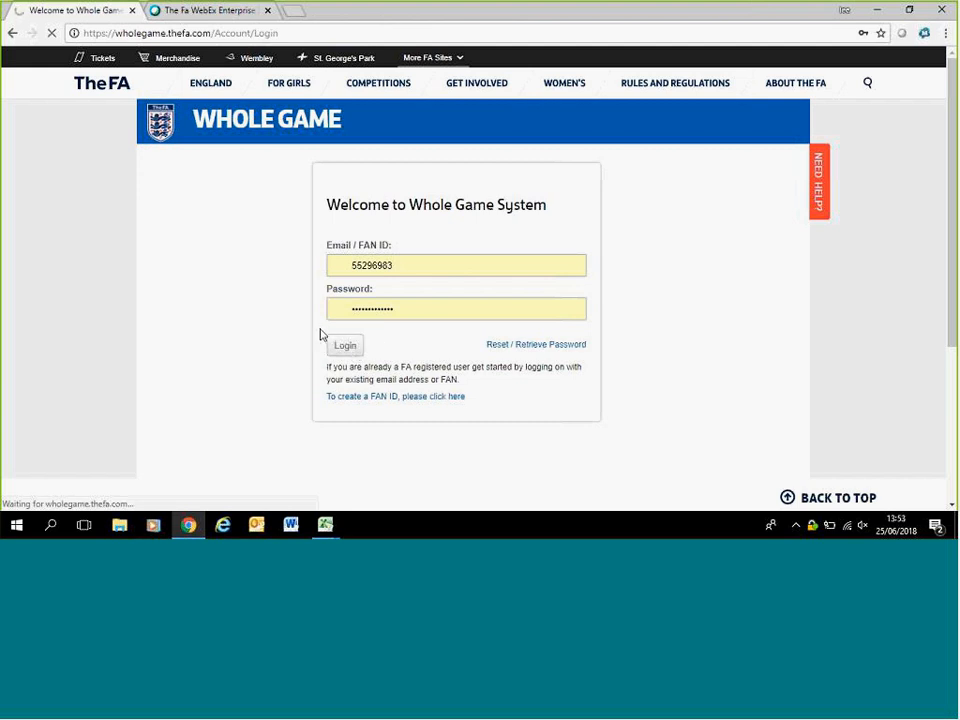
left_click(344, 344)
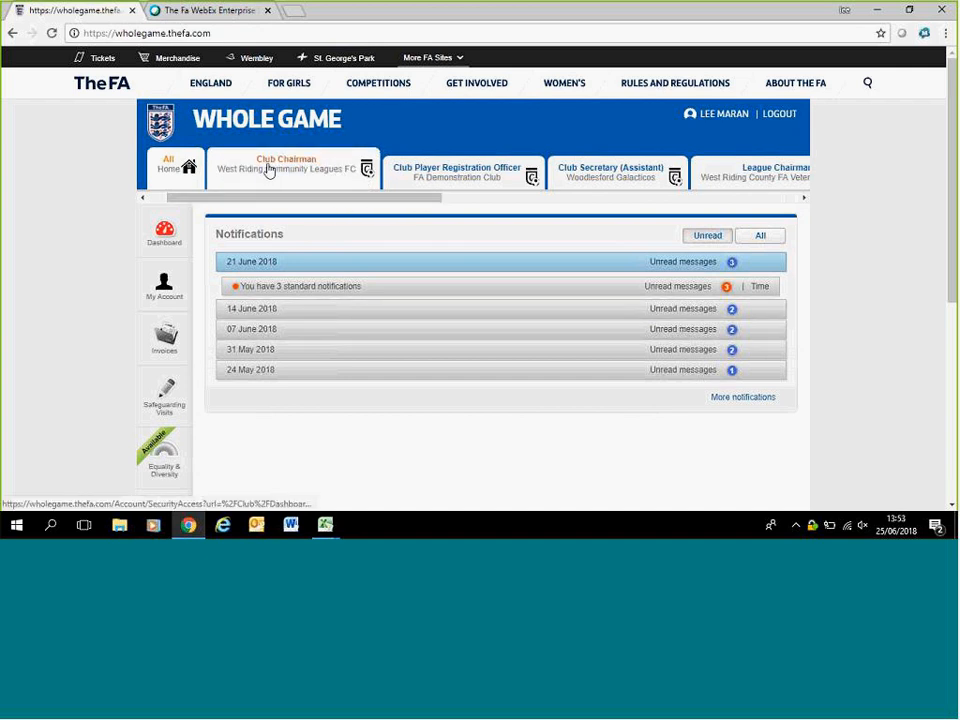
Switch to the Club Player Registration Officer role for FA Demonstration Club.
left_click(456, 172)
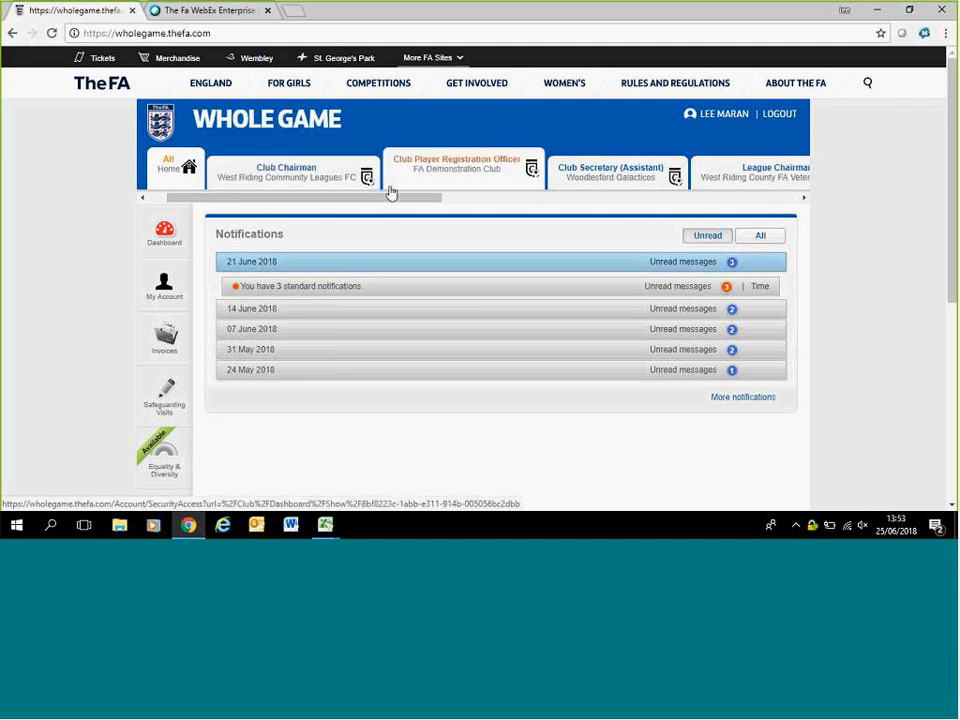
mouse_move(456, 172)
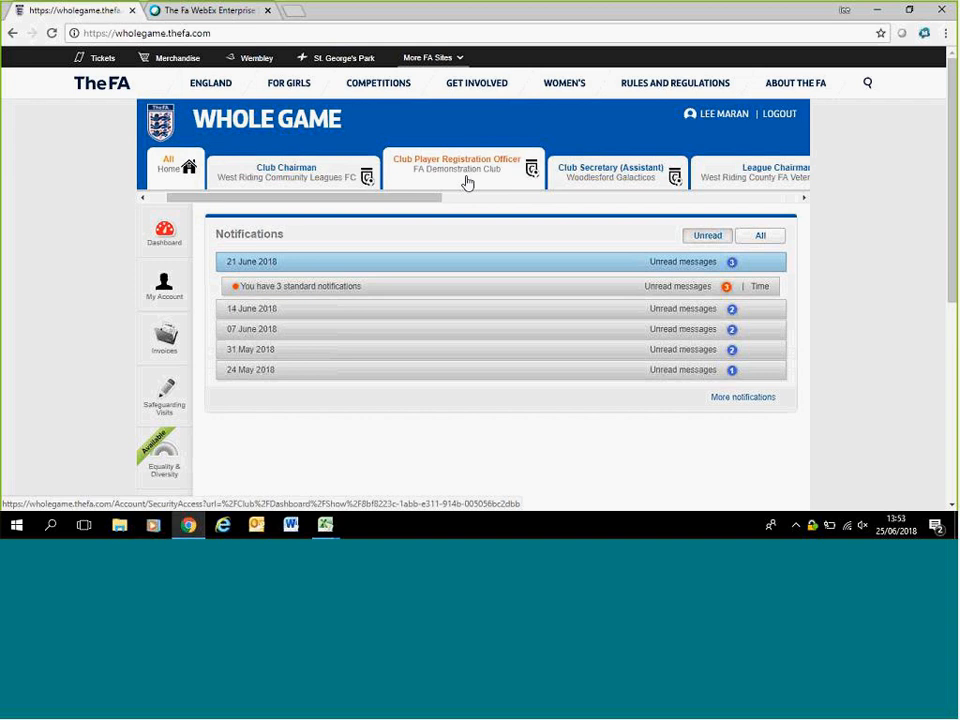
left_click(456, 172)
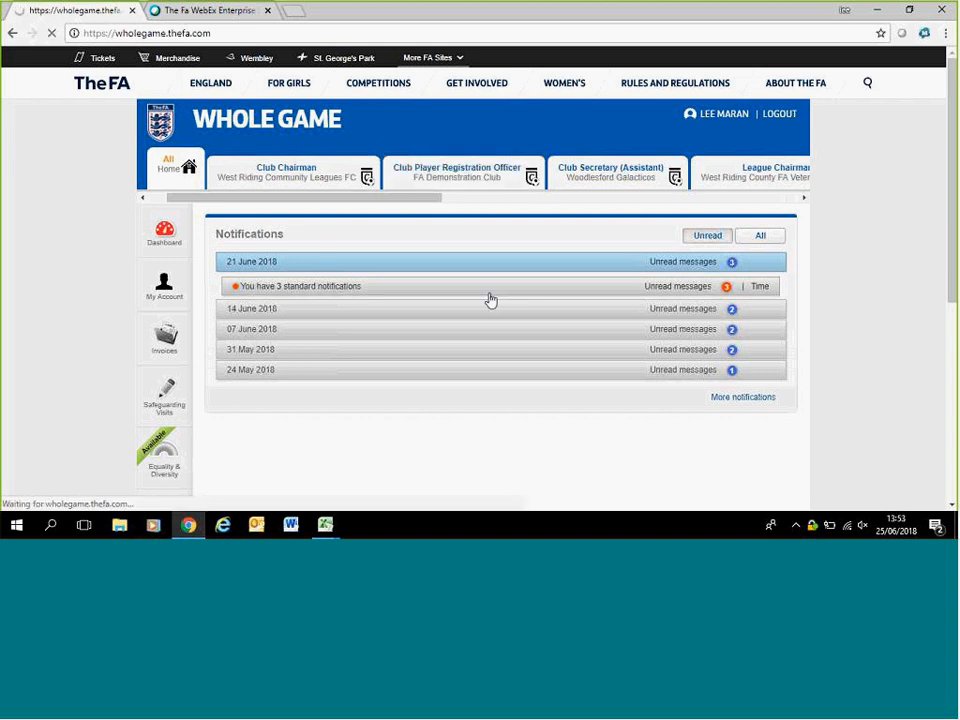
left_click(456, 172)
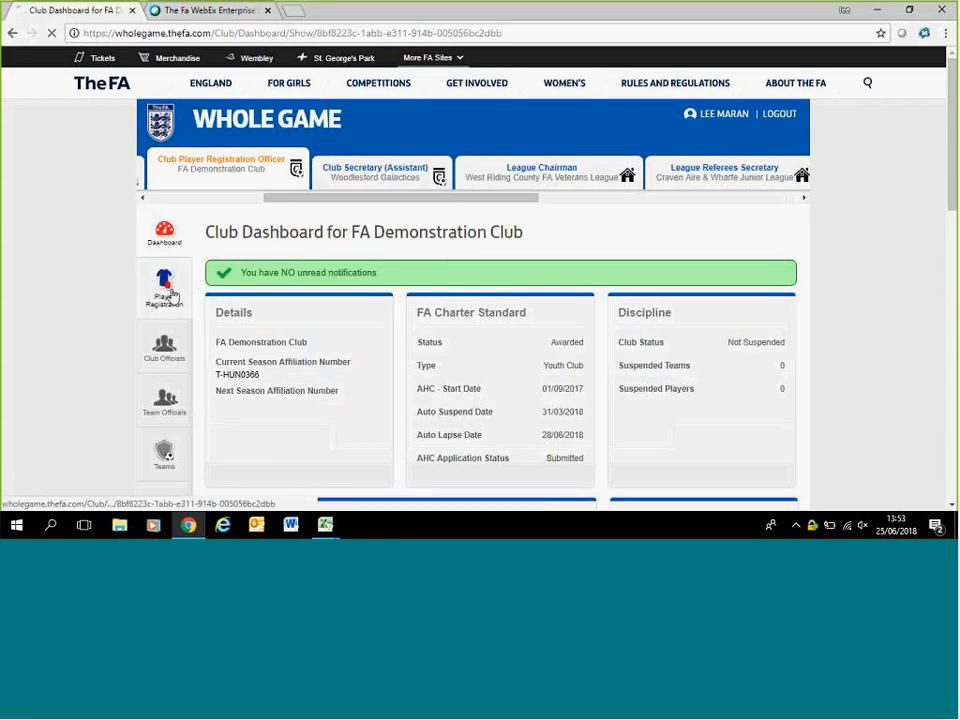
left_click(164, 284)
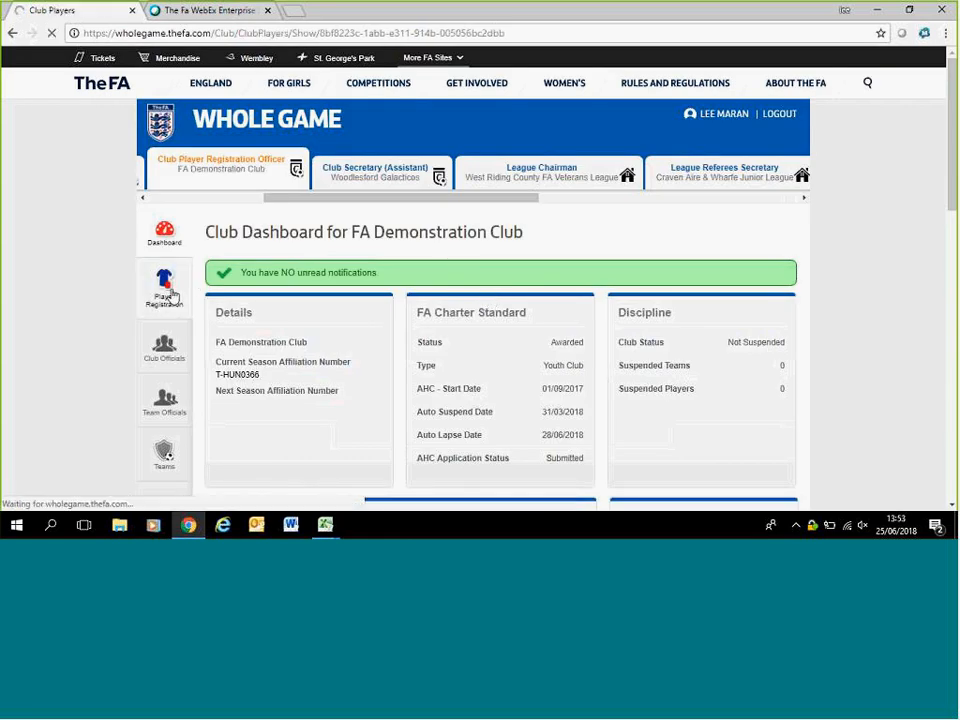
left_click(164, 288)
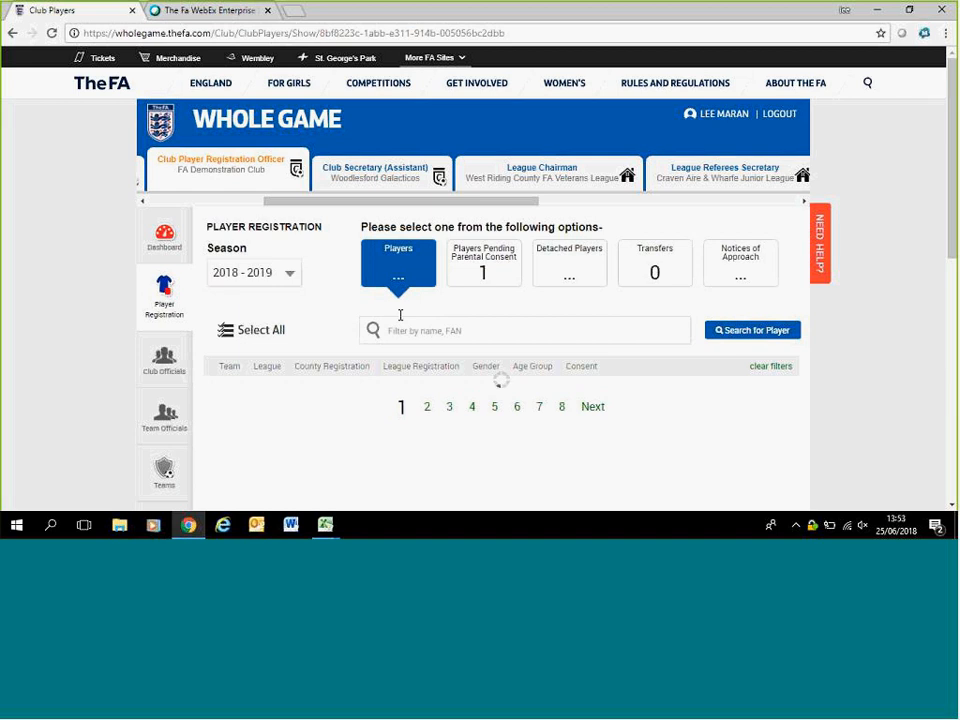
left_click(398, 262)
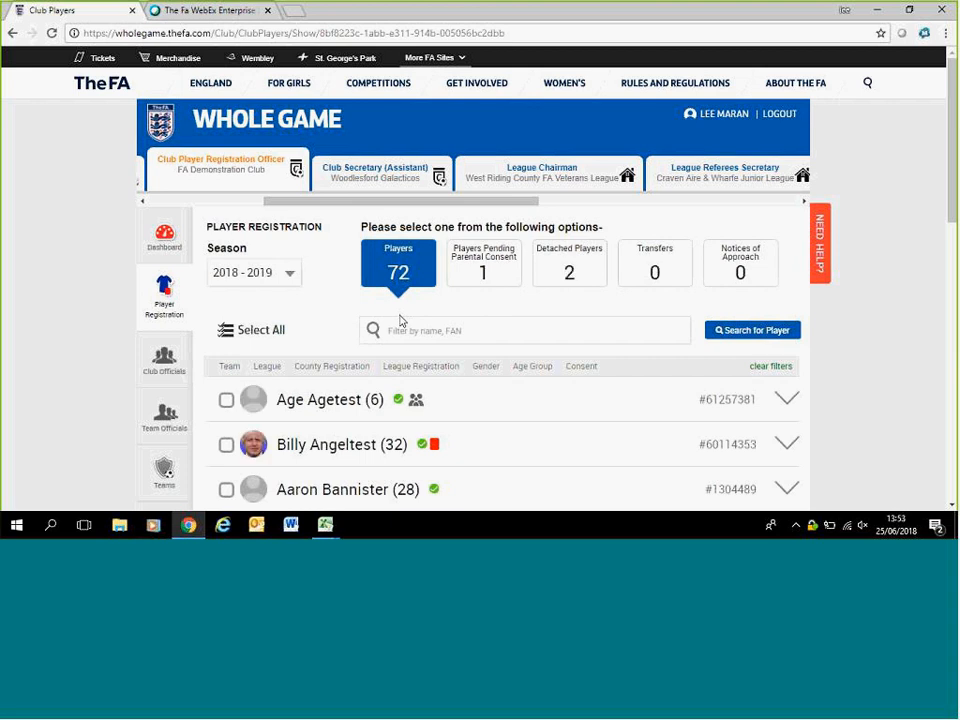
mouse_move(350, 348)
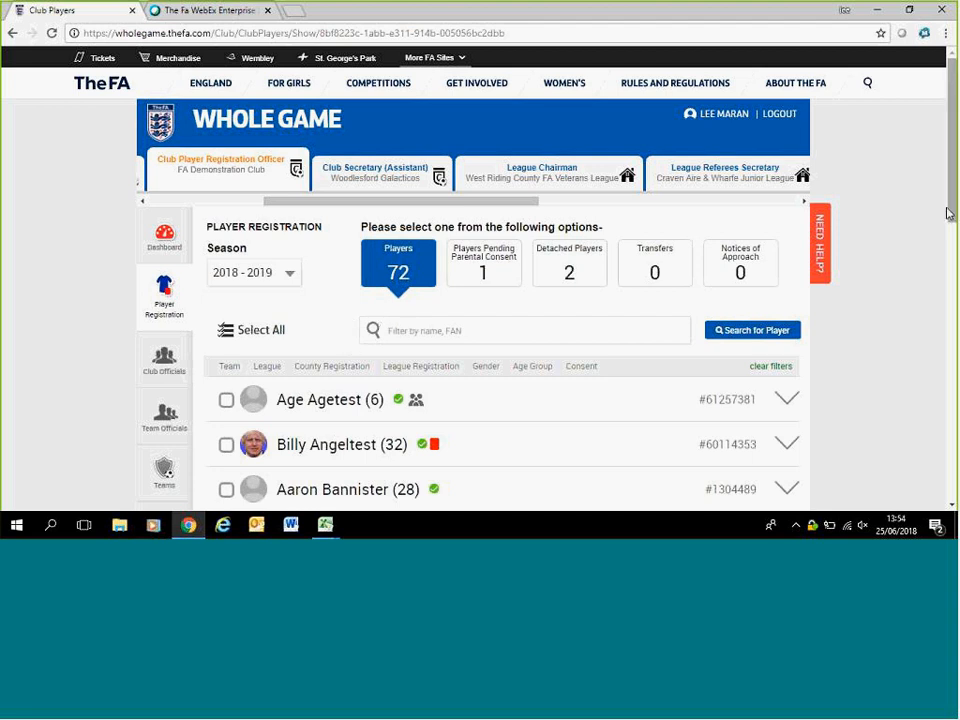
scroll("down", 3)
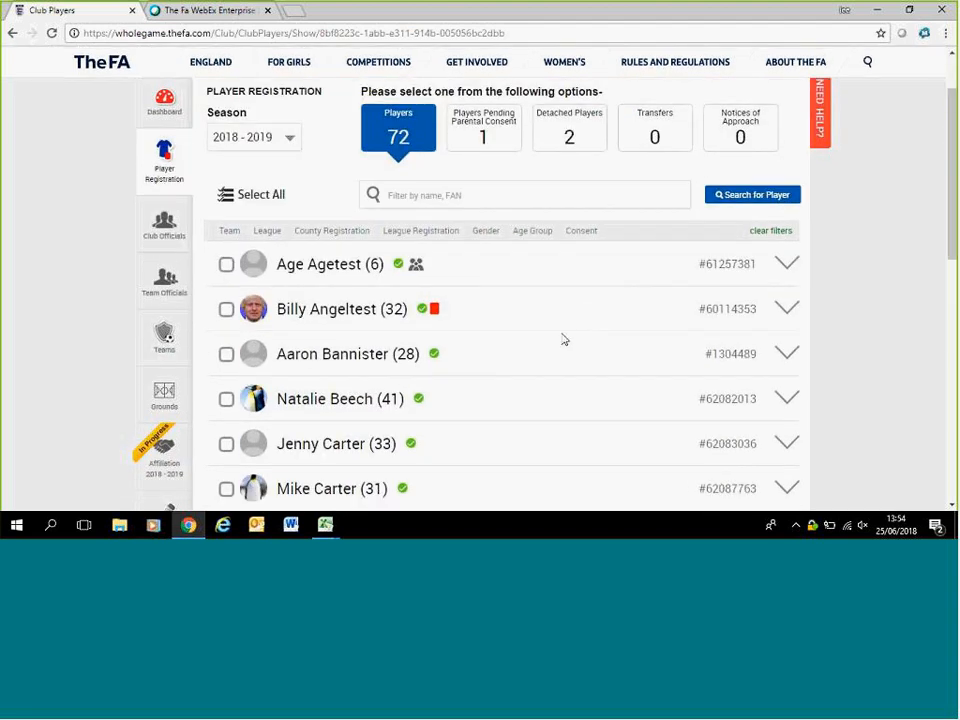
left_click(226, 354)
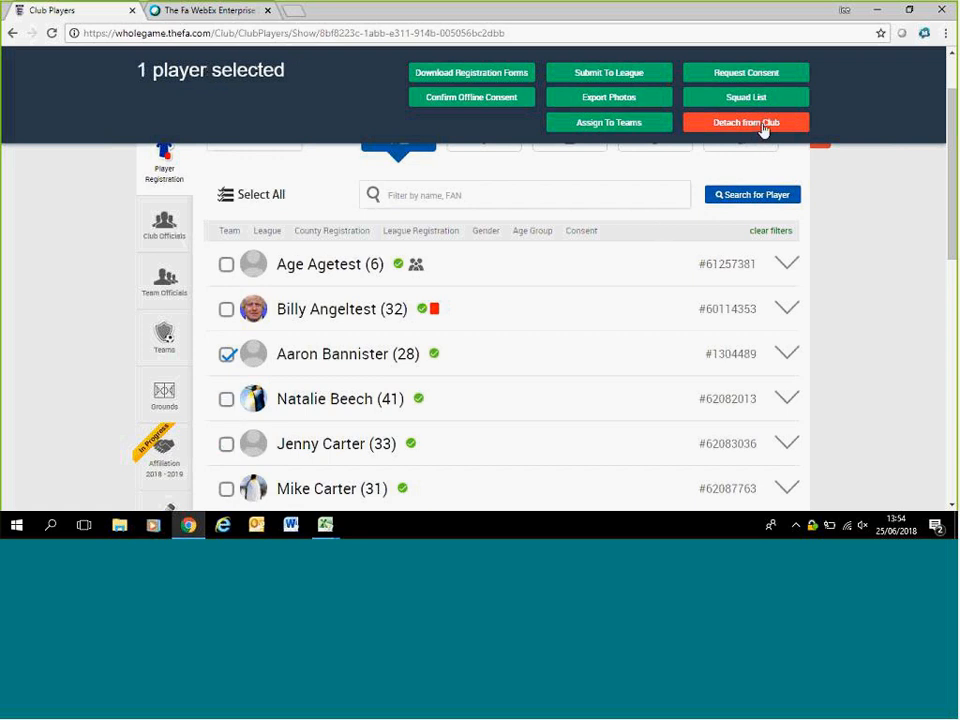
left_click(744, 122)
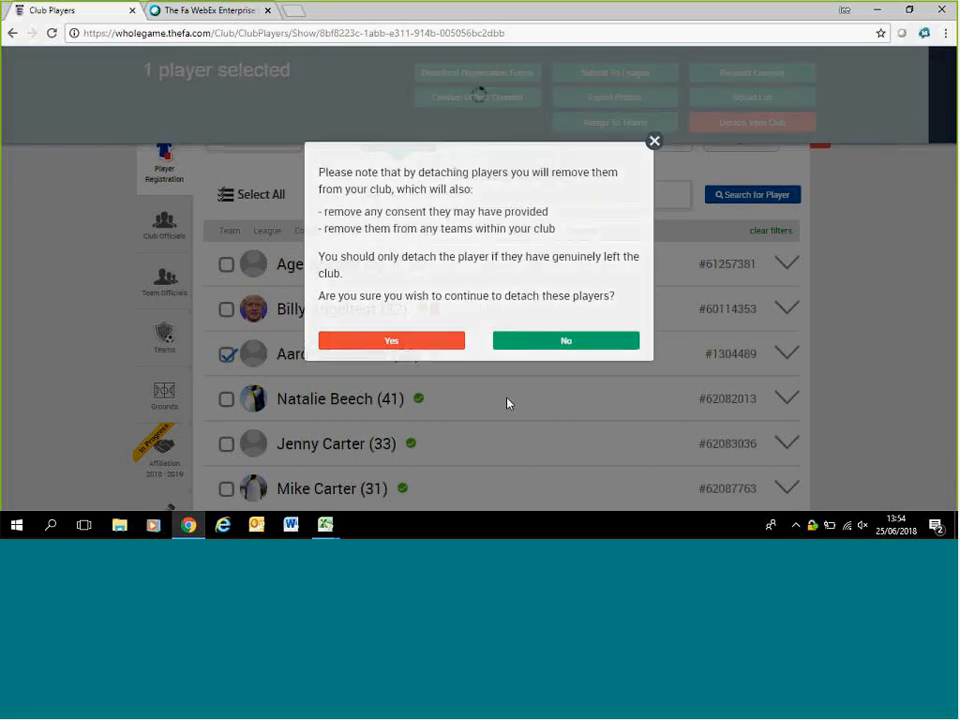
left_click(564, 340)
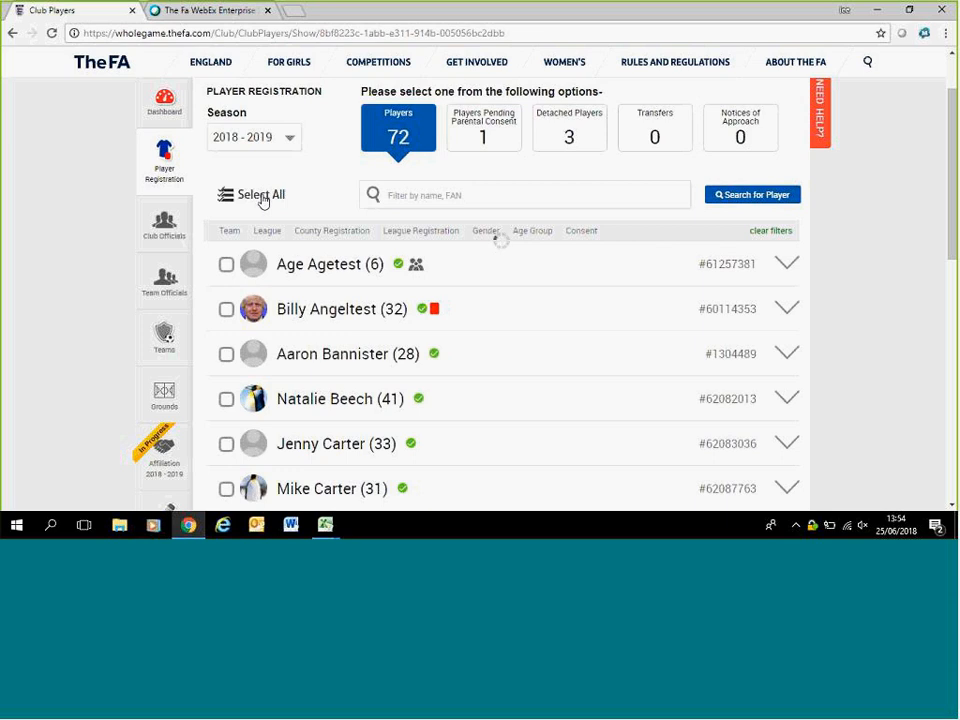
left_click(260, 194)
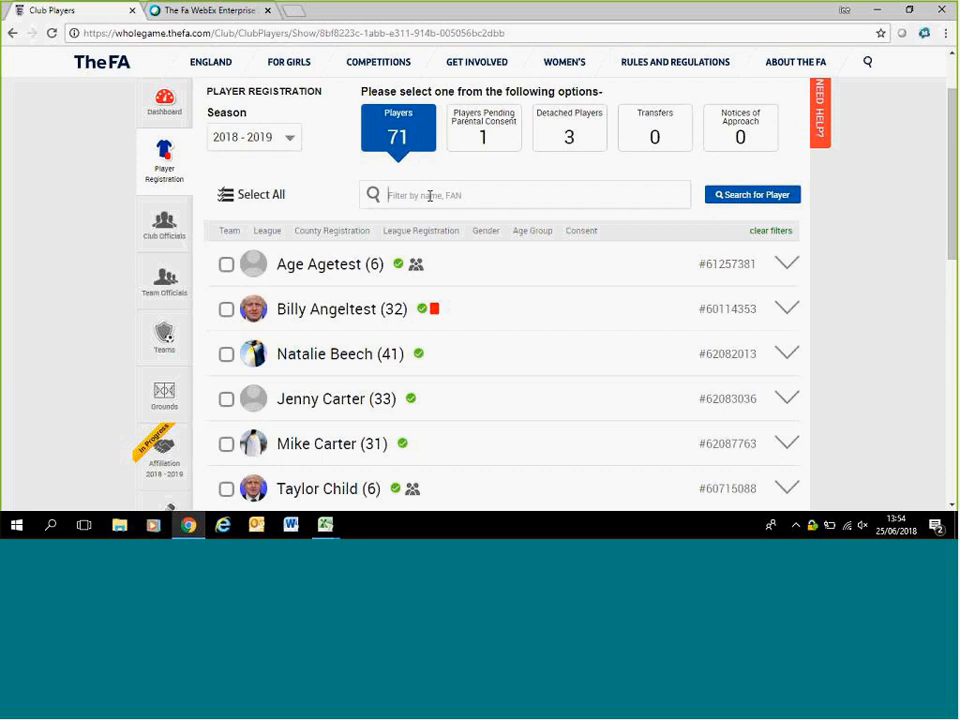
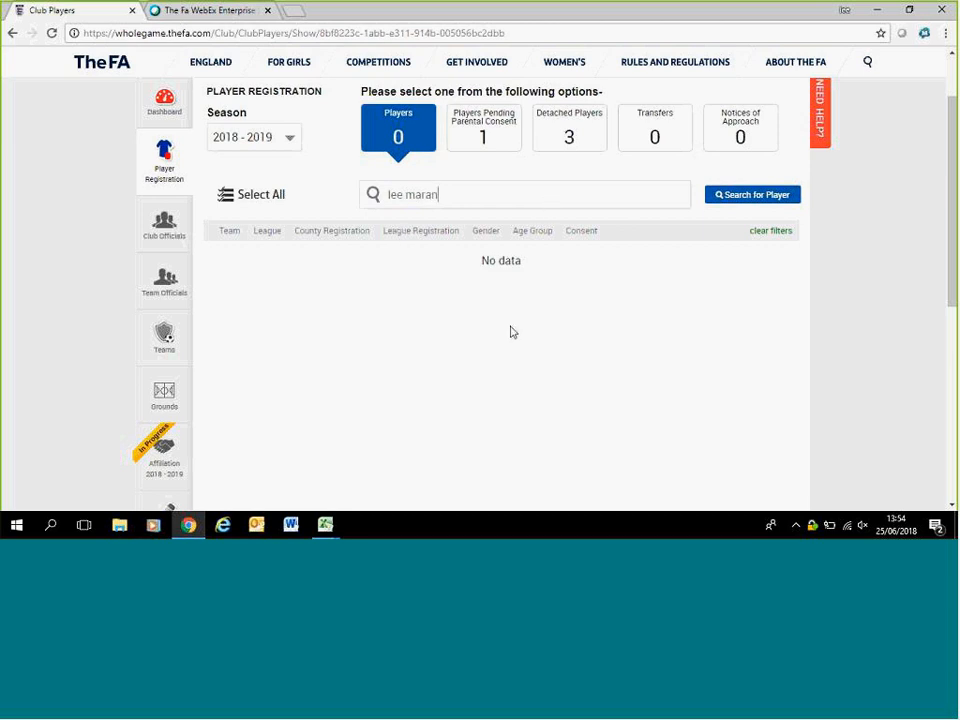
Go from the player list filter to the Add Players search page.
left_click(752, 194)
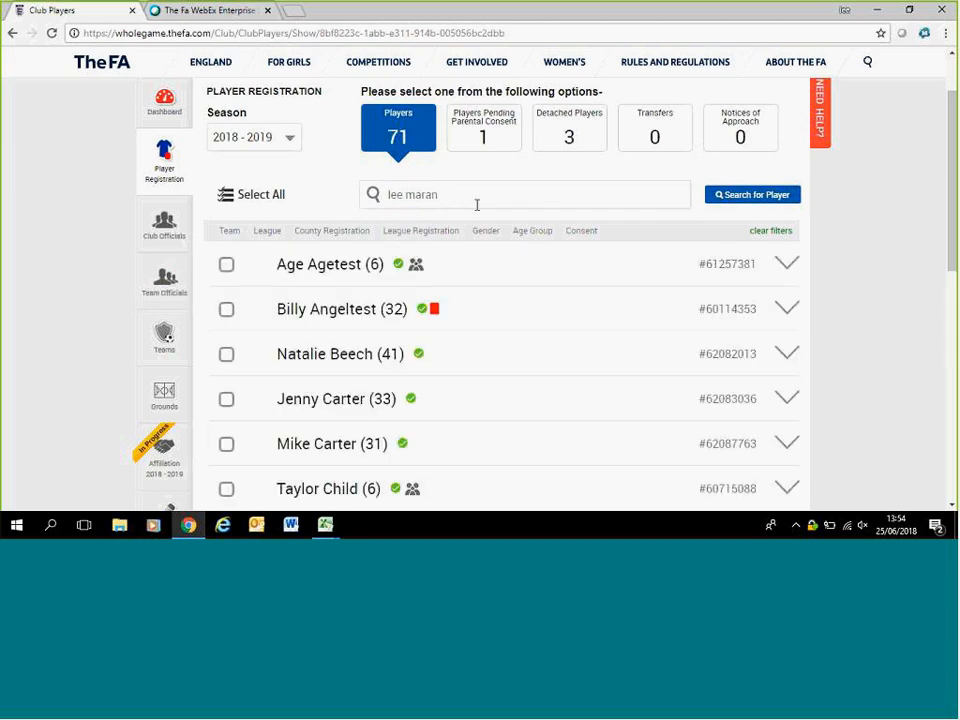
left_click(752, 194)
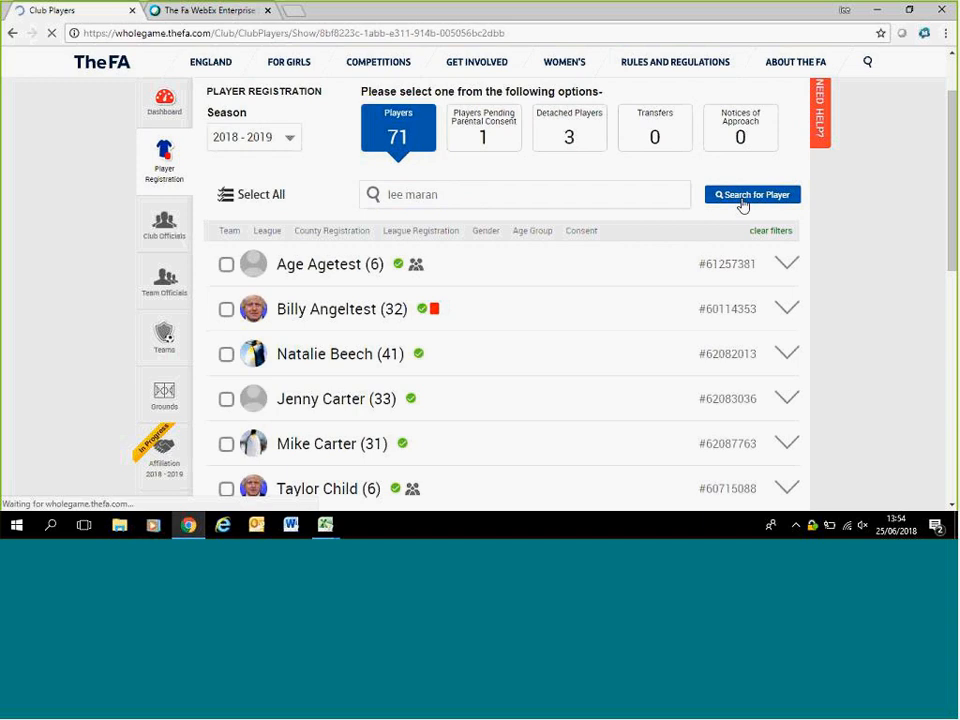
left_click(752, 194)
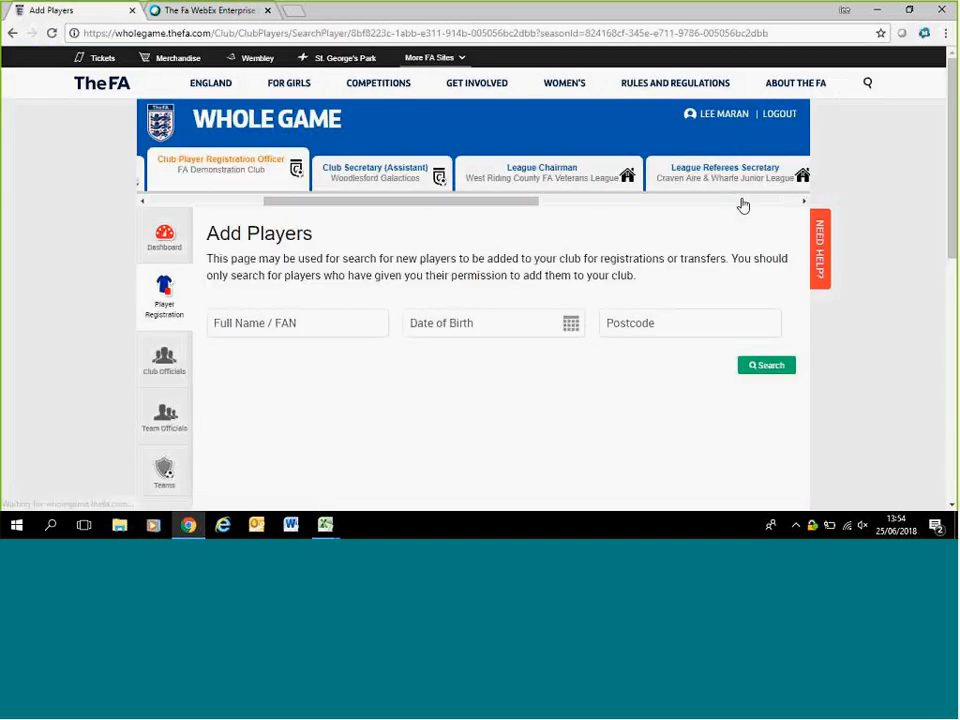
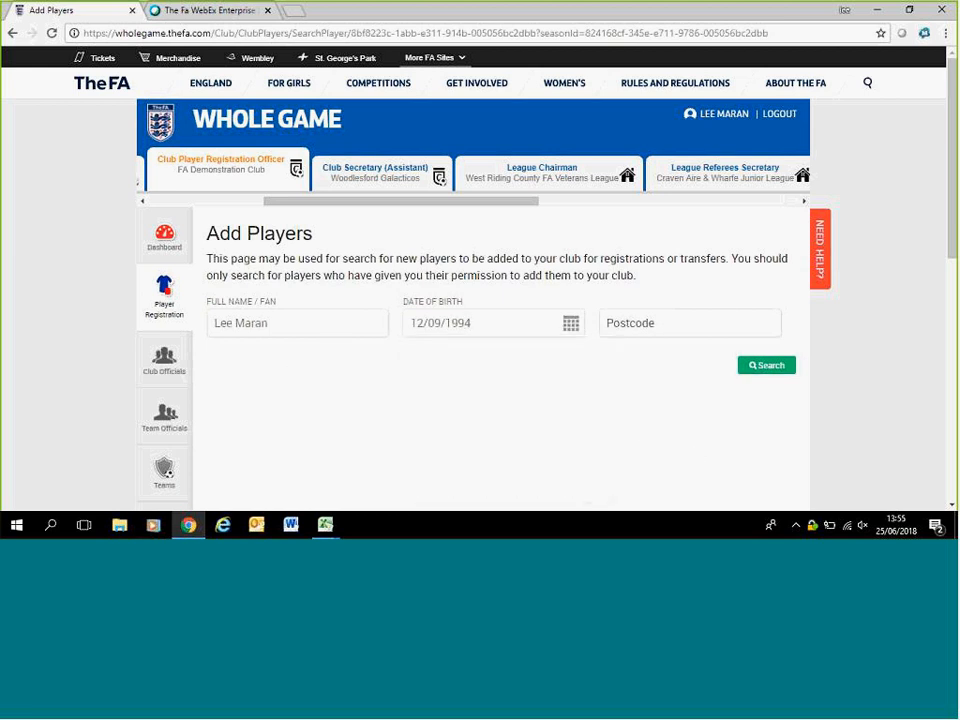
left_click(768, 364)
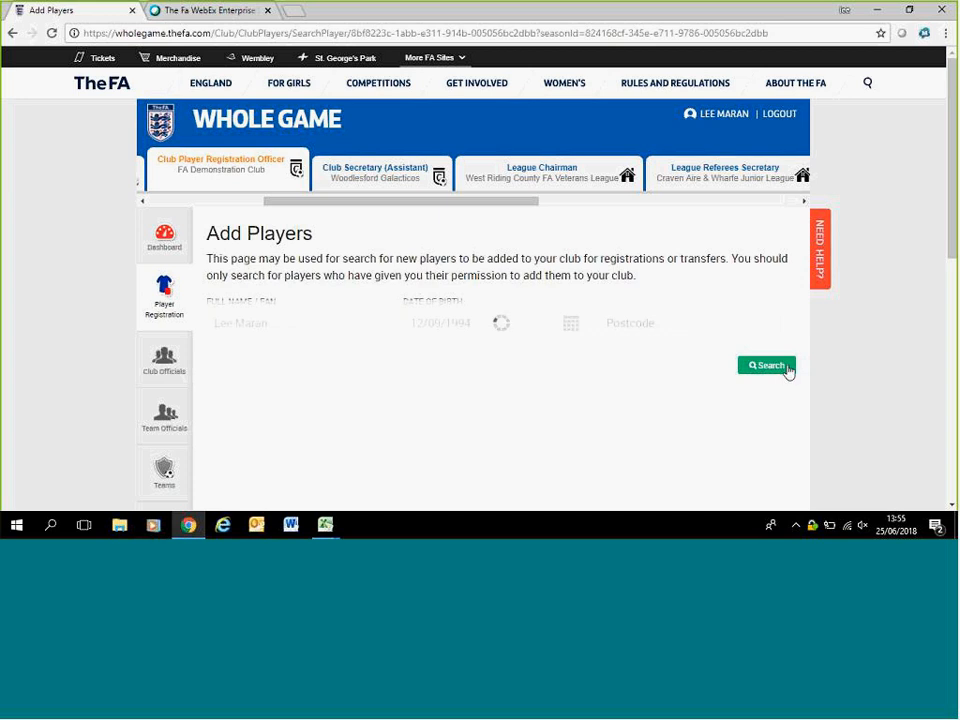
left_click(768, 364)
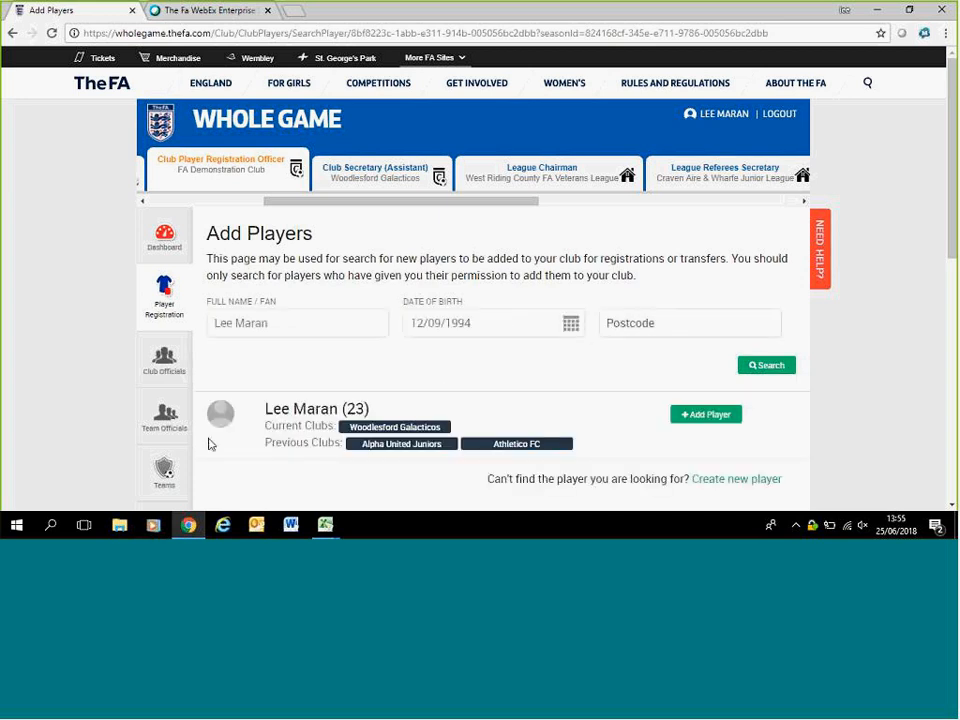
mouse_move(698, 456)
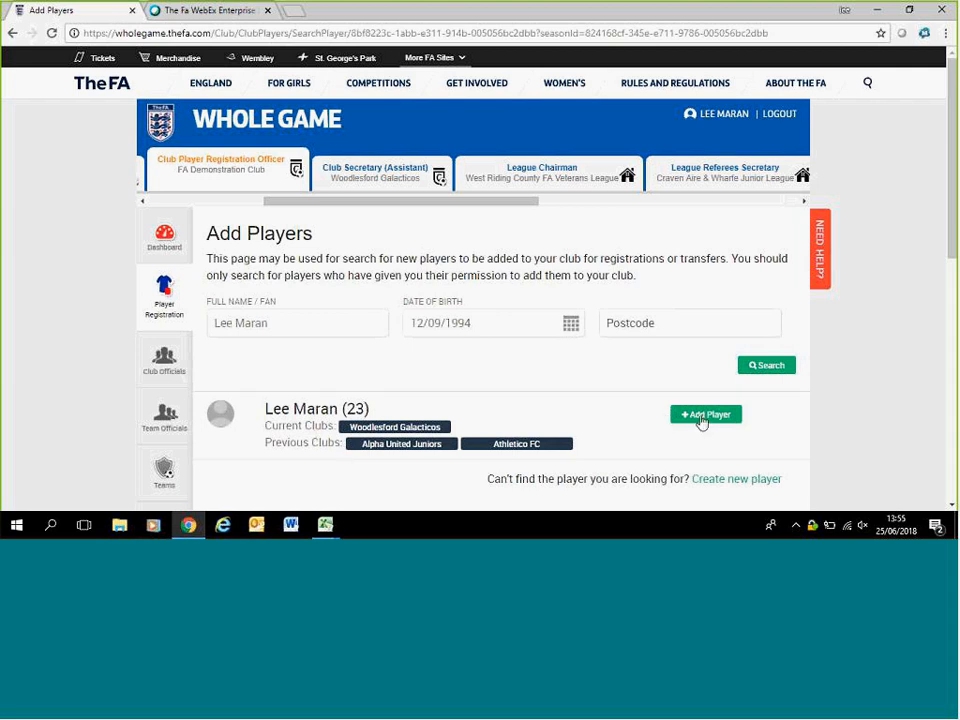
left_click(704, 414)
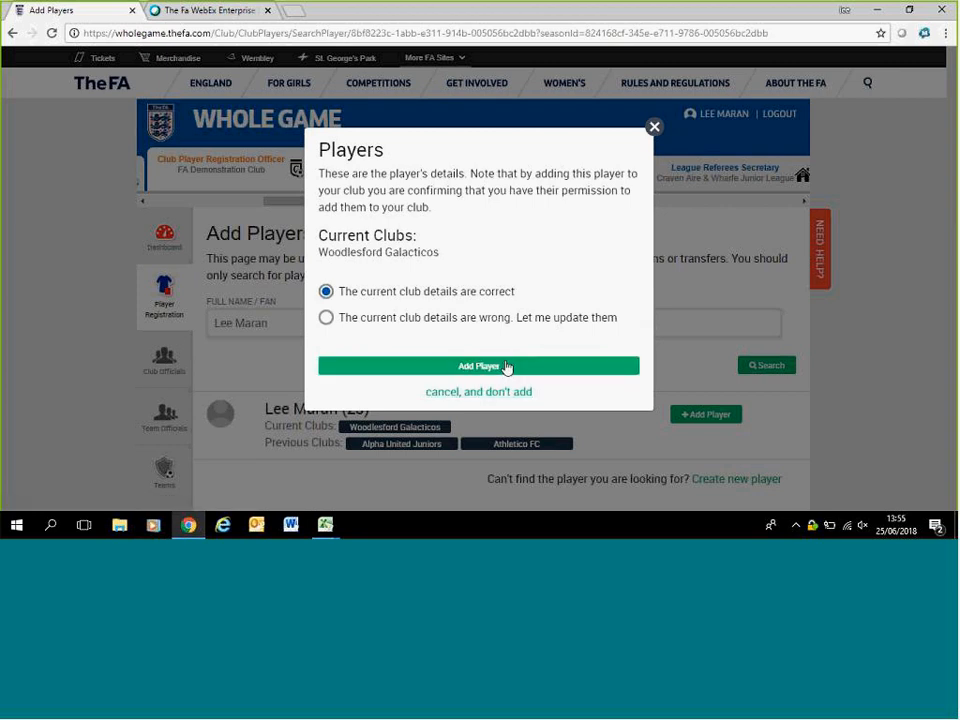
left_click(478, 364)
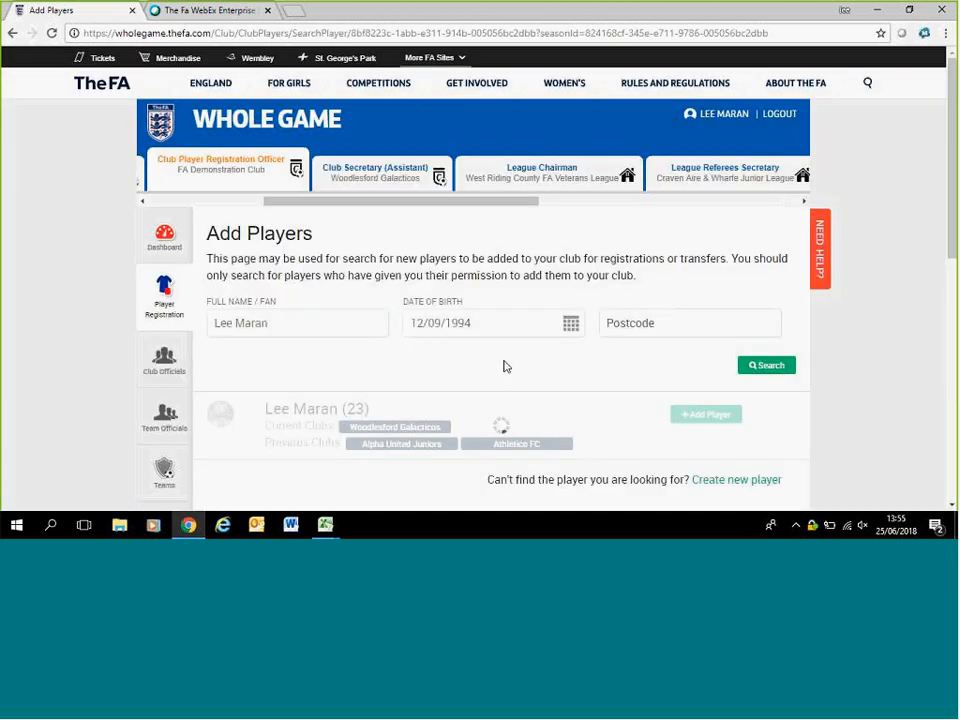
left_click(704, 414)
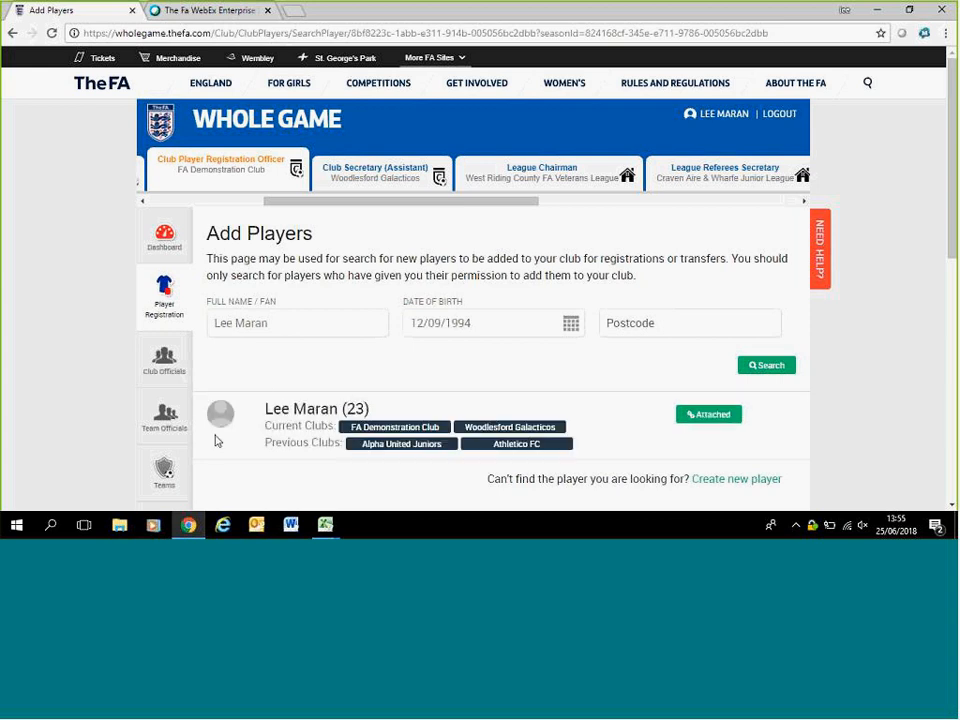
left_click(164, 296)
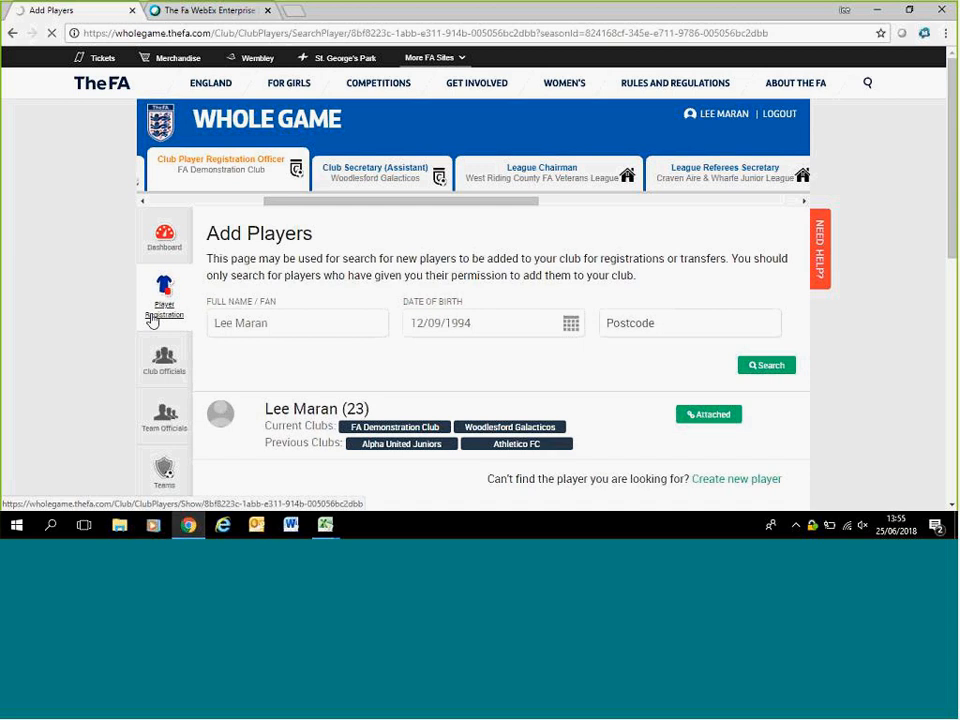
left_click(164, 296)
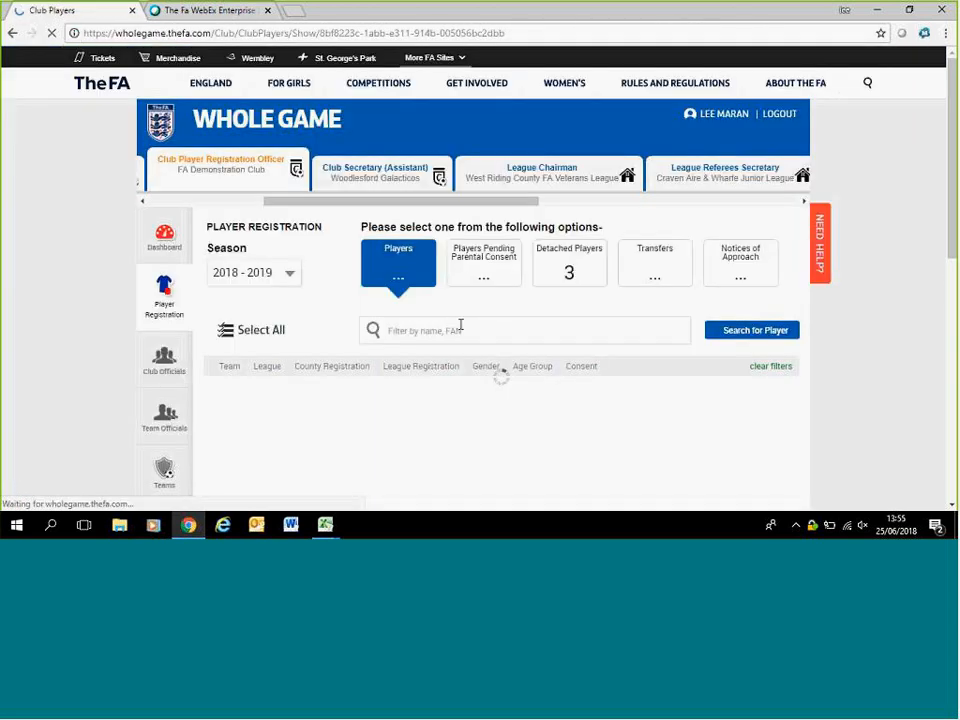
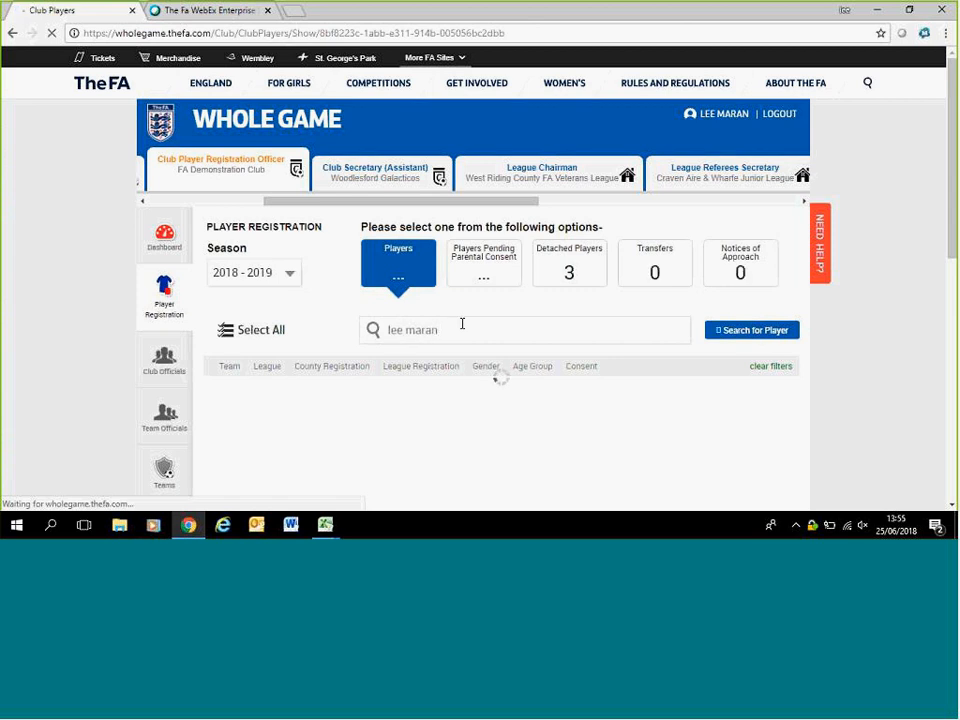
left_click(752, 328)
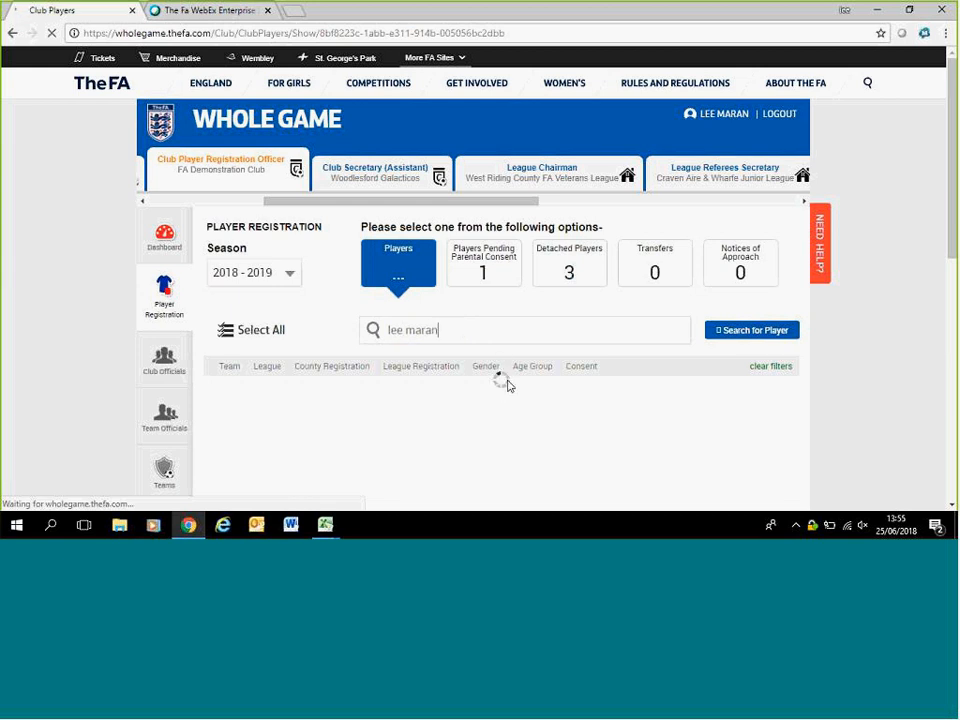
left_click(752, 328)
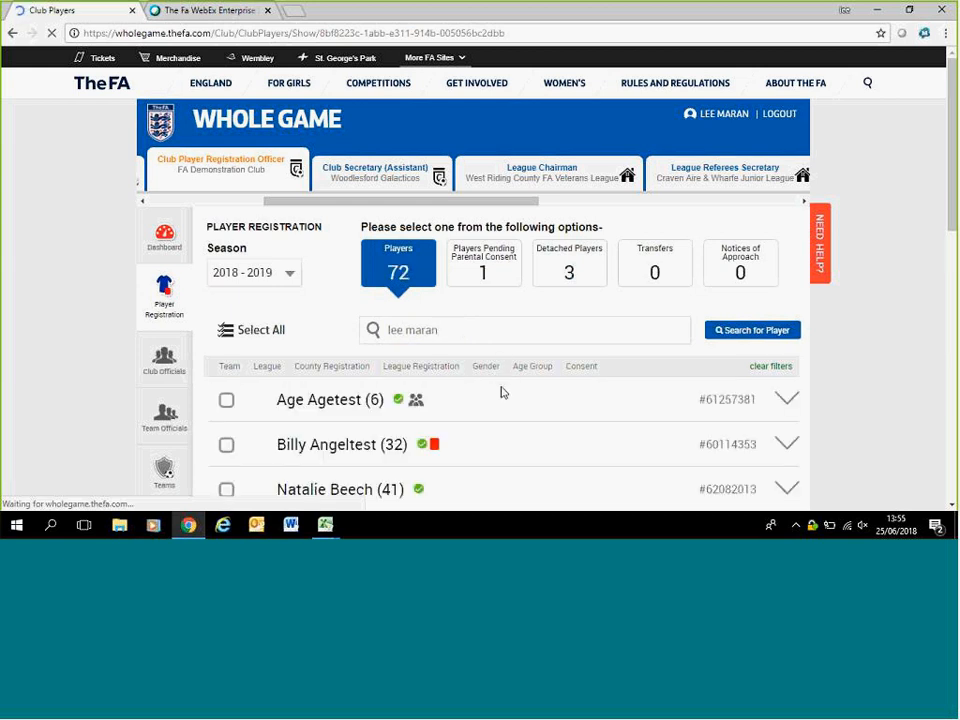
left_click(752, 330)
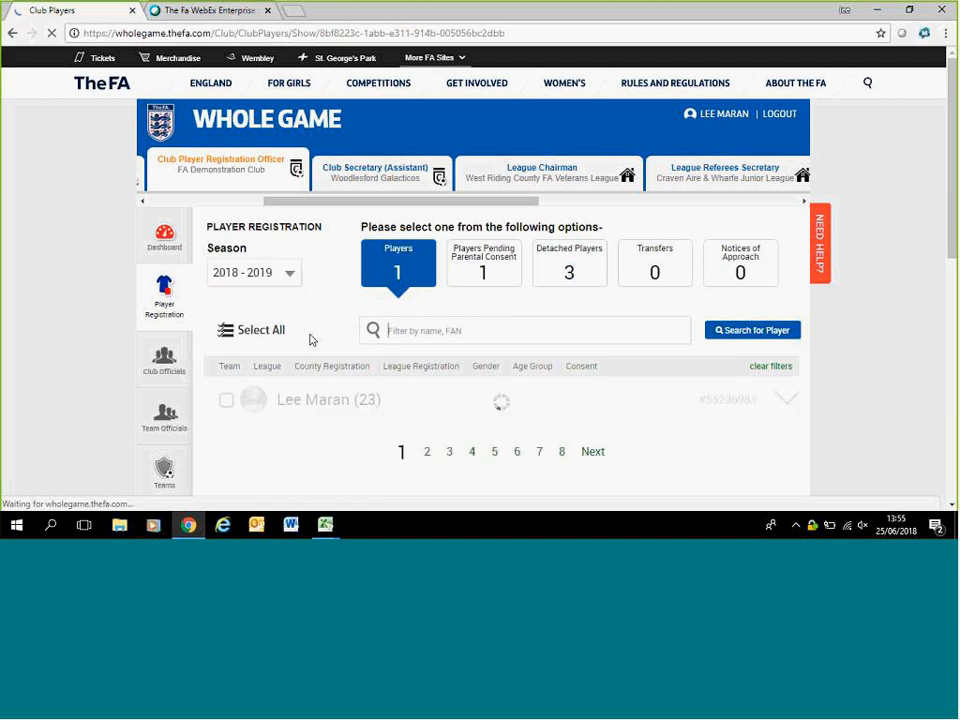
type("A")
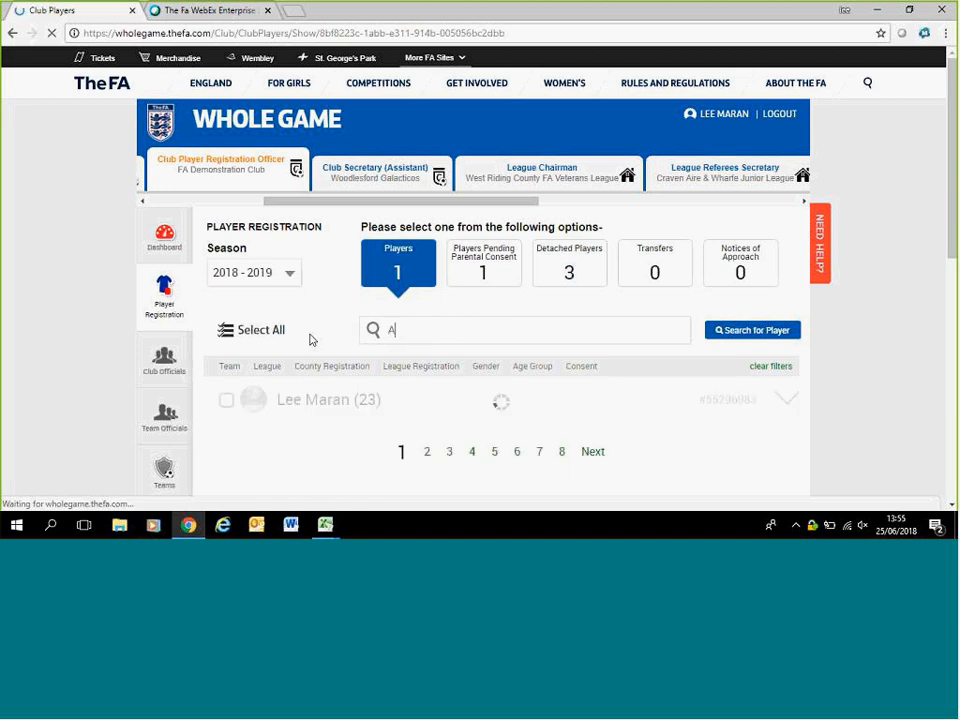
type("my Pax")
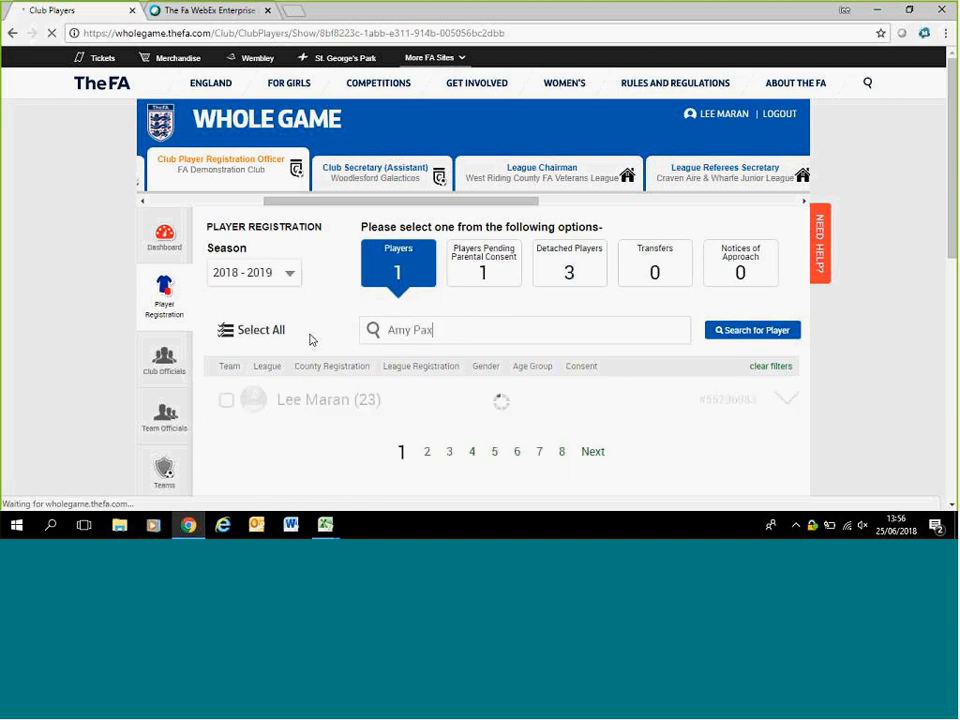
left_click(752, 330)
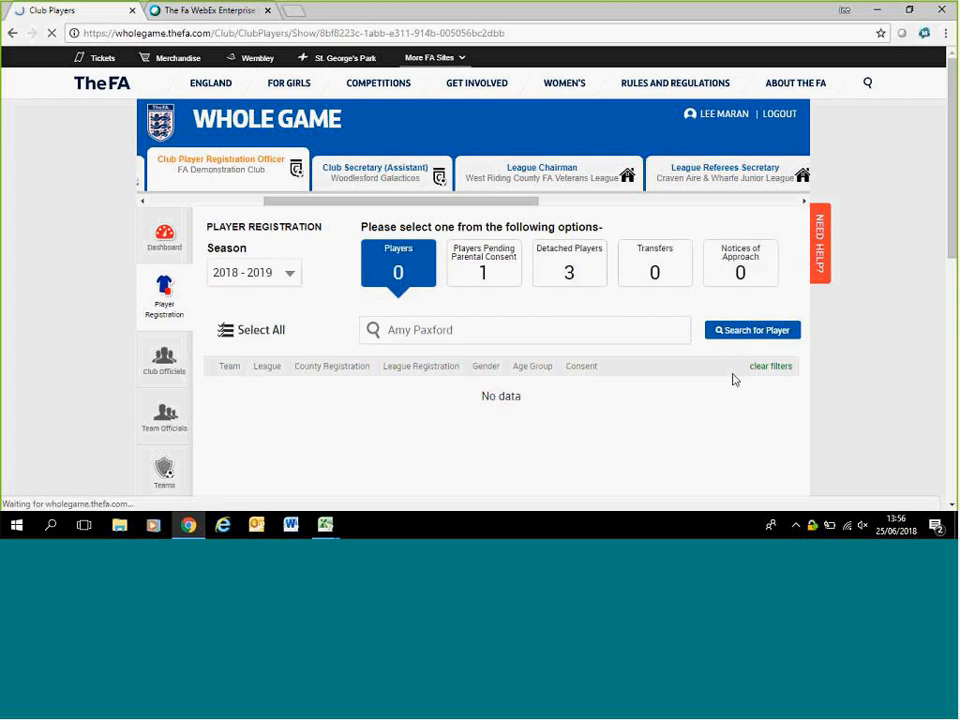
left_click(752, 330)
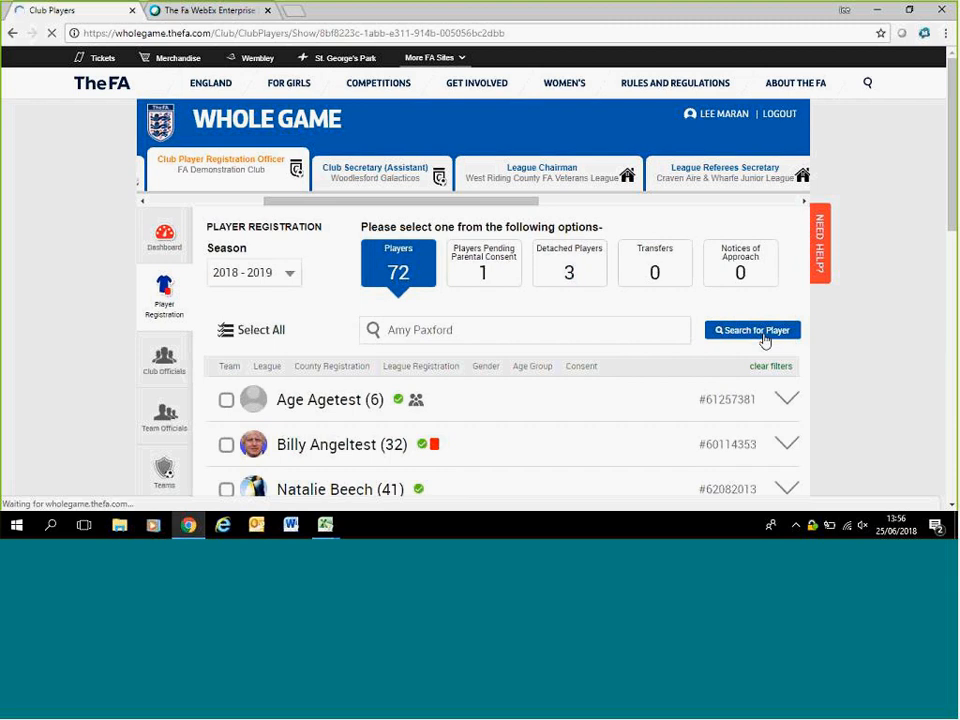
left_click(752, 330)
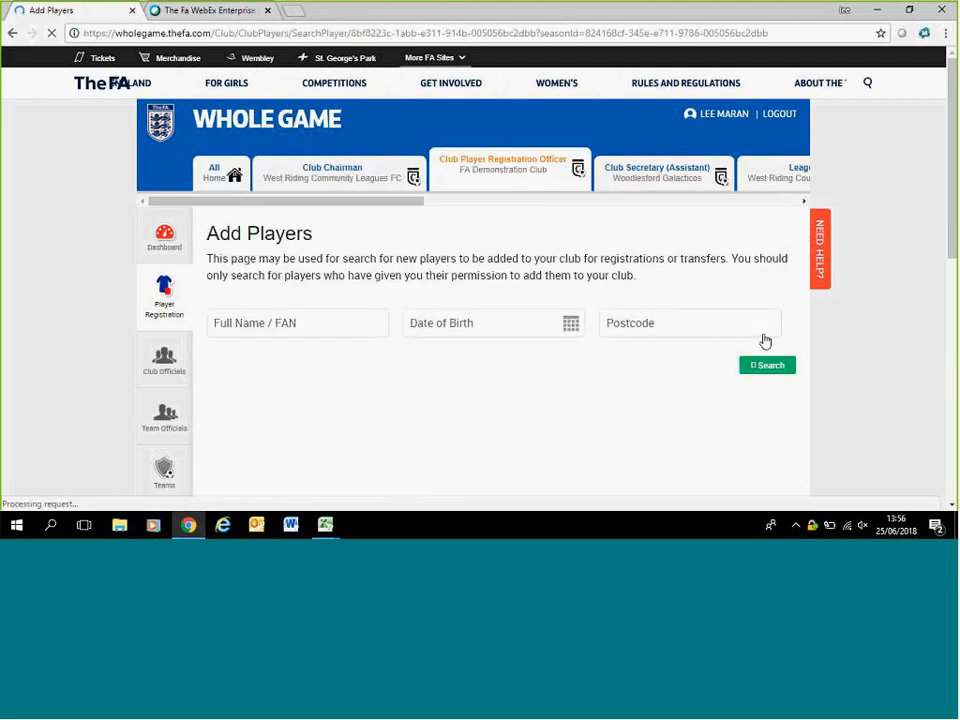
type("A")
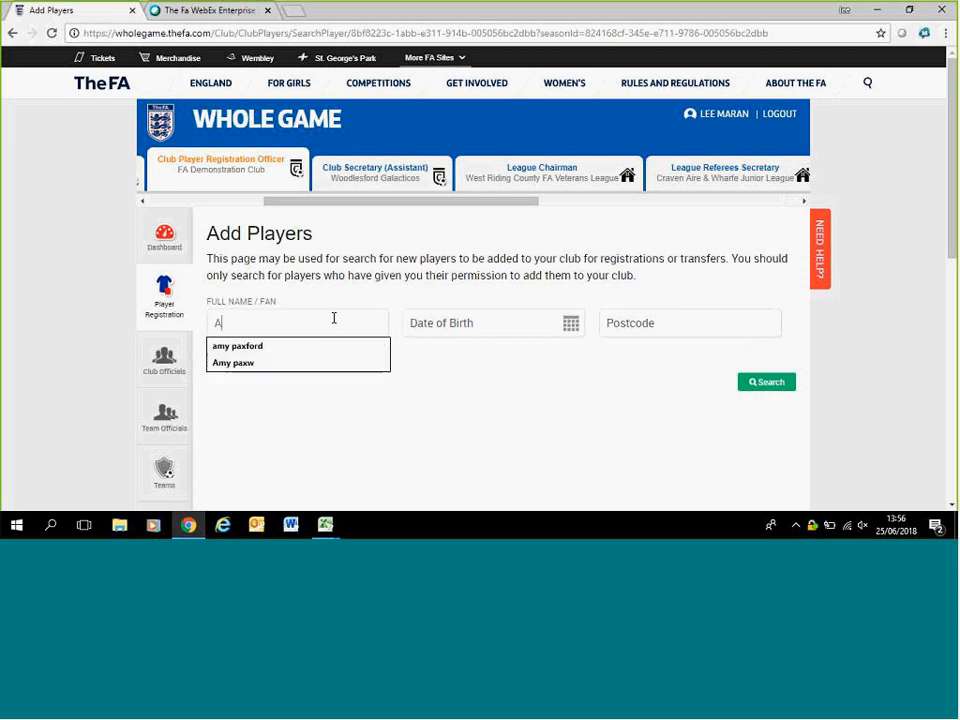
left_click(236, 344)
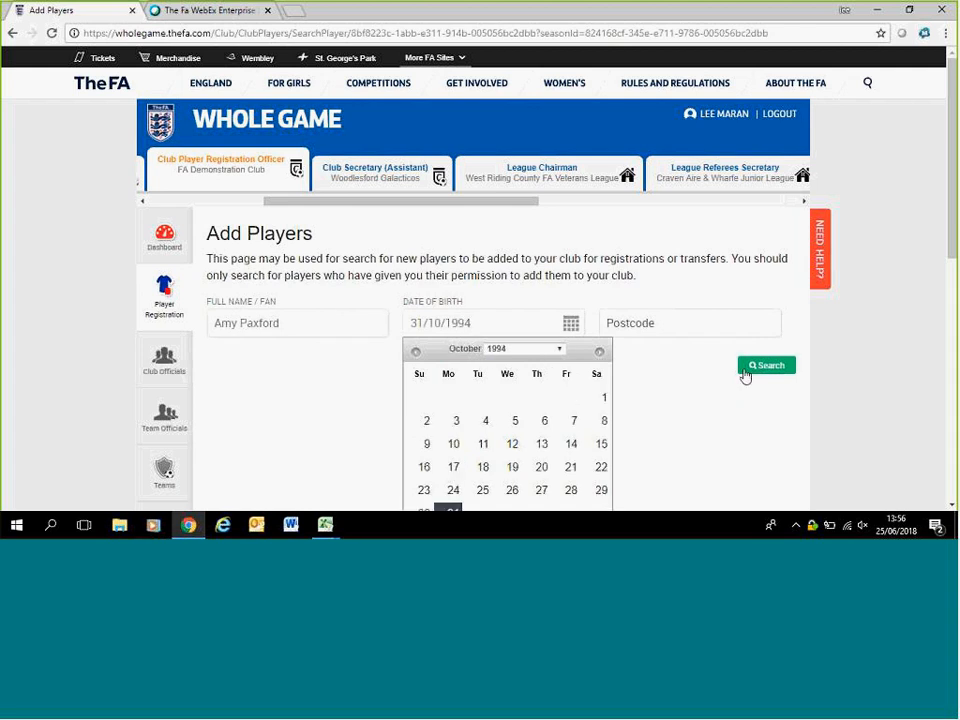
left_click(768, 364)
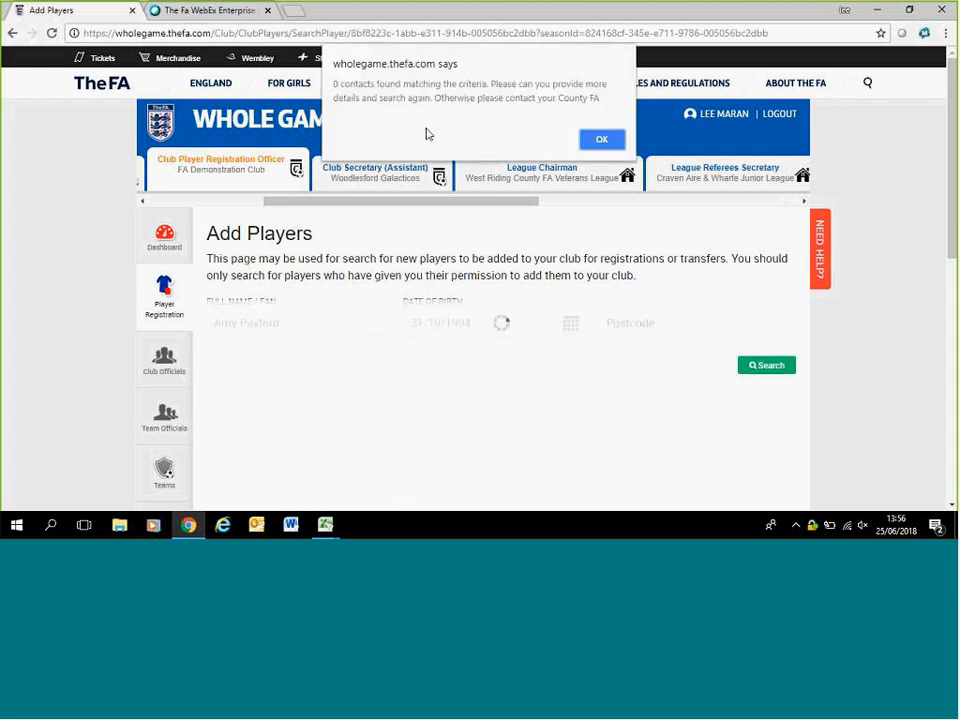
mouse_move(380, 126)
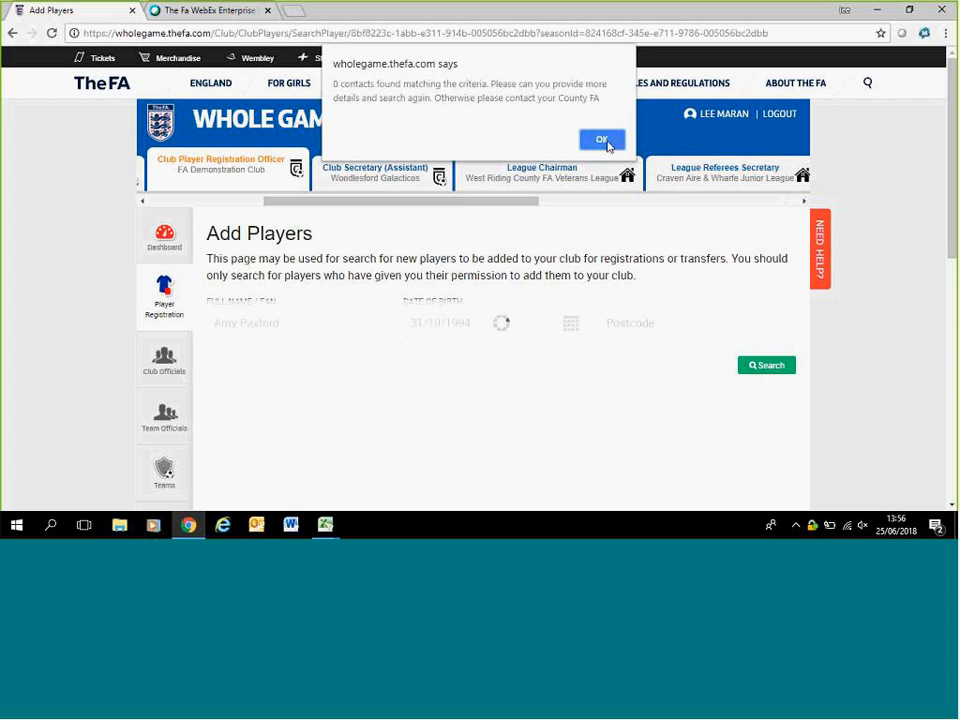
Dismiss the no-match notice and scroll to the Create new player option.
left_click(602, 140)
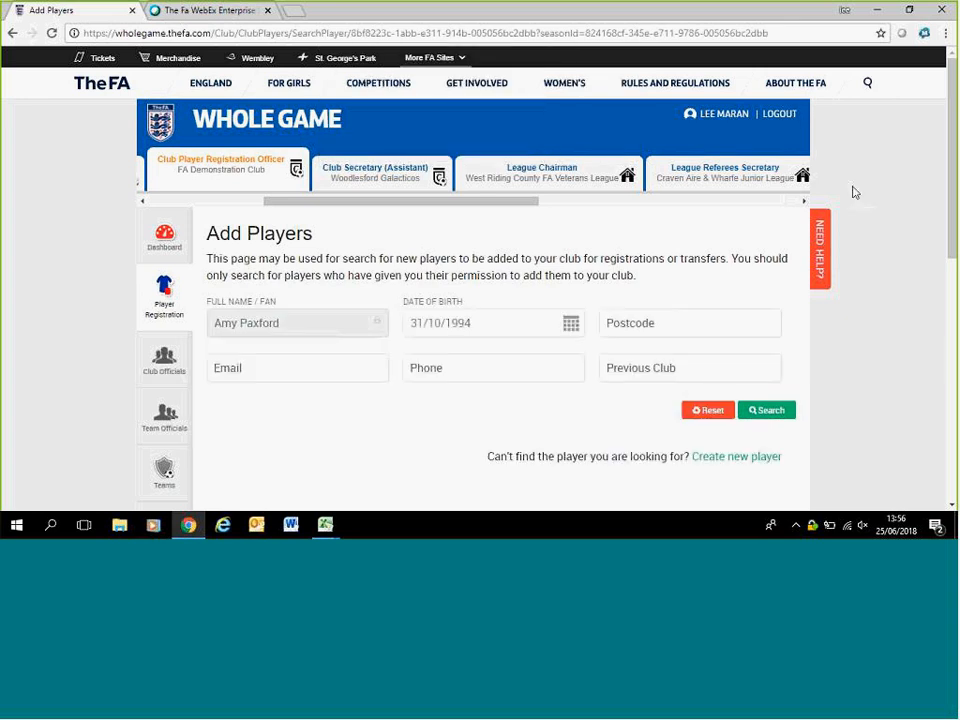
scroll("down", 3)
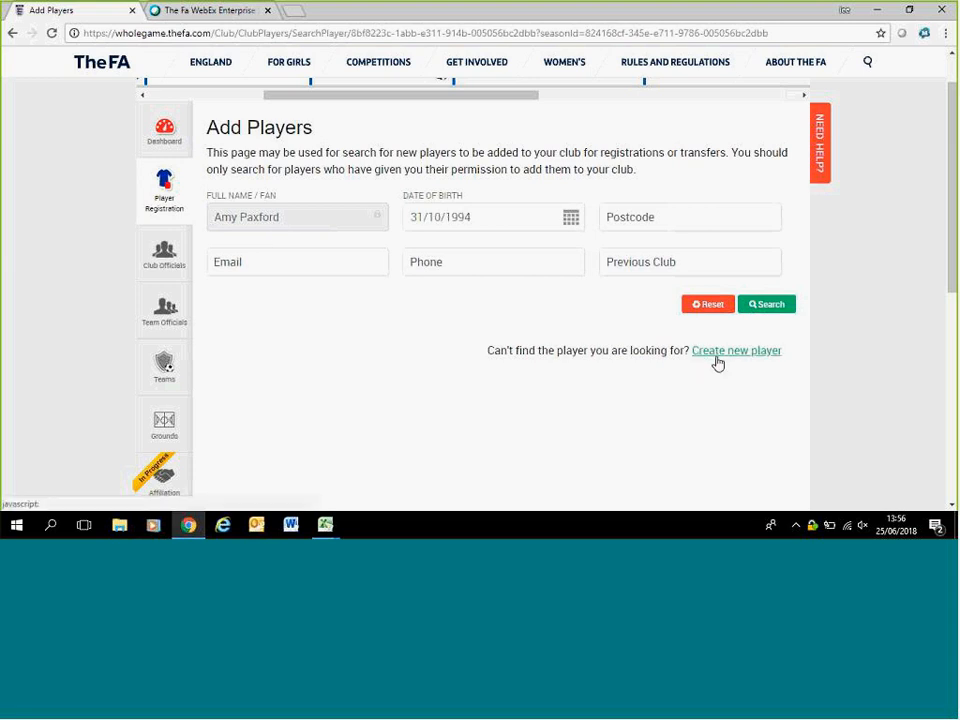
left_click(736, 350)
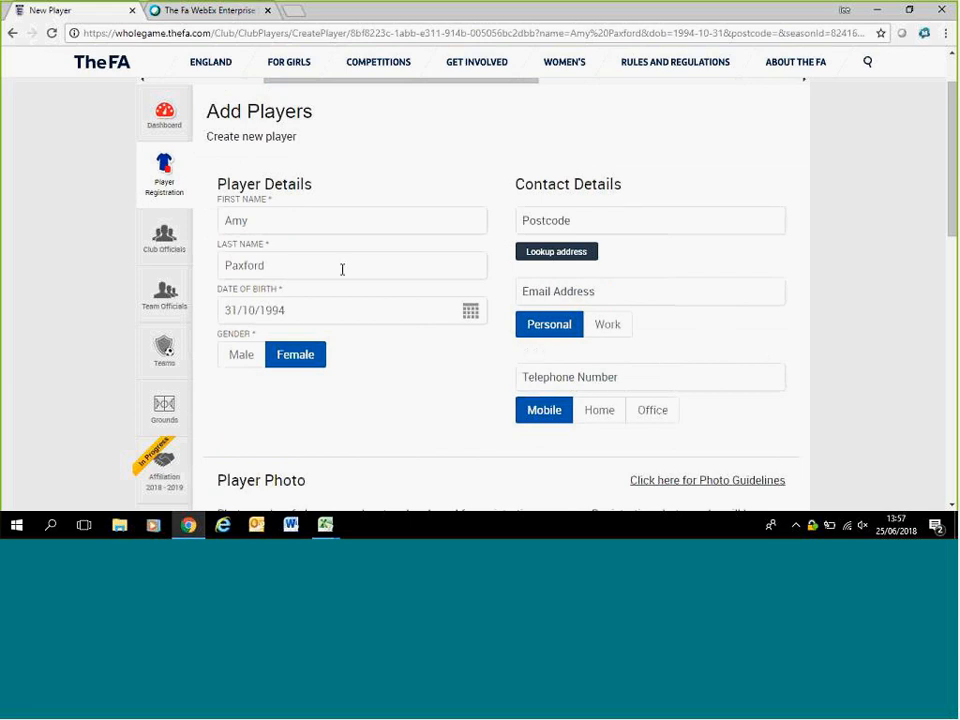
scroll("down", 3)
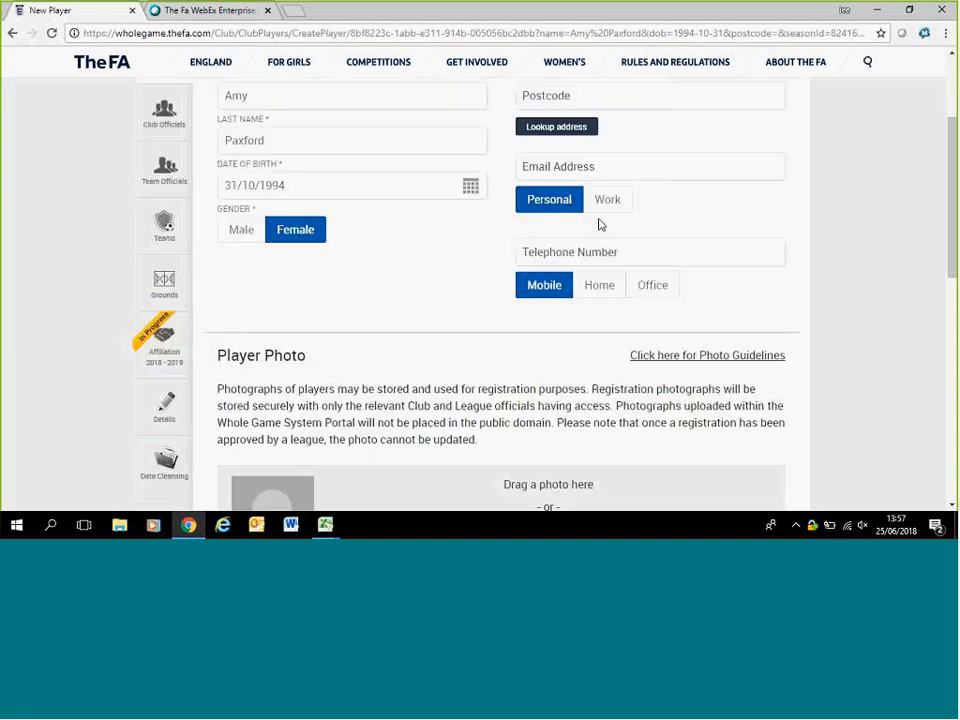
scroll("down", 3)
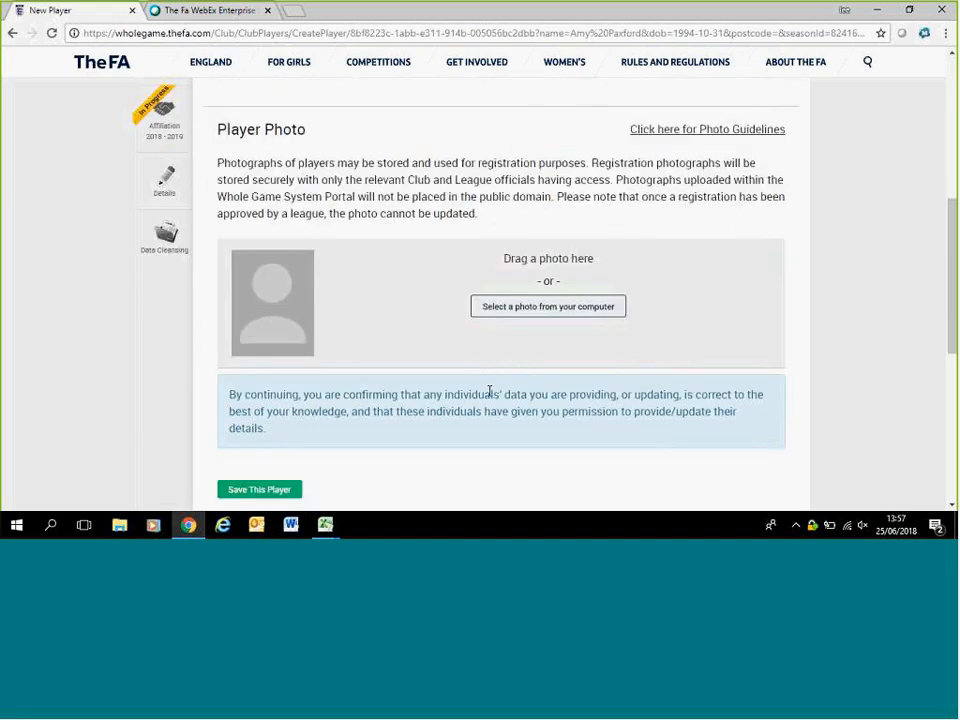
mouse_move(752, 334)
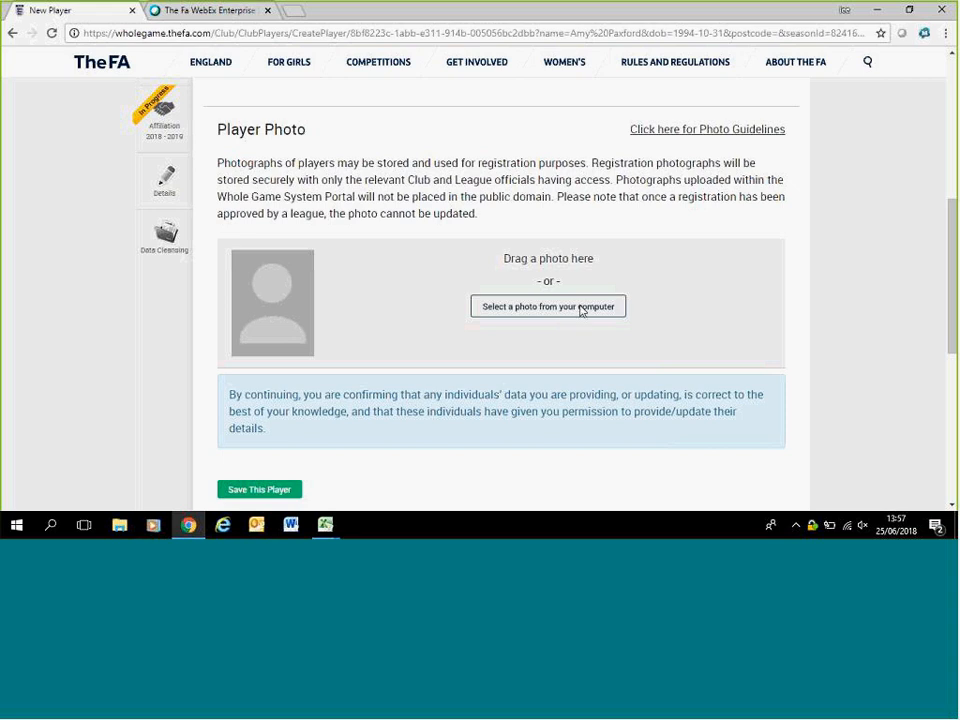
left_click(548, 306)
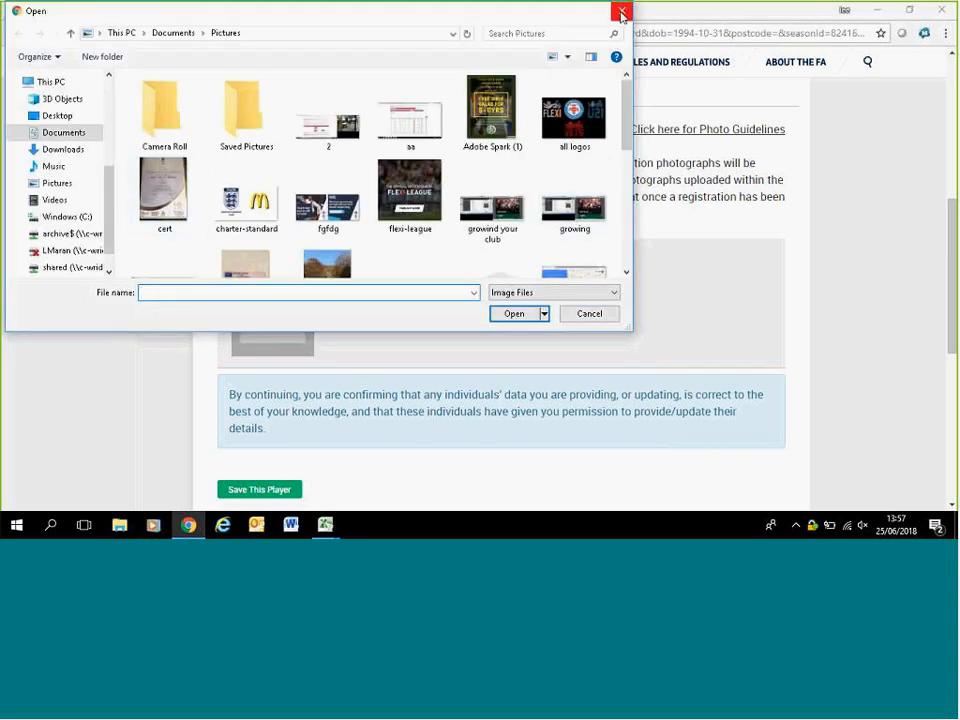
left_click(620, 12)
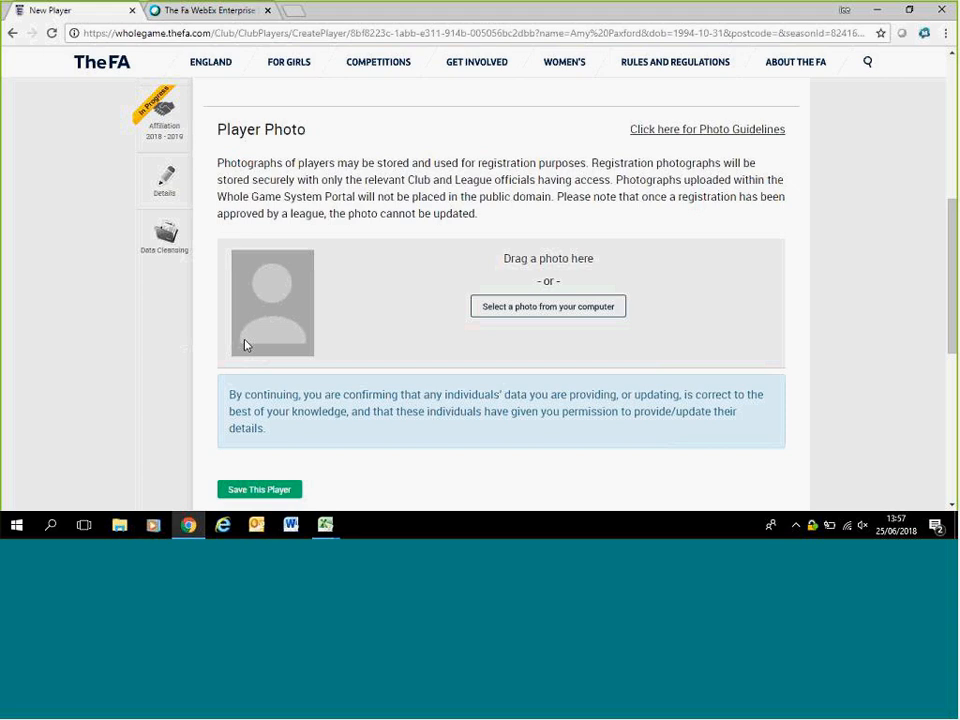
scroll("down", 3)
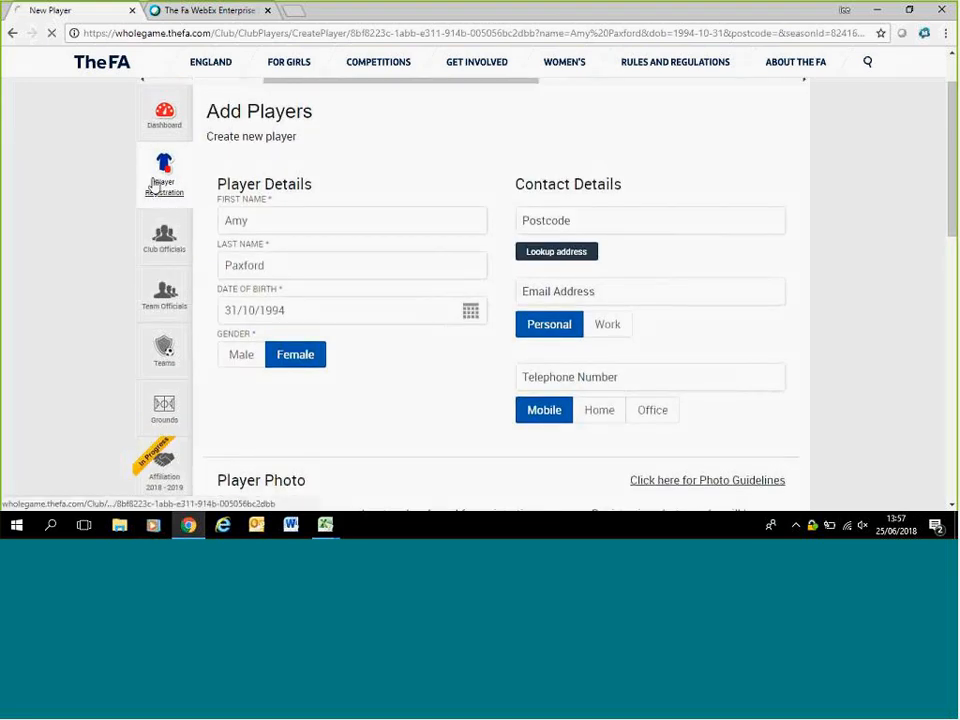
Return to the club's 2018–2019 player registration list showing 72 players.
left_click(164, 180)
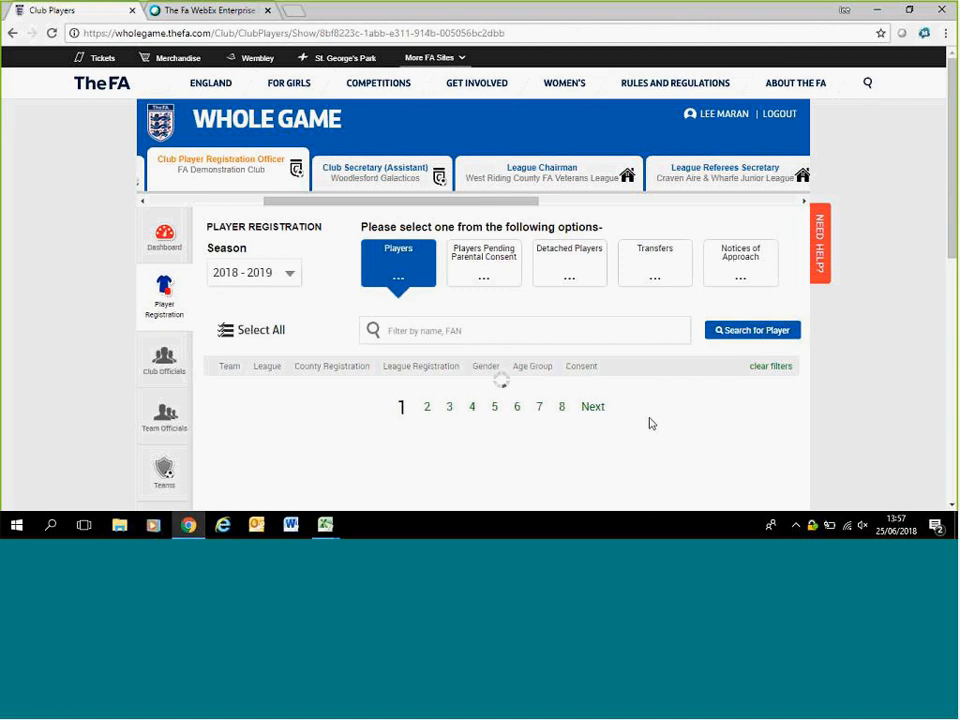
mouse_move(336, 448)
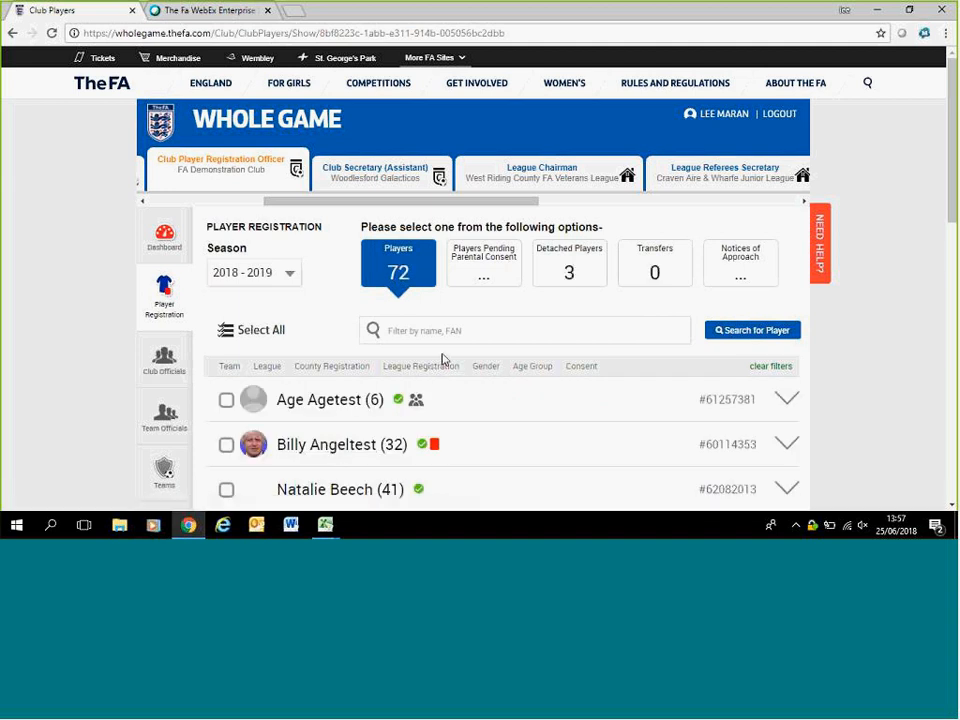
scroll("down", 3)
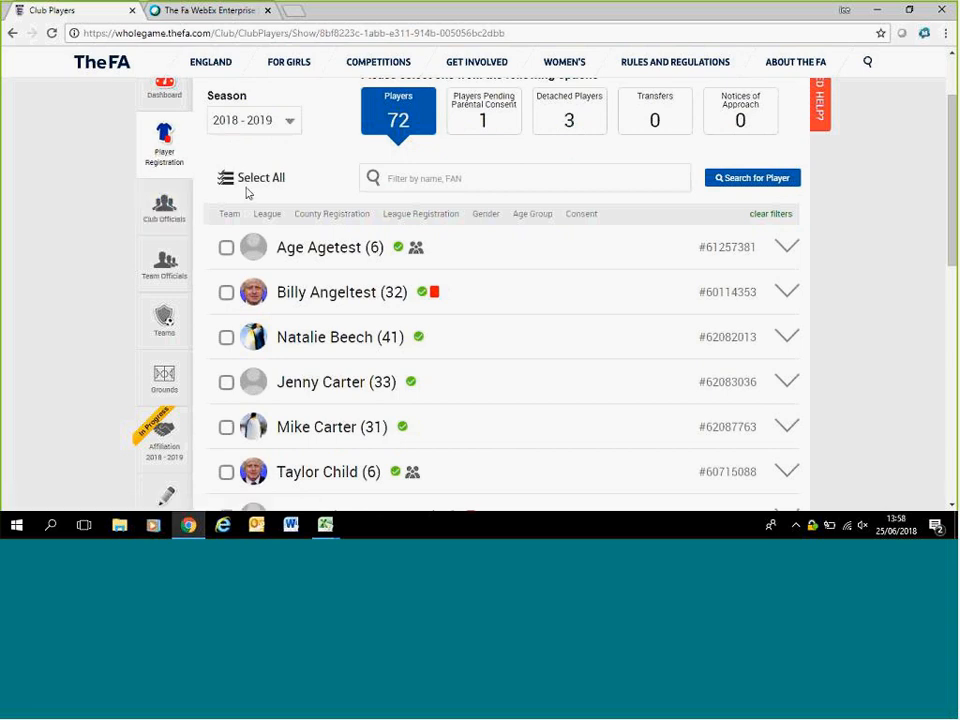
mouse_move(268, 204)
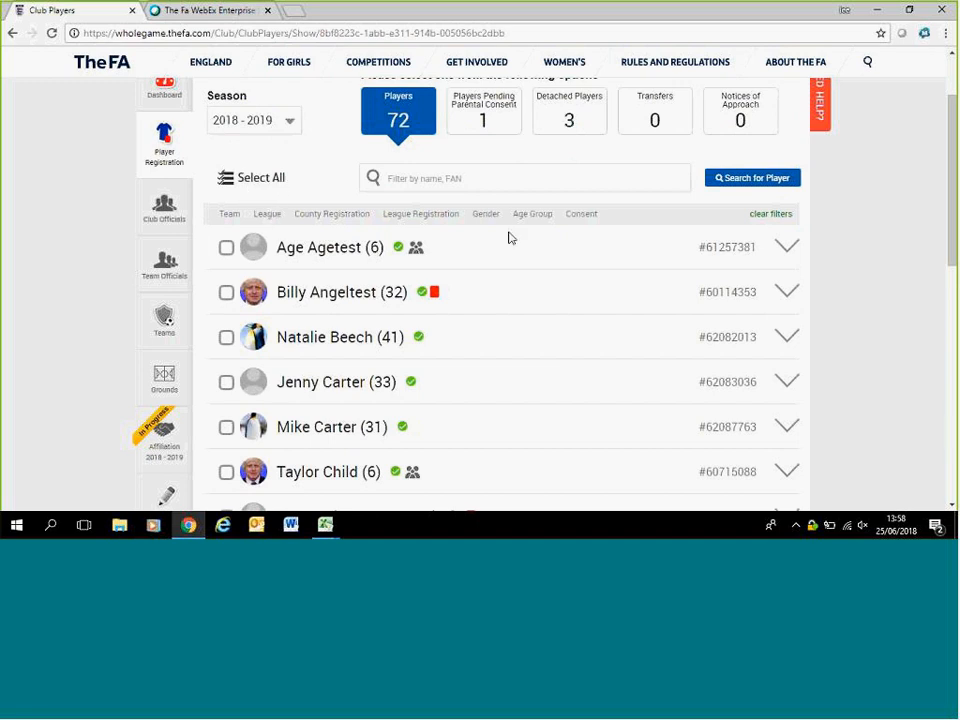
Filter to a single age group and tick Age Agetest, Taylor Child and Club Kid for team assignment.
left_click(532, 212)
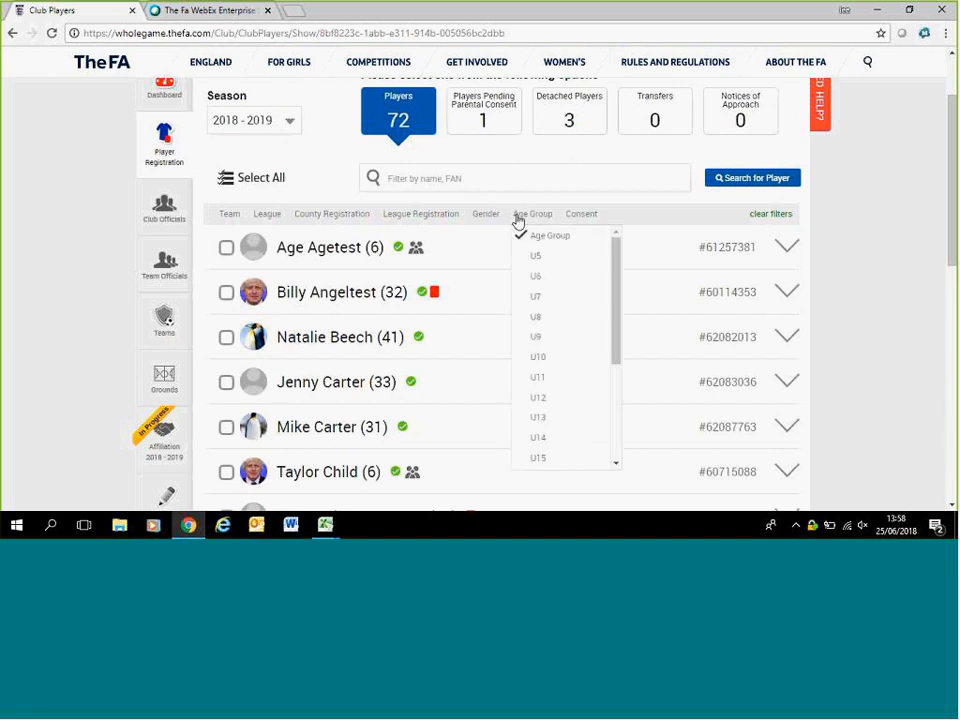
left_click(536, 316)
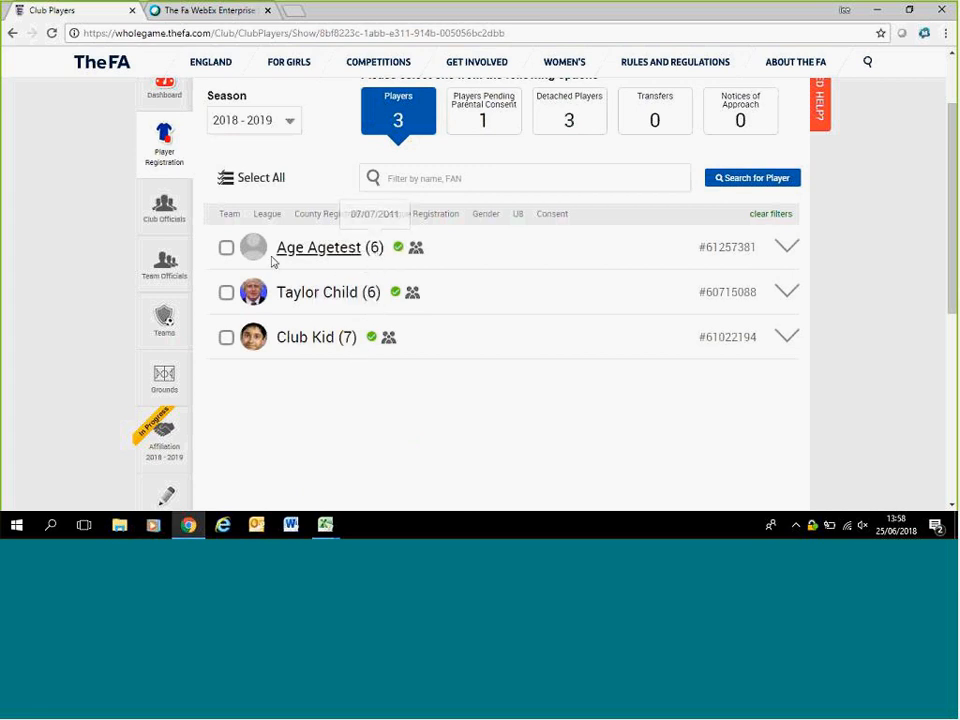
left_click(226, 248)
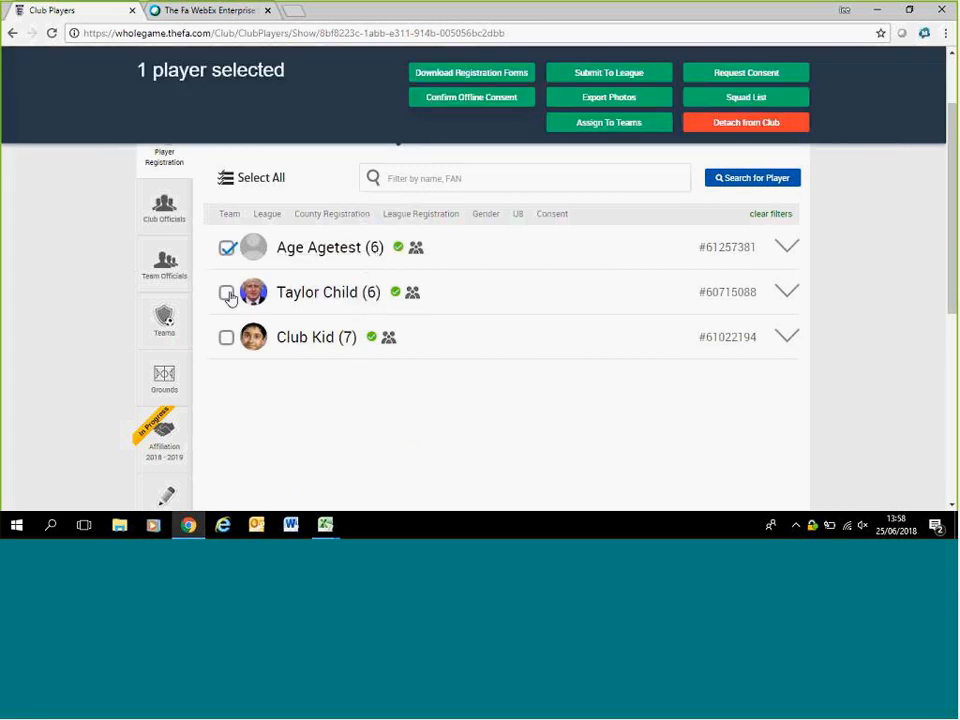
left_click(228, 292)
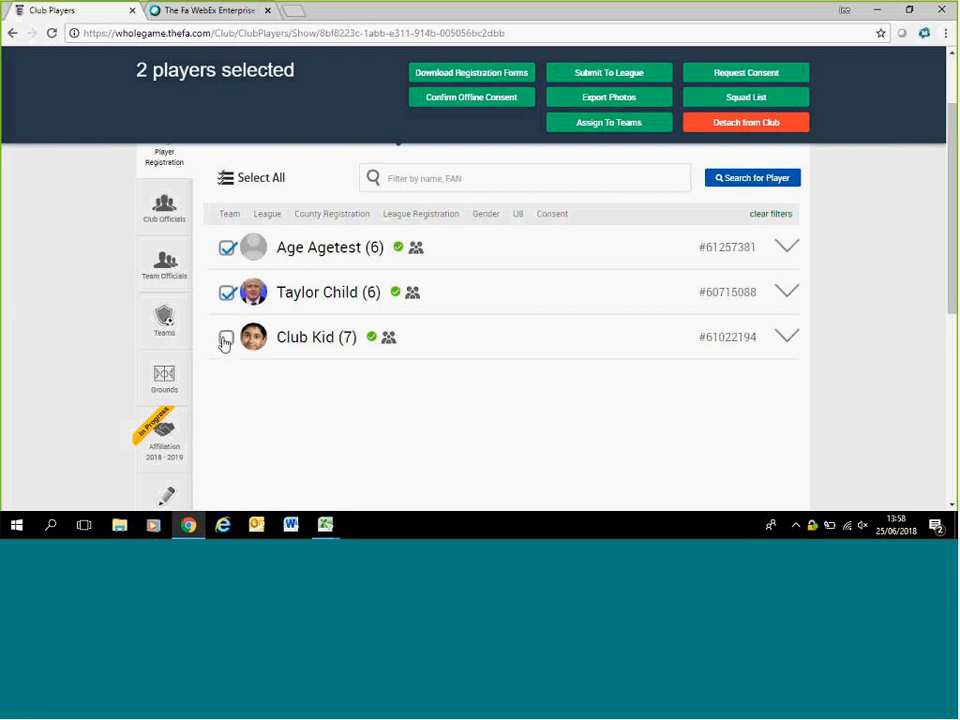
left_click(228, 336)
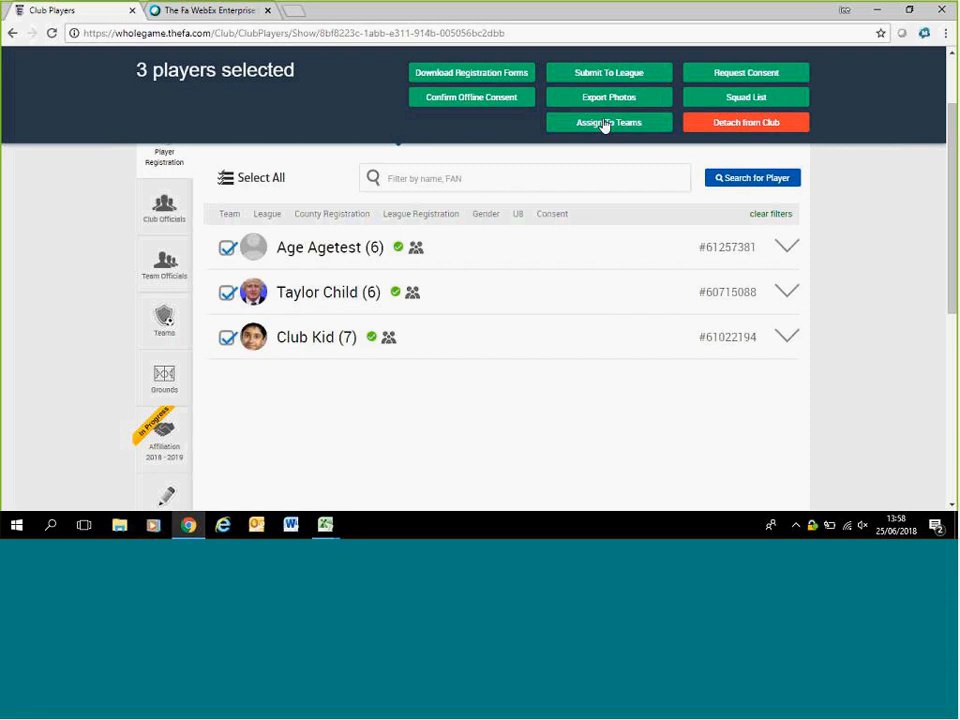
left_click(608, 122)
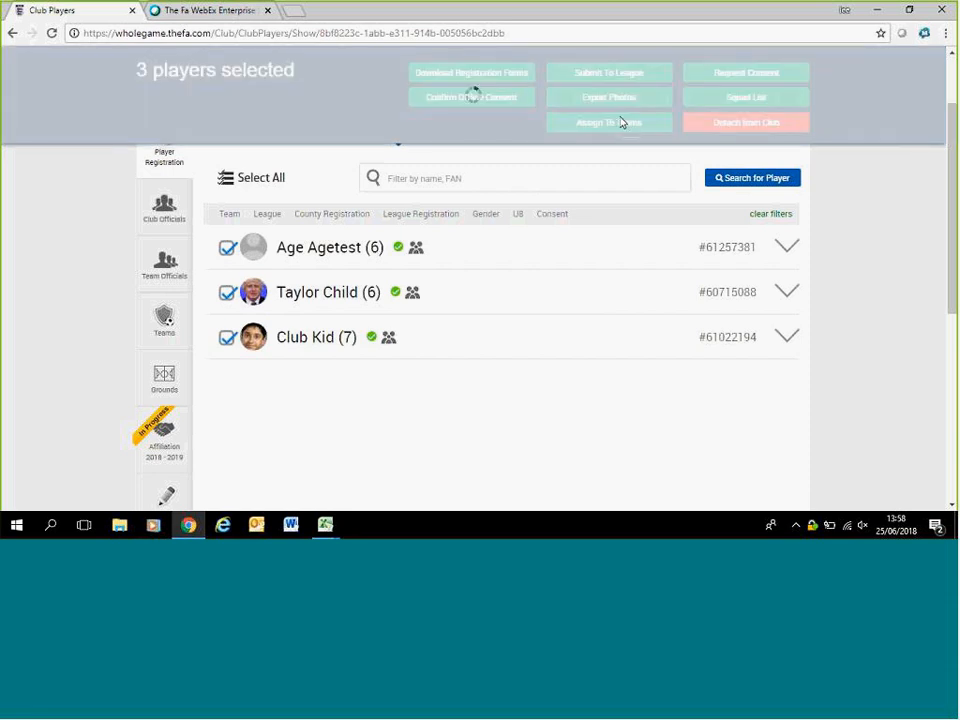
Add the three ticked players to the FA Demonstration Club U8 (U8) team.
left_click(608, 122)
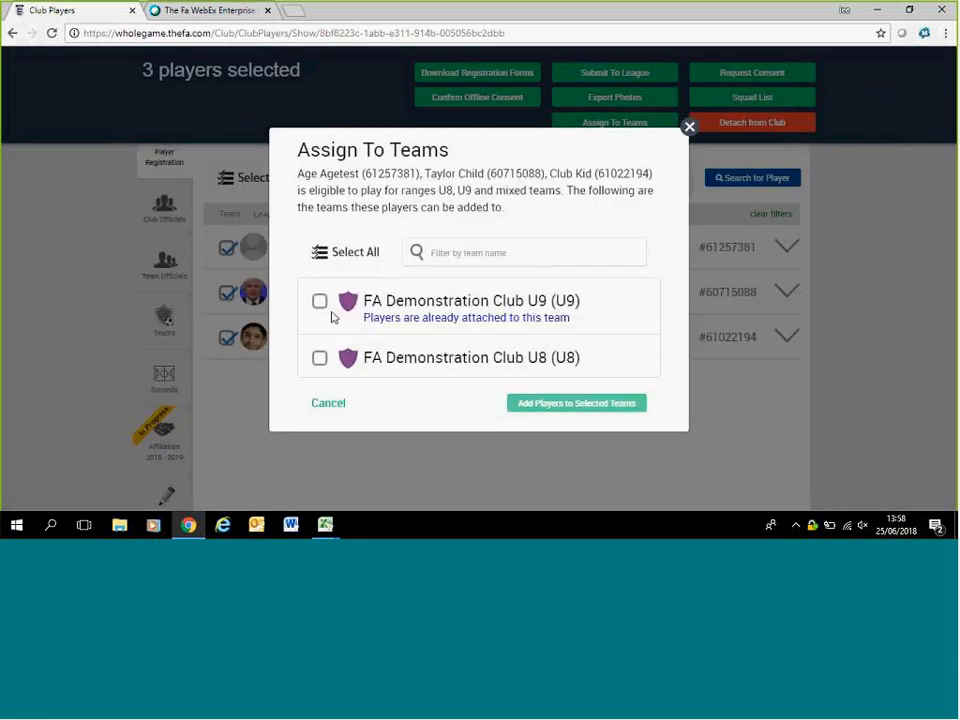
mouse_move(520, 332)
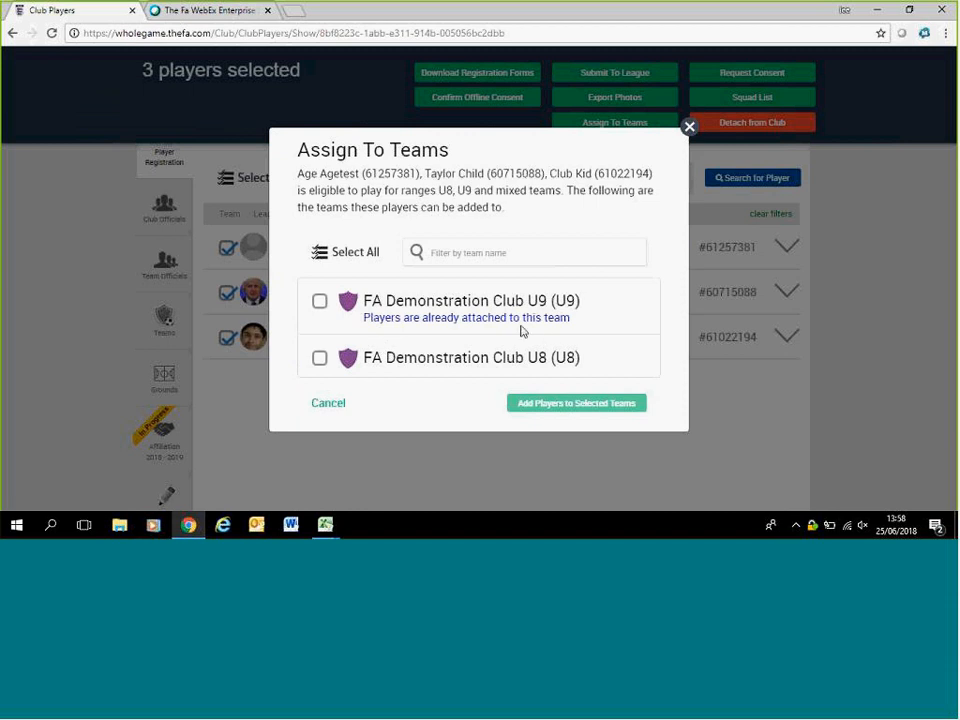
mouse_move(320, 302)
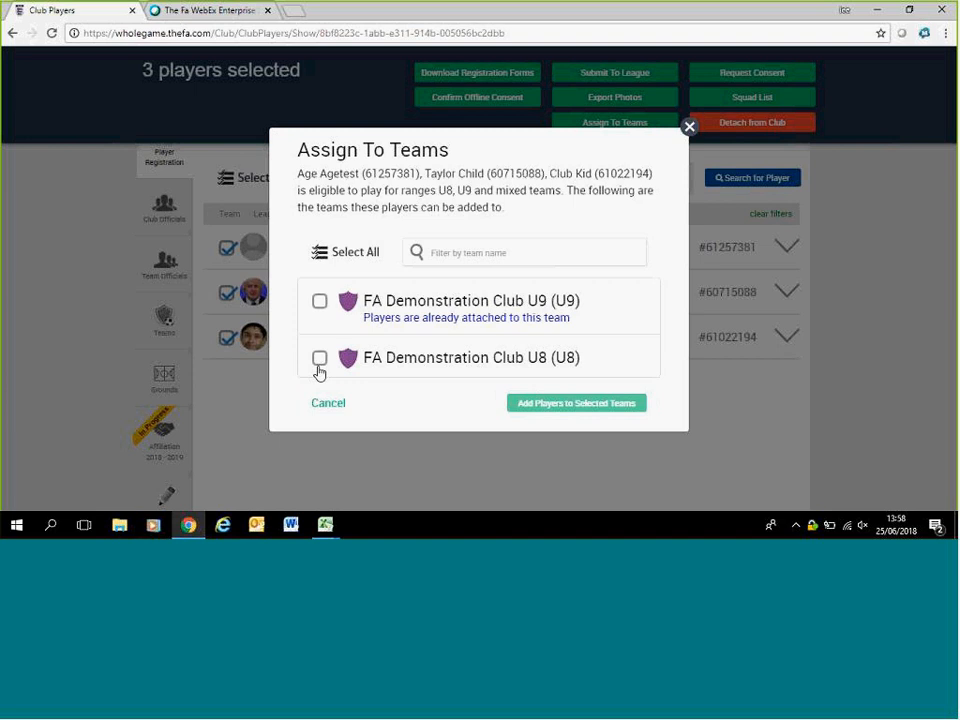
left_click(320, 356)
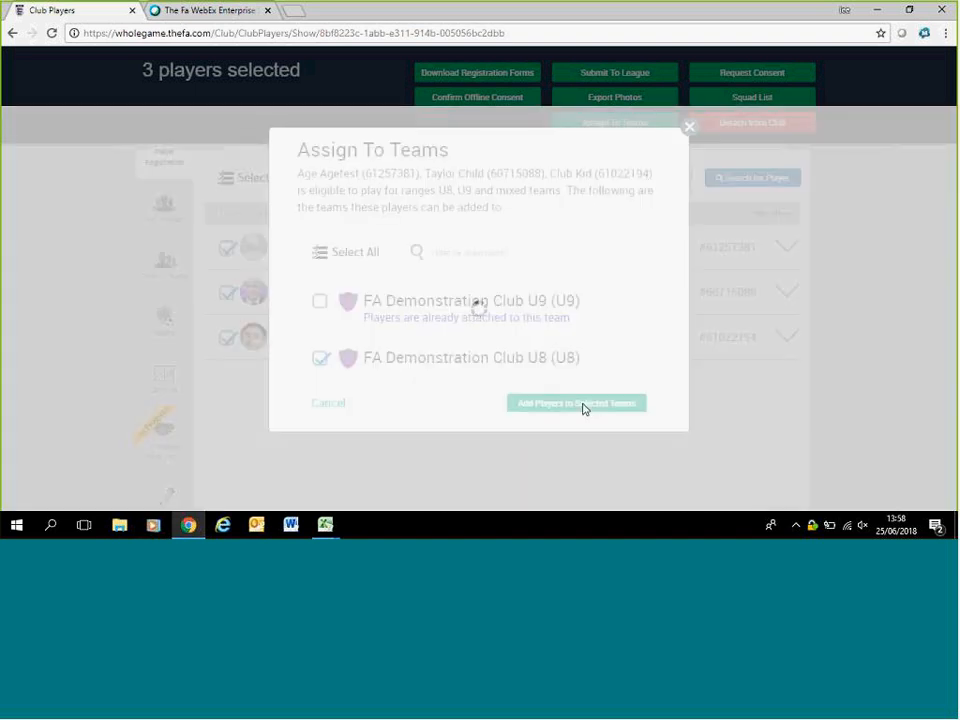
left_click(576, 404)
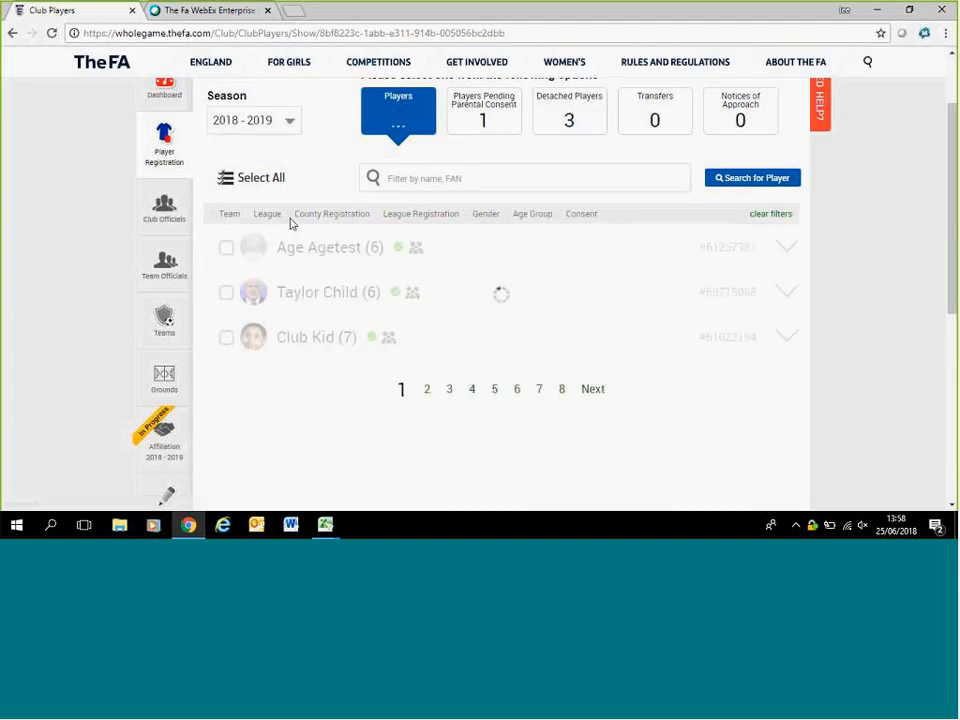
mouse_move(604, 212)
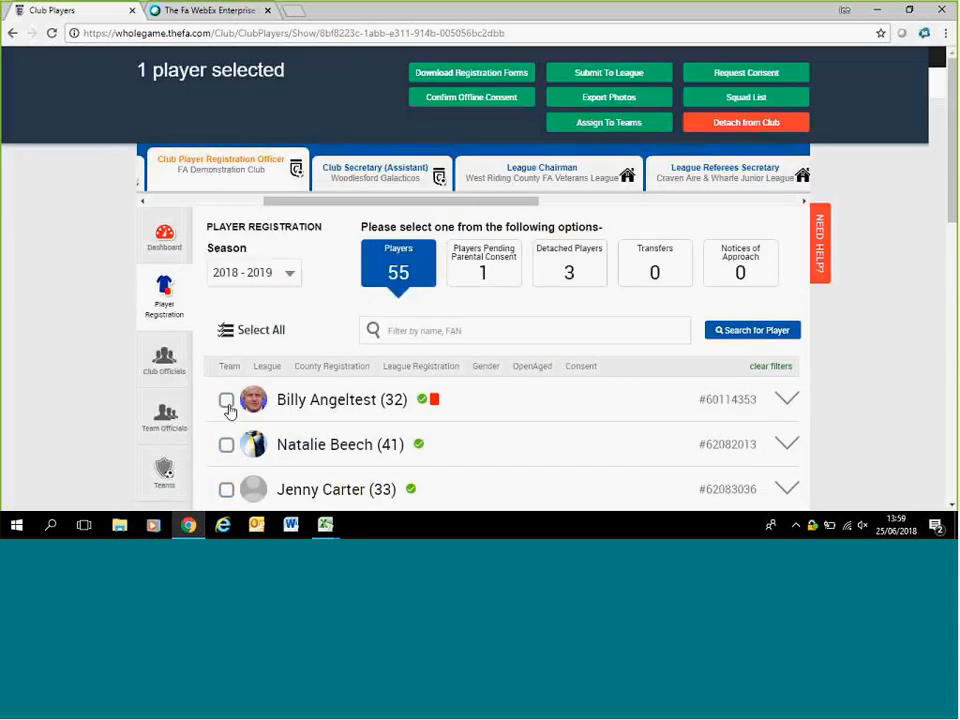
left_click(226, 444)
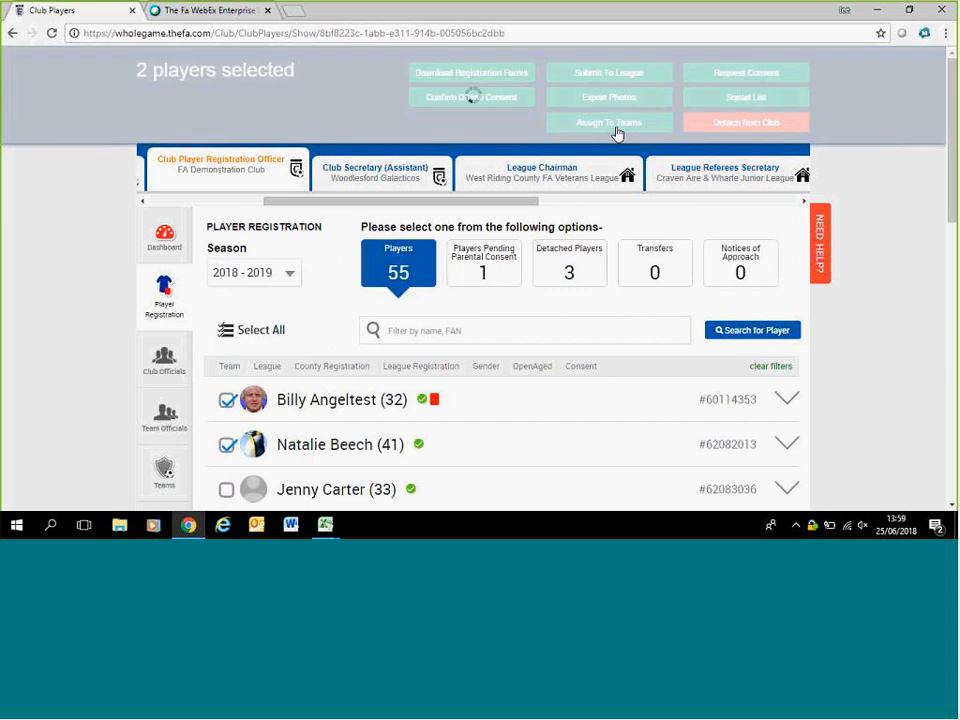
left_click(614, 122)
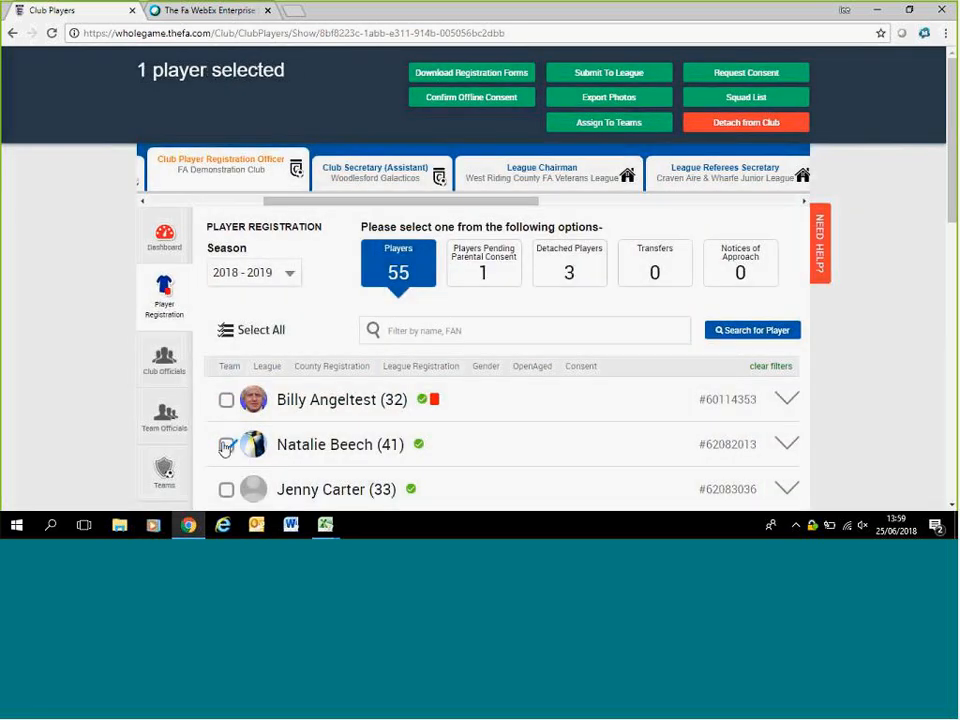
scroll("down", 3)
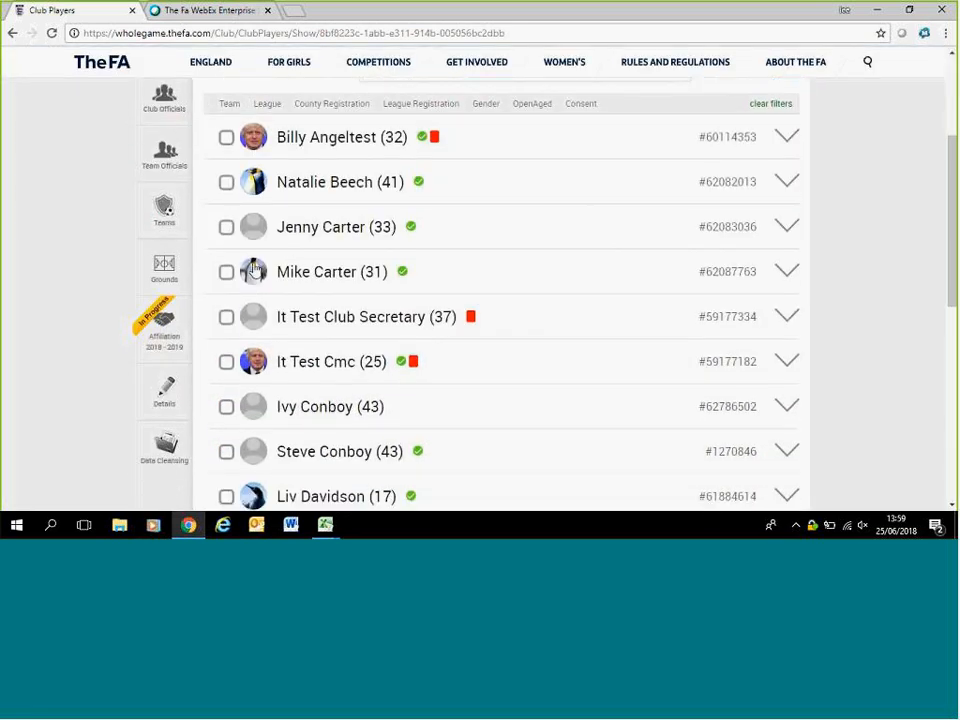
left_click(226, 272)
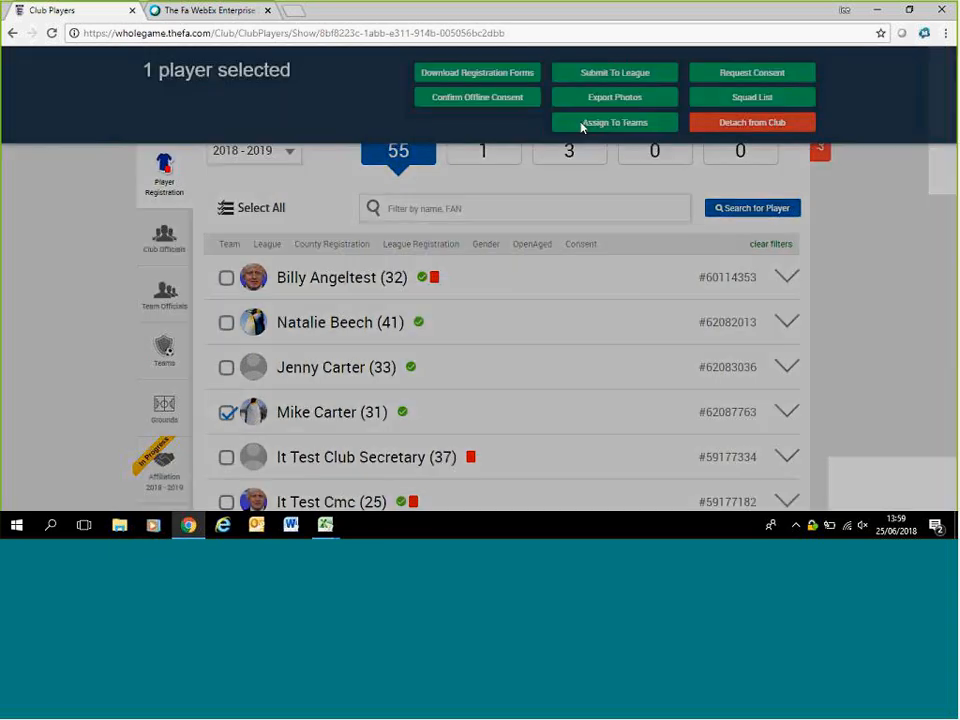
left_click(614, 122)
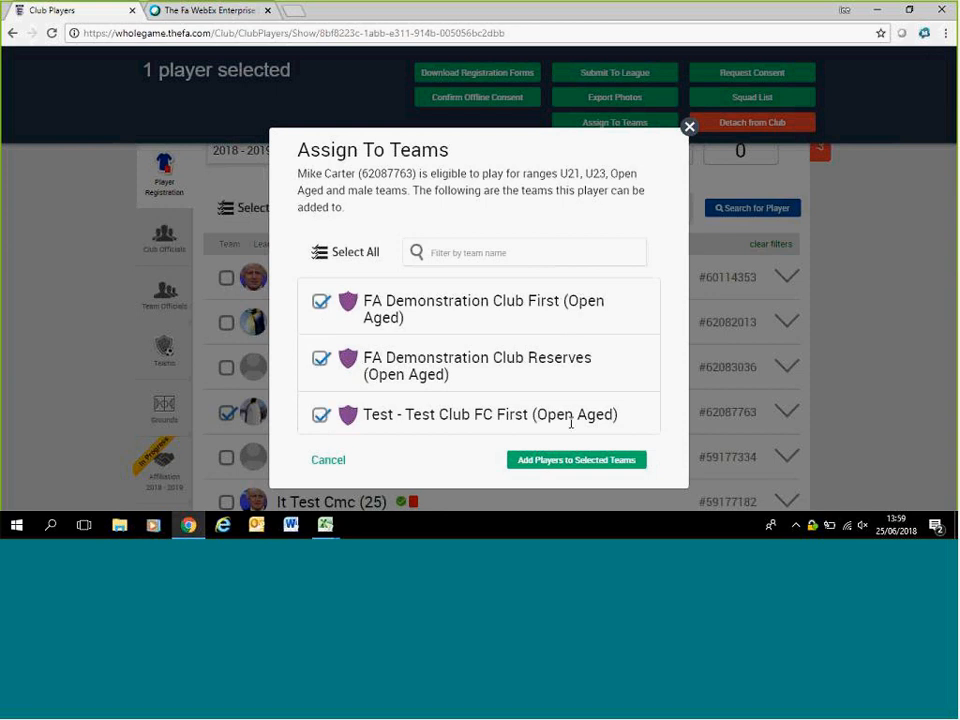
left_click(576, 458)
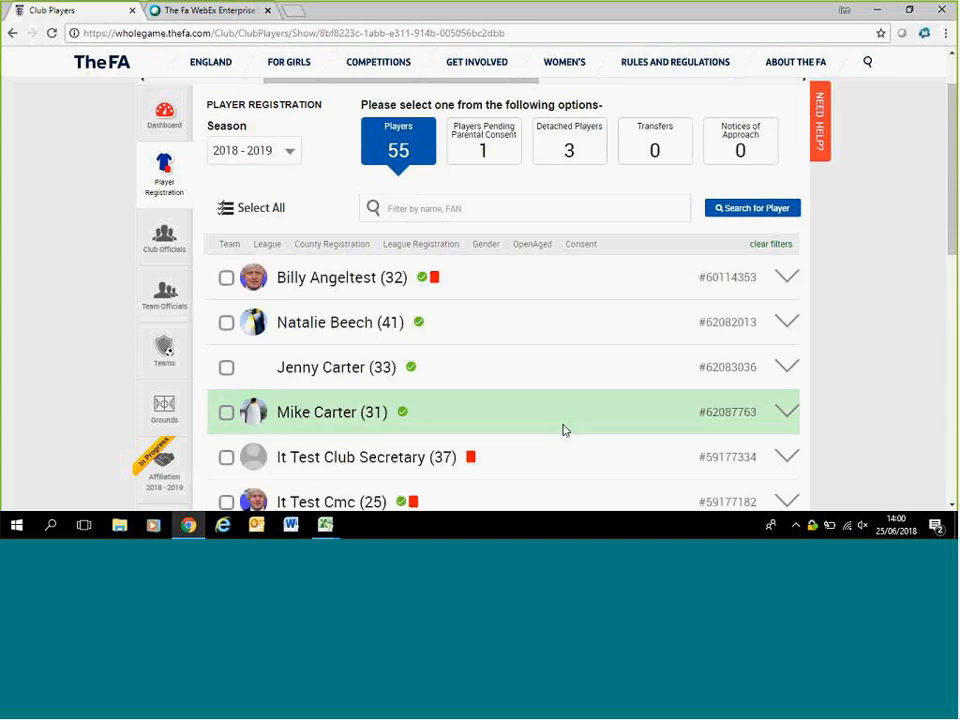
mouse_move(490, 472)
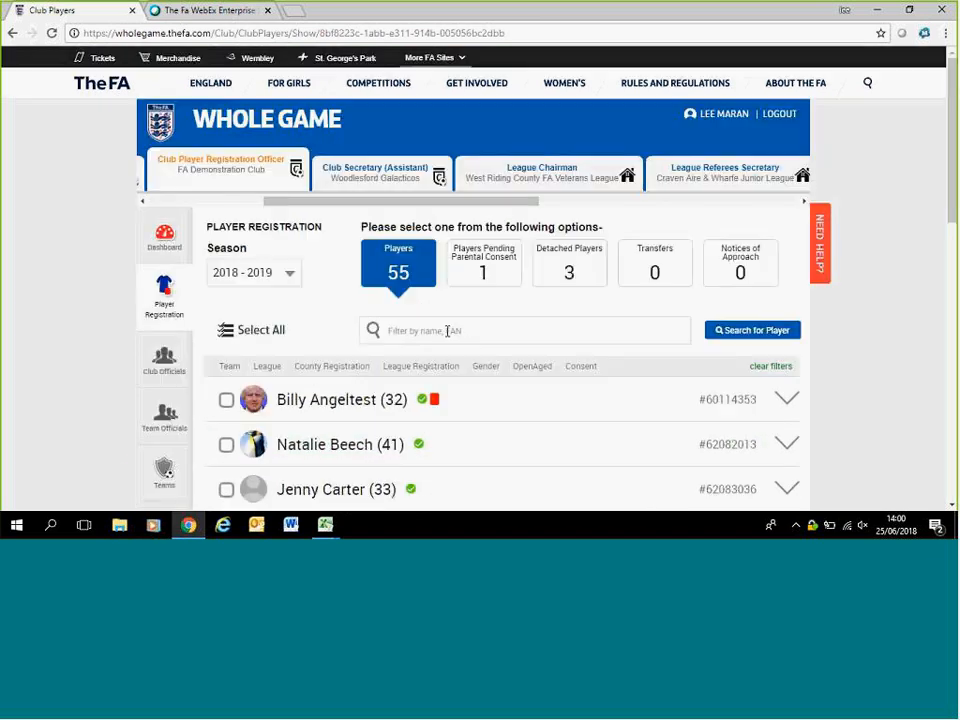
scroll("down", 3)
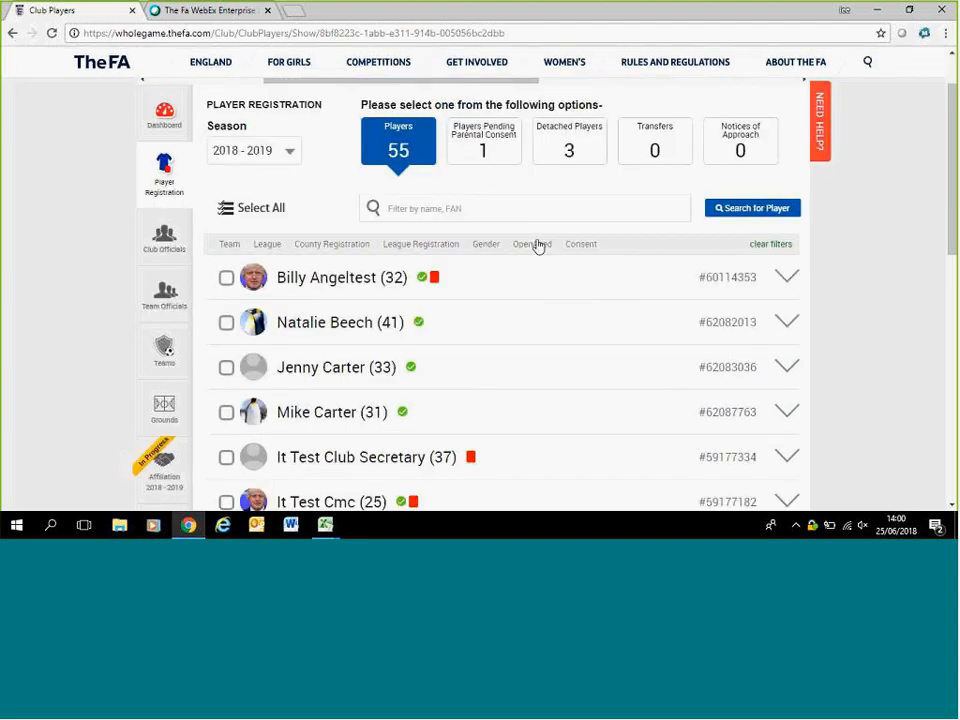
mouse_move(246, 222)
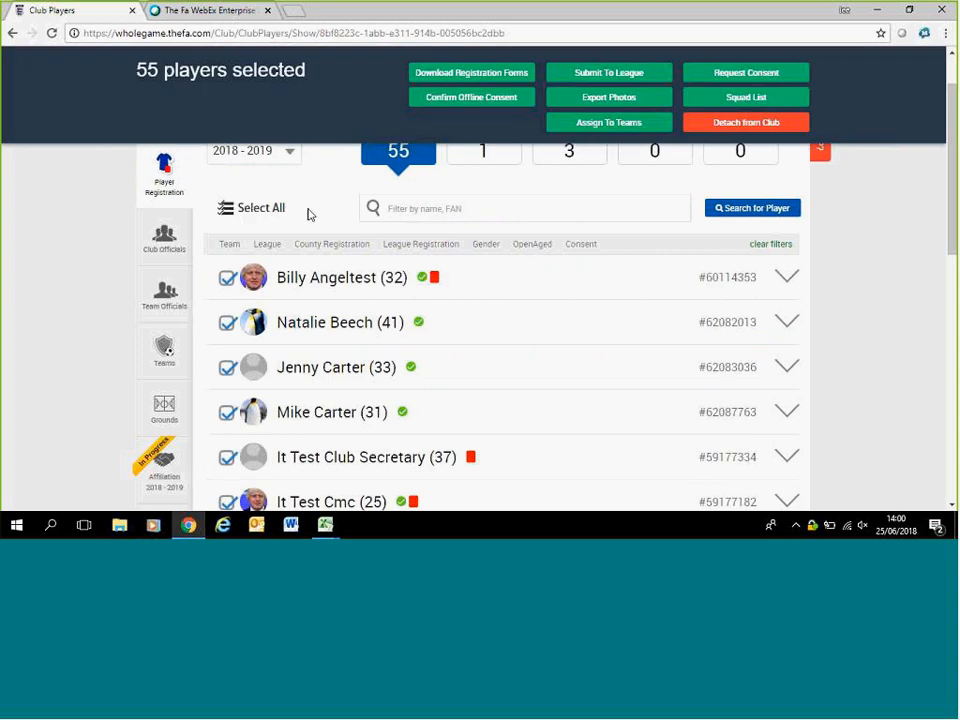
mouse_move(524, 174)
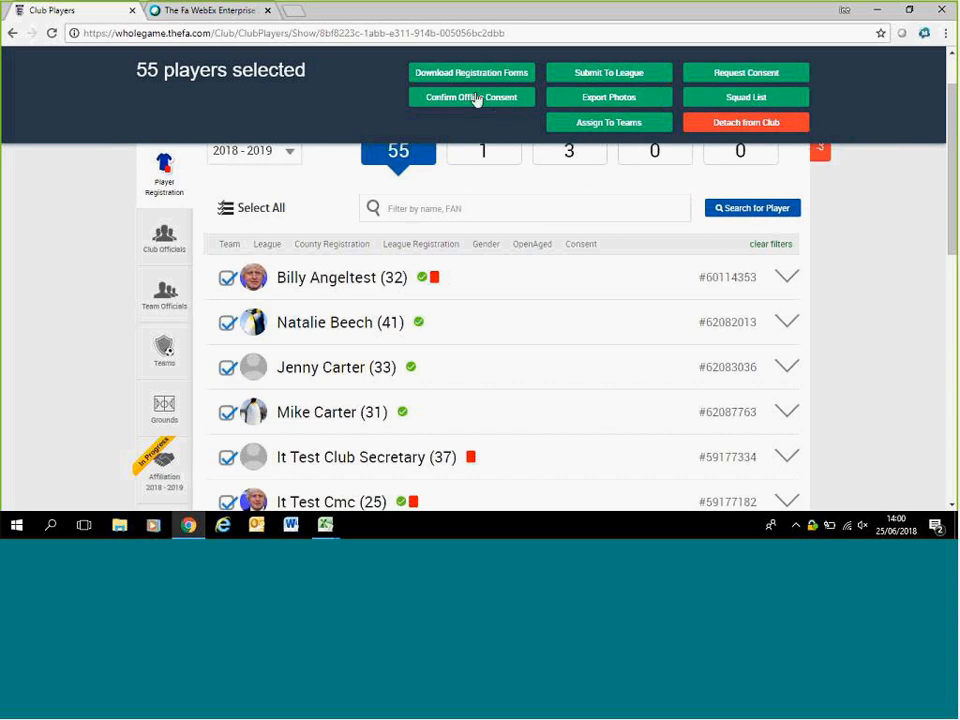
mouse_move(764, 76)
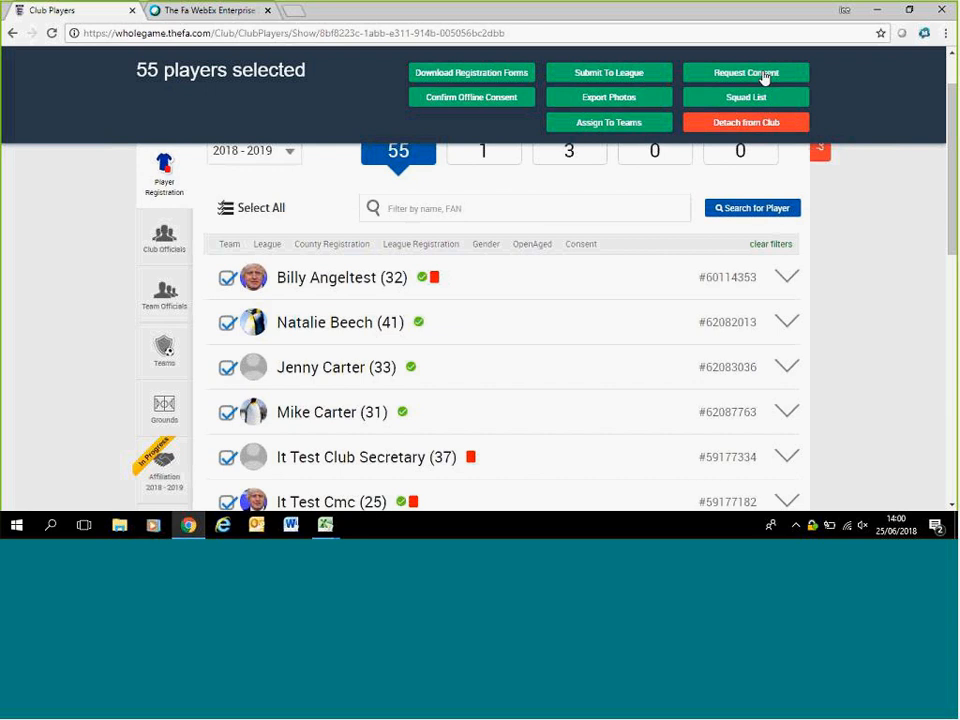
mouse_move(764, 78)
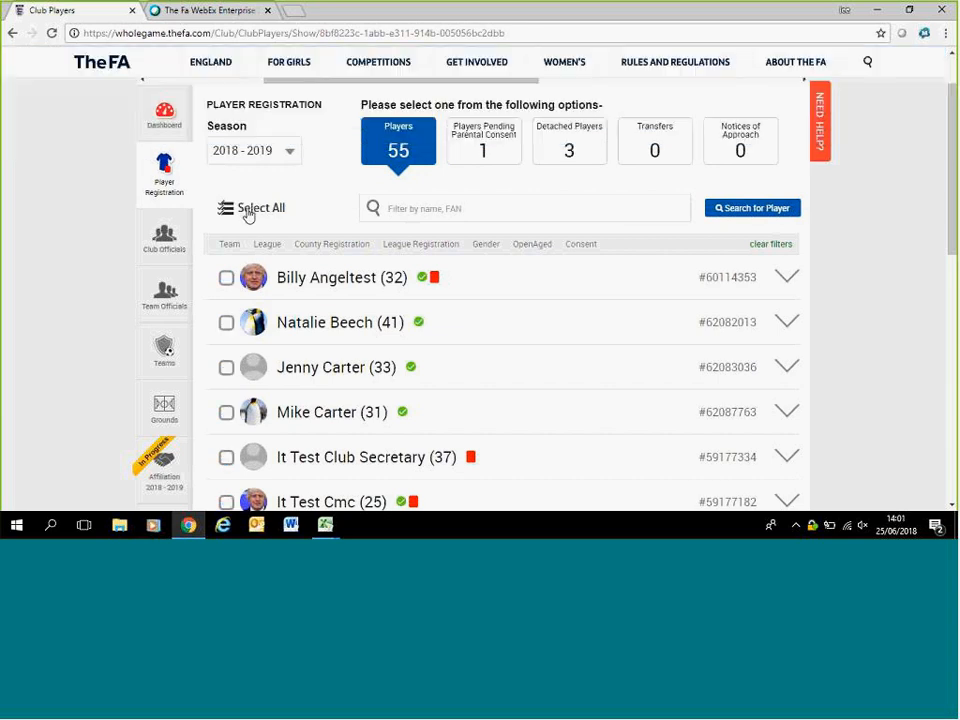
left_click(260, 208)
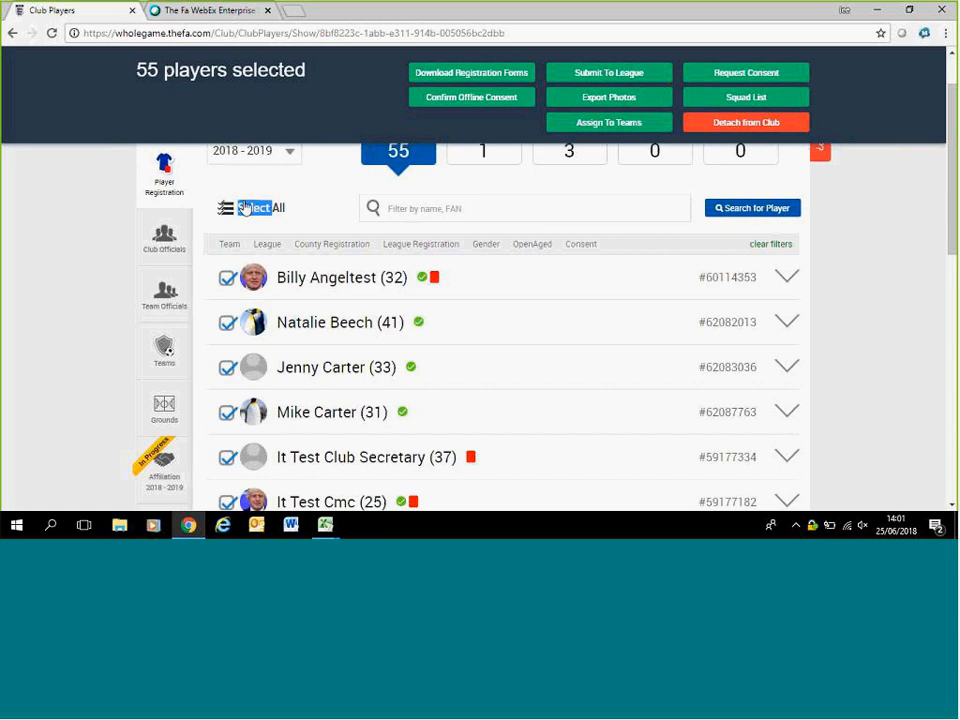
left_click(252, 208)
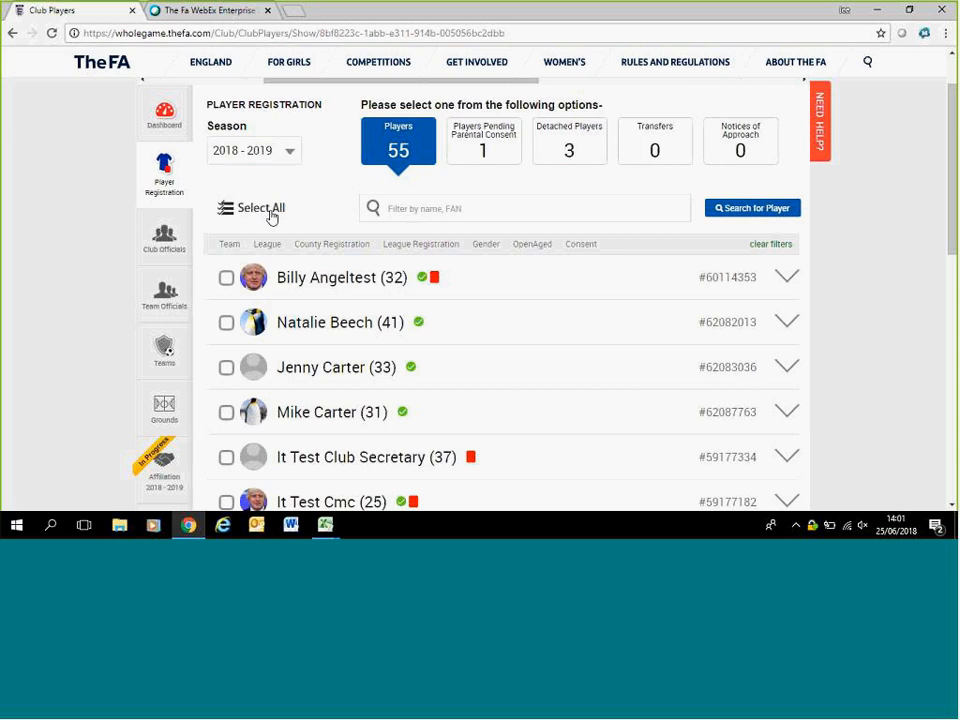
Toggle Select All for the 55 players in the 2018–2019 list.
left_click(260, 208)
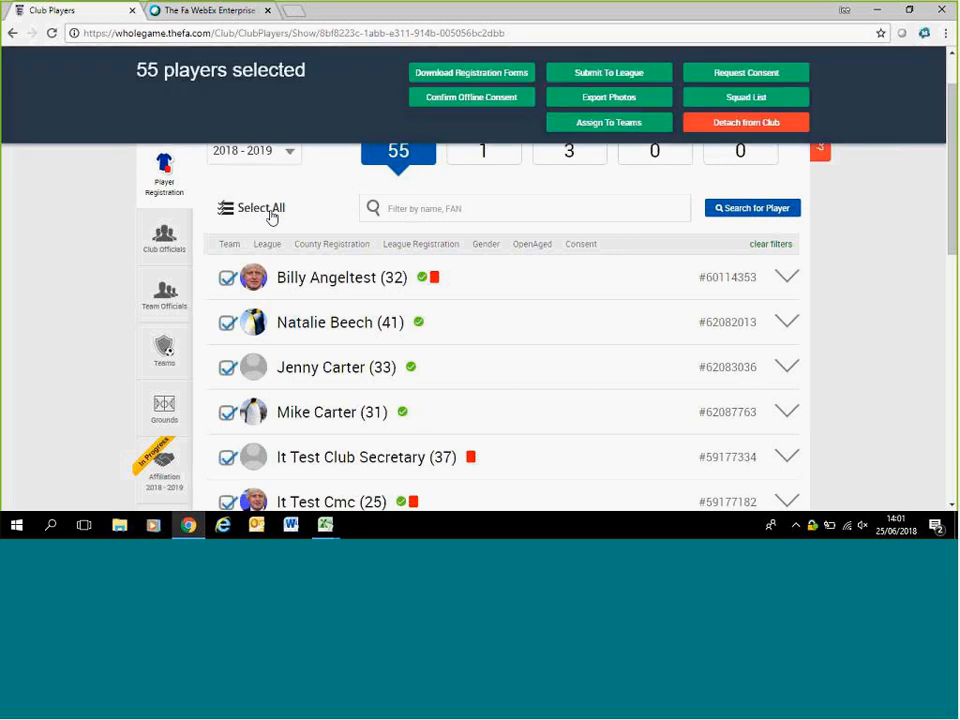
mouse_move(640, 72)
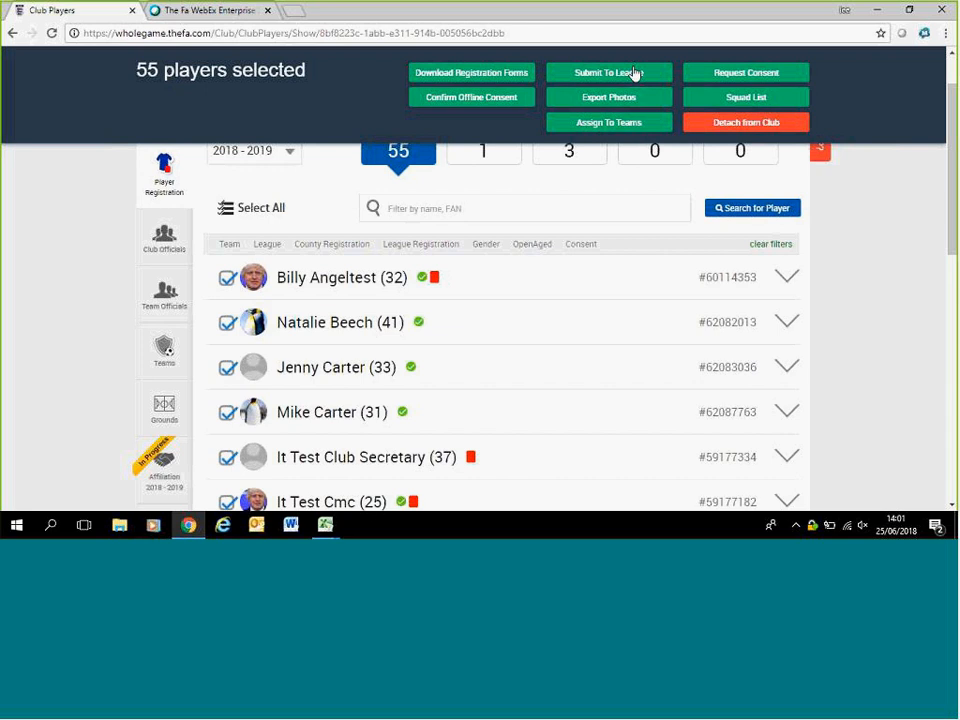
mouse_move(640, 104)
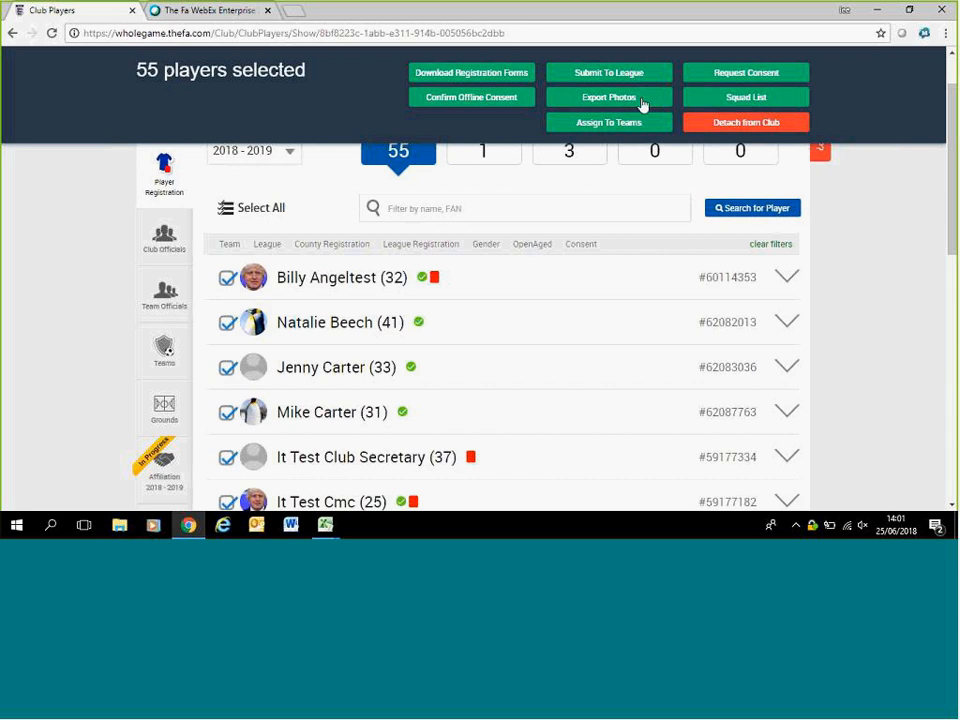
mouse_move(336, 168)
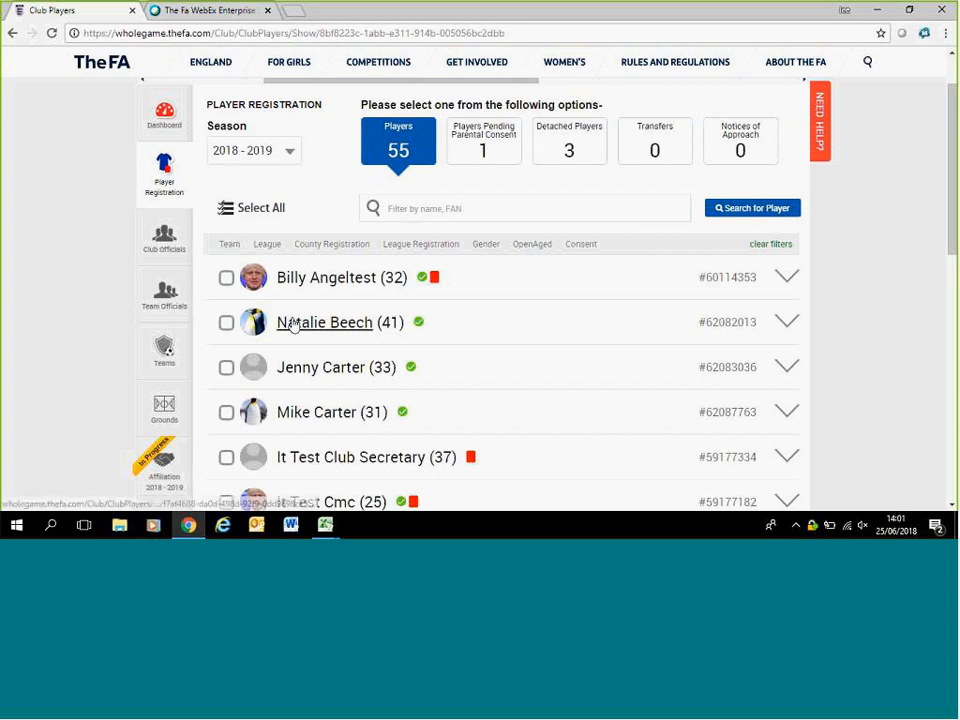
mouse_move(336, 308)
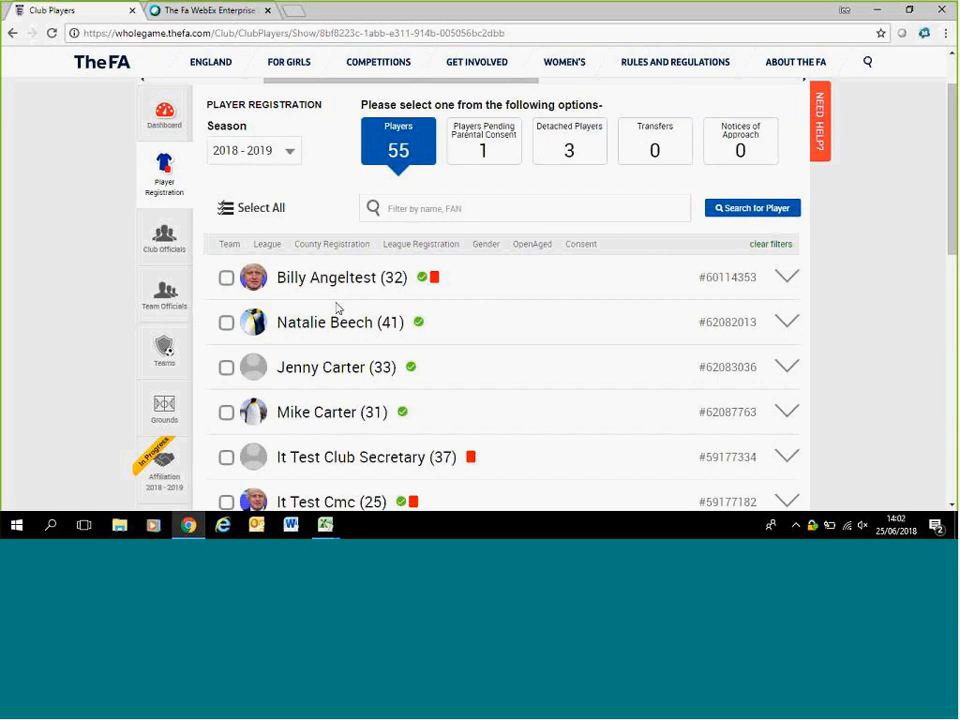
Open Billy Angeltest's player details page from the list.
left_click(324, 276)
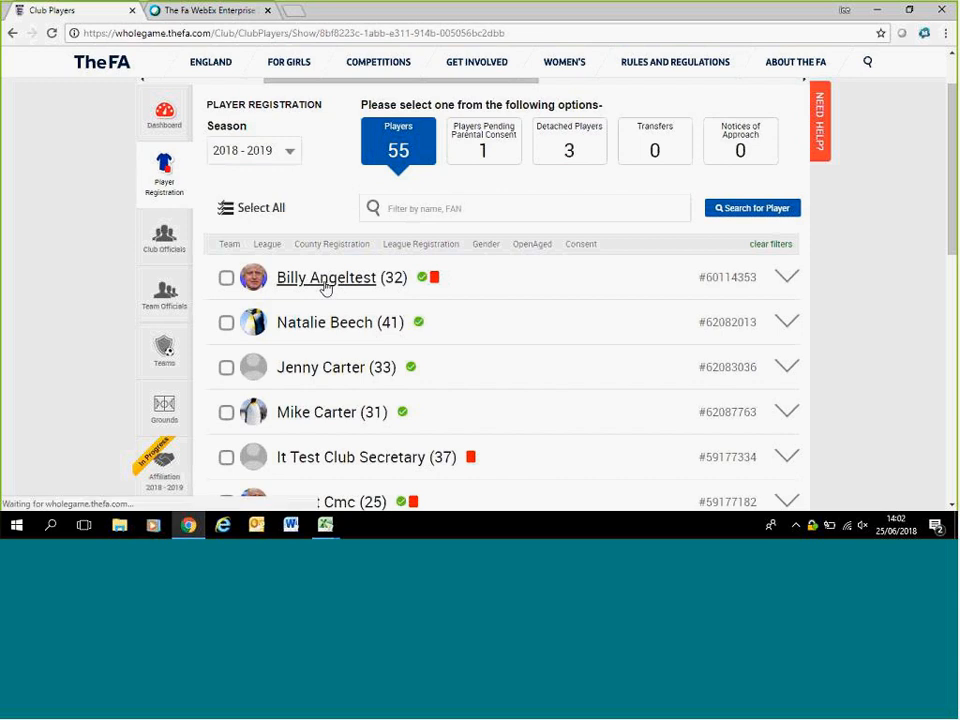
left_click(324, 276)
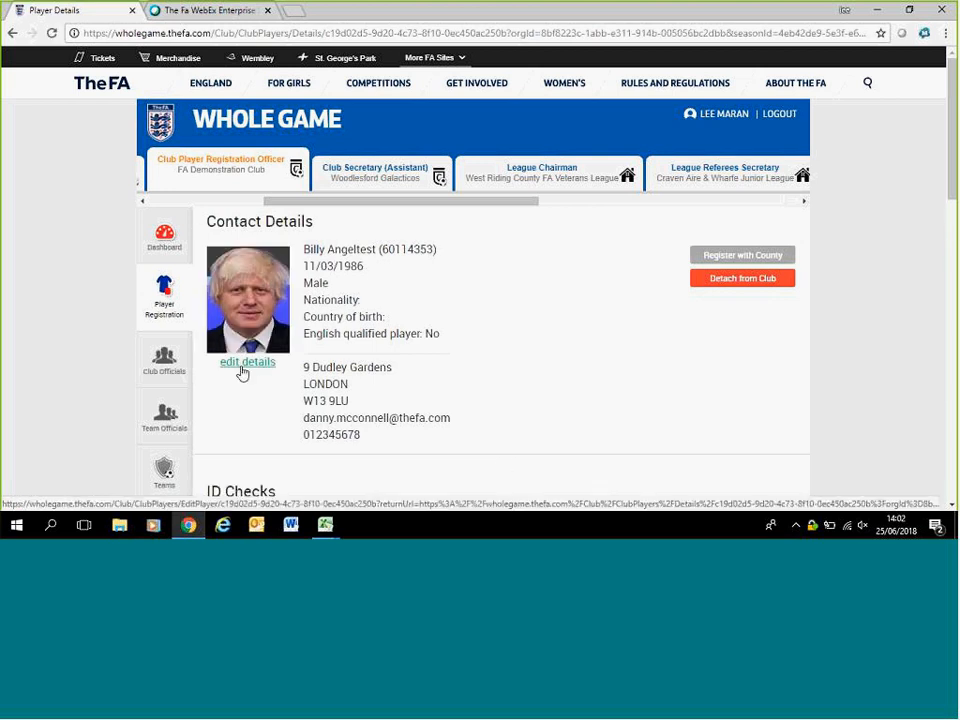
Open Billy Angeltest's Edit Individual form with first name 'Billy' and view the photo section.
left_click(246, 360)
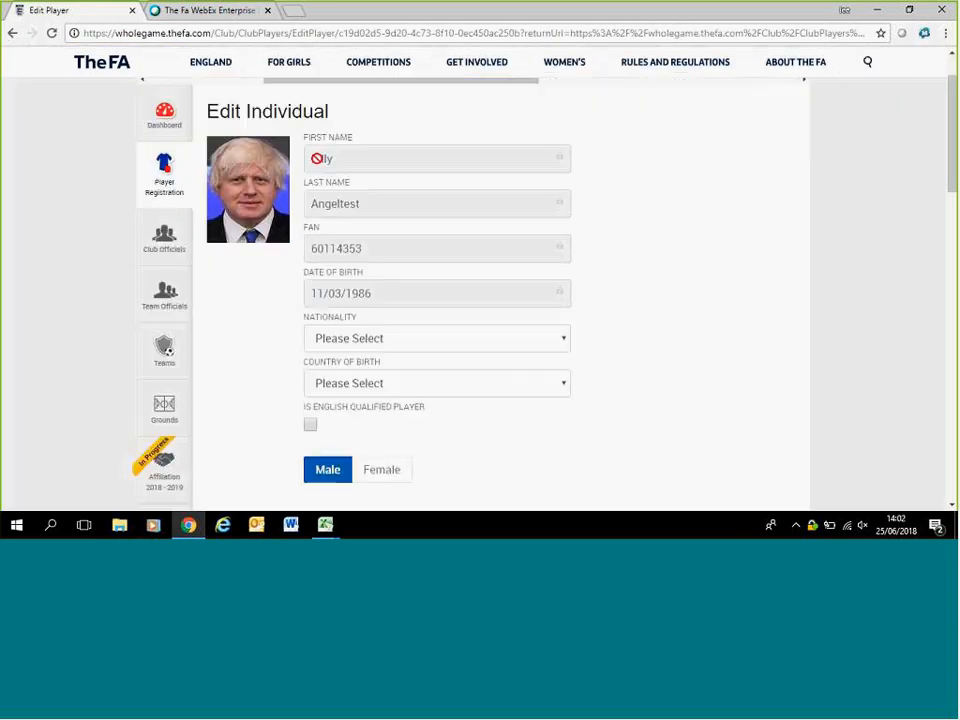
type("Billy")
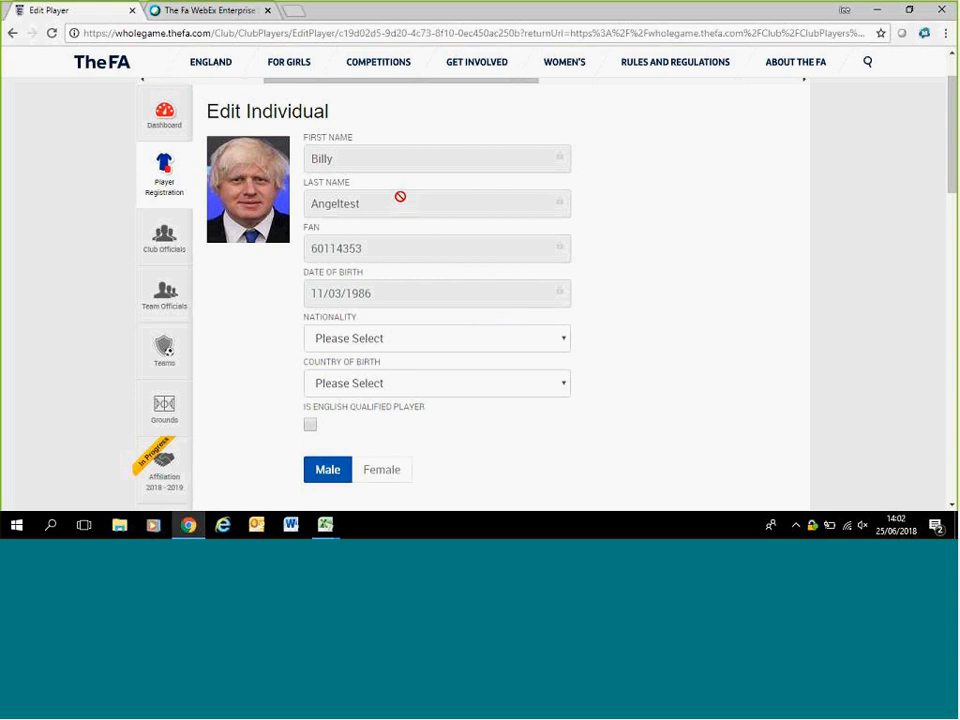
mouse_move(392, 200)
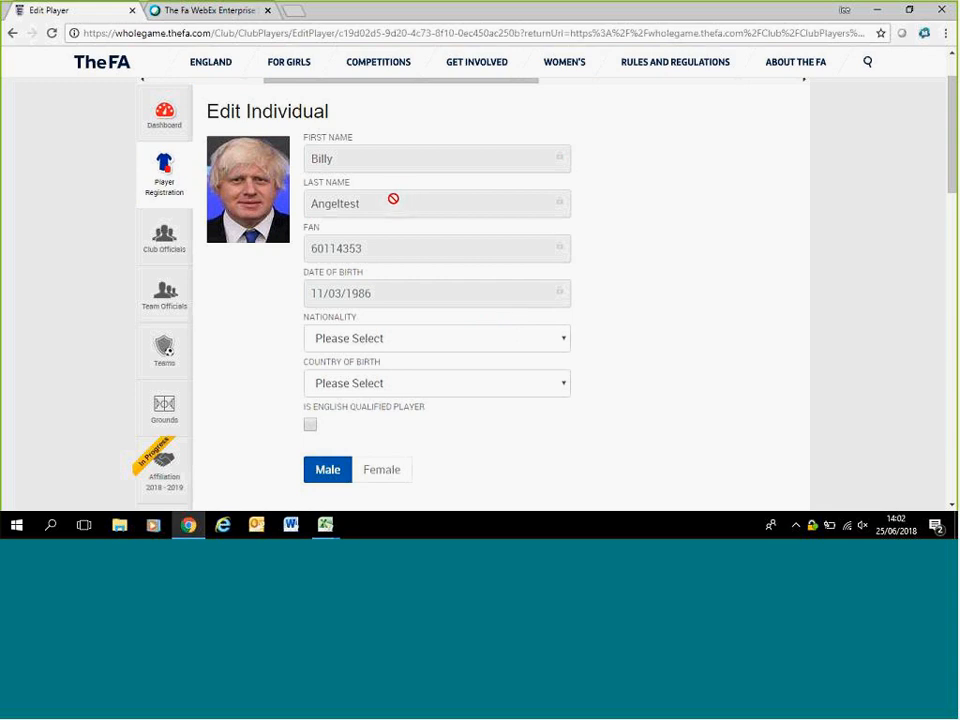
mouse_move(440, 456)
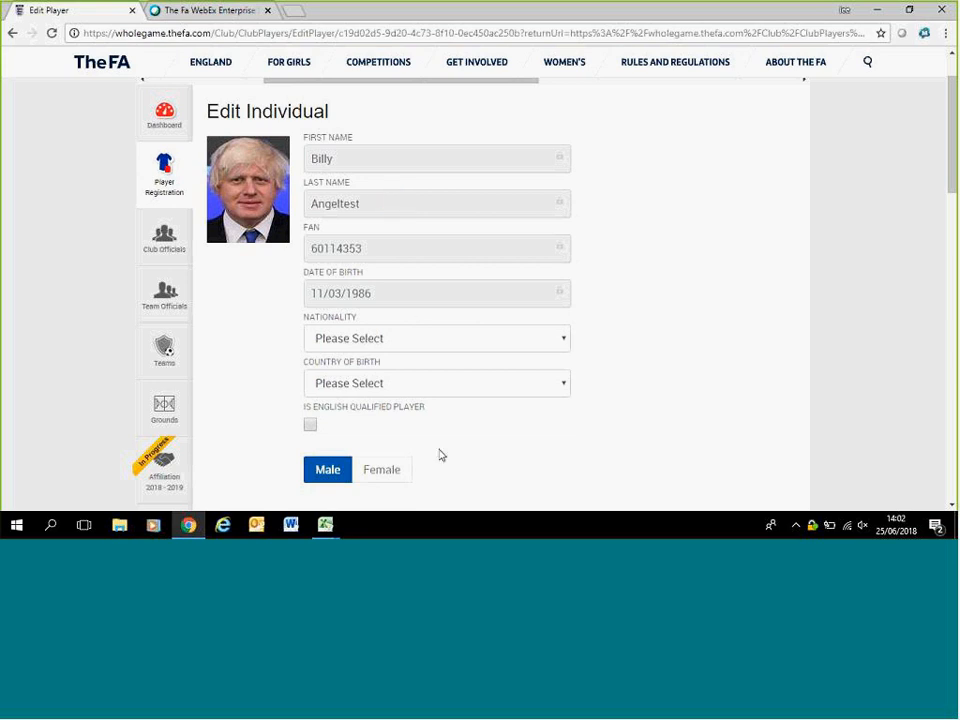
scroll("down", 3)
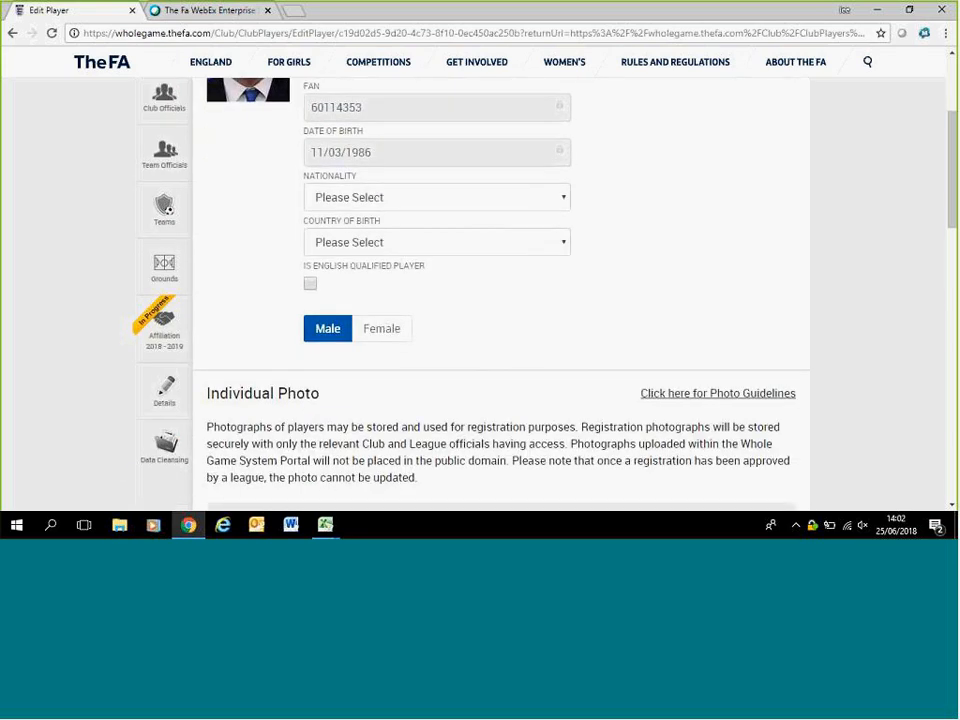
scroll("down", 3)
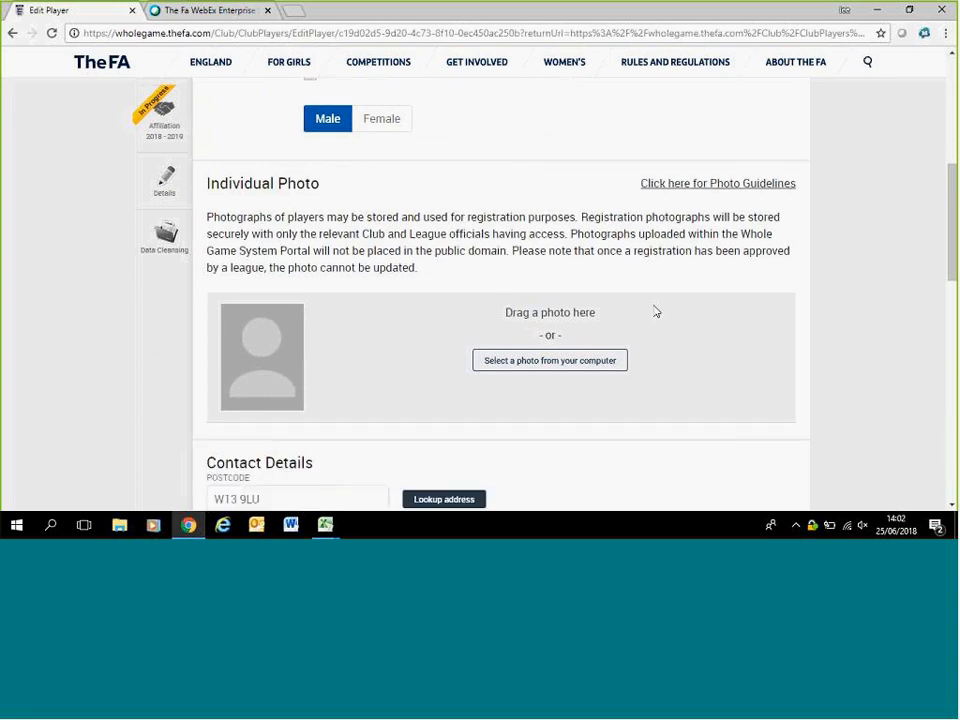
mouse_move(548, 370)
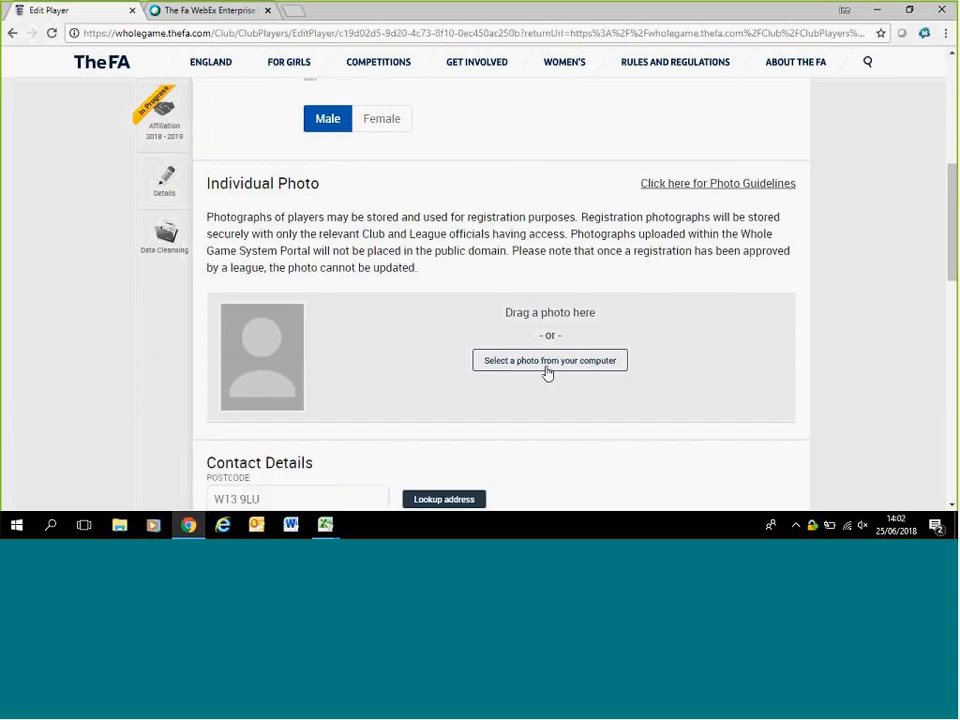
left_click(548, 360)
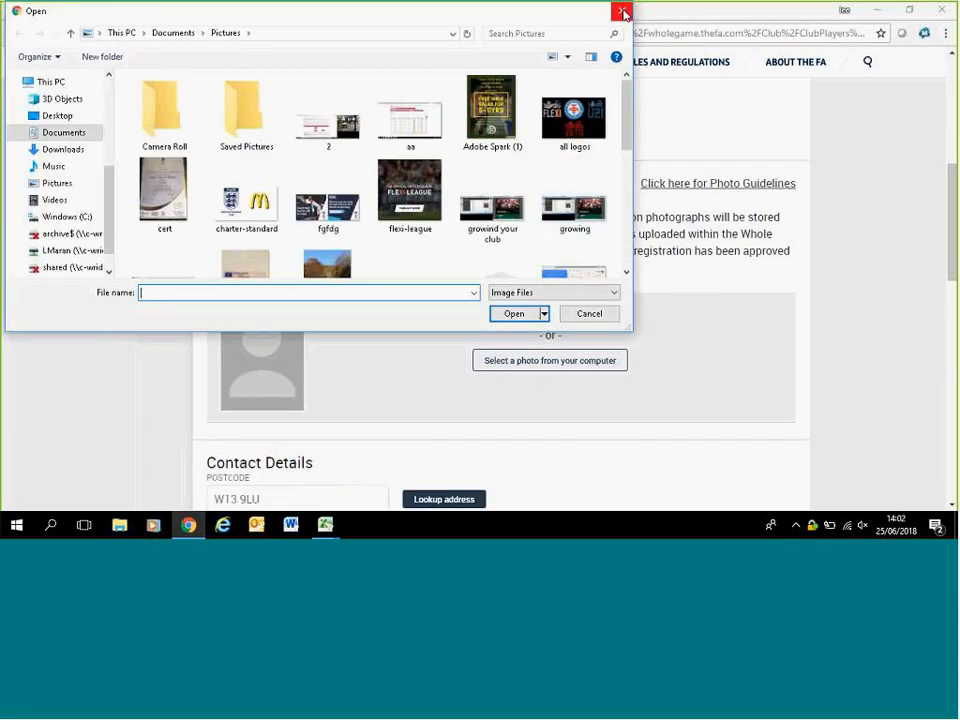
left_click(622, 12)
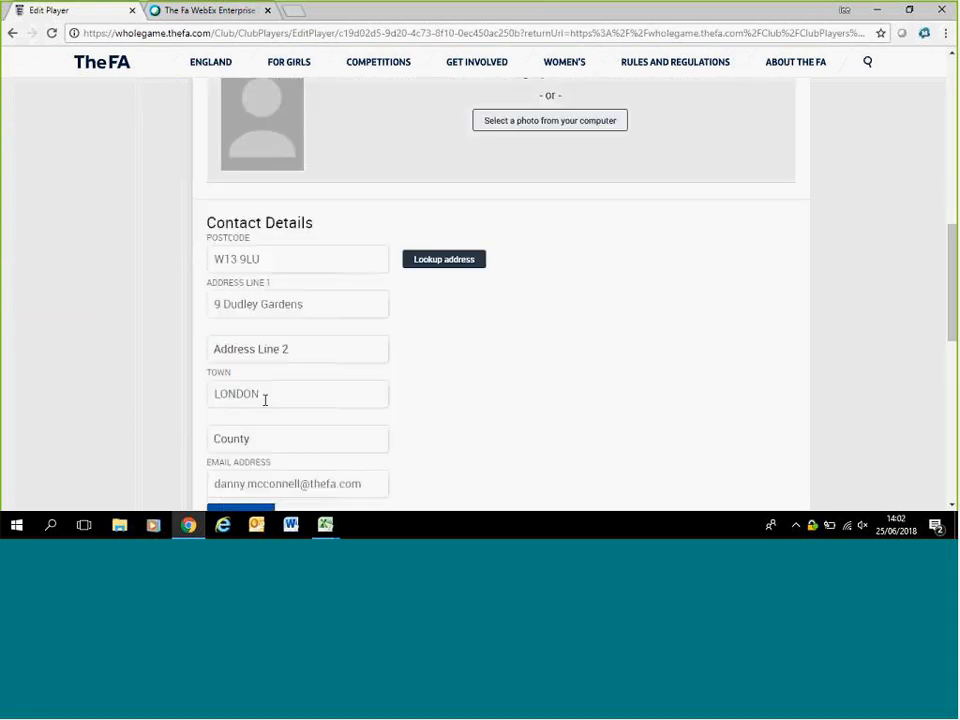
Save Billy Angeltest's edited details and return to the player registration page.
scroll("down", 3)
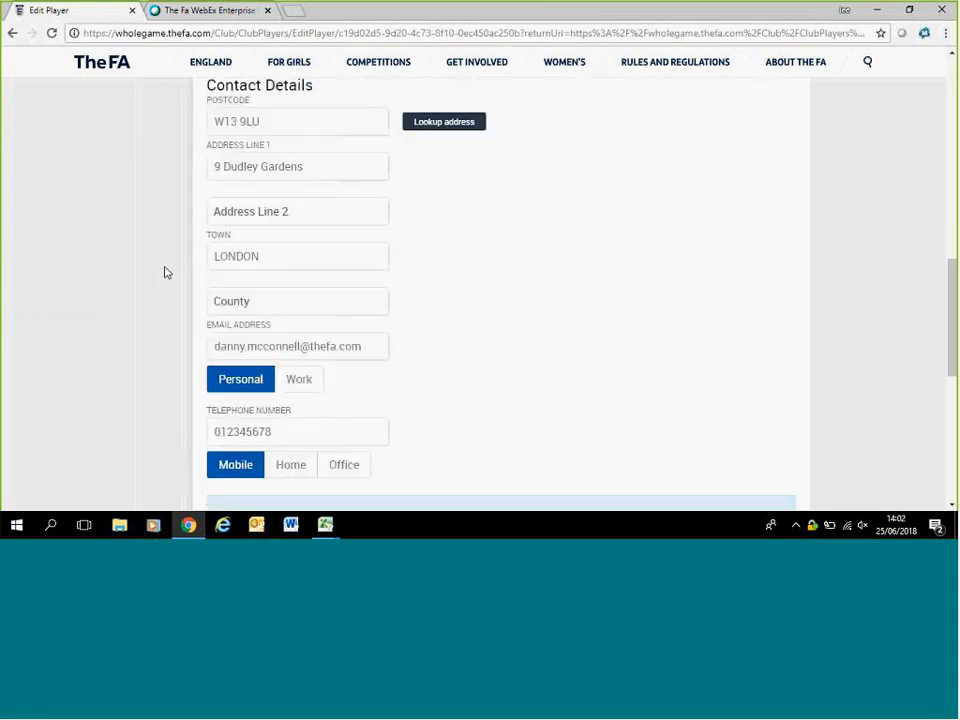
scroll("down", 3)
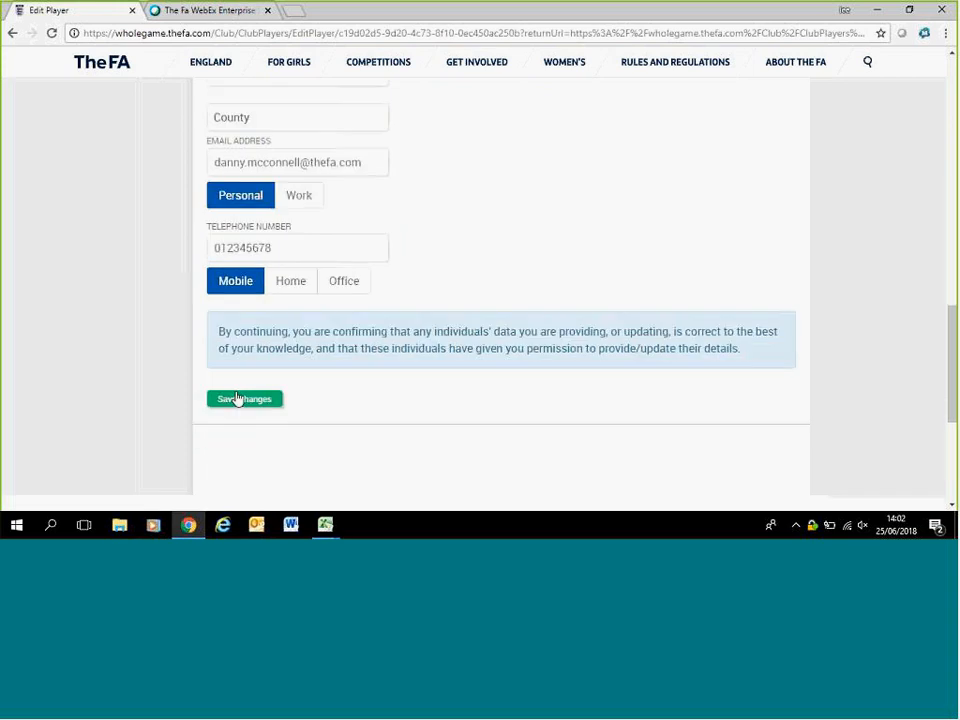
left_click(244, 398)
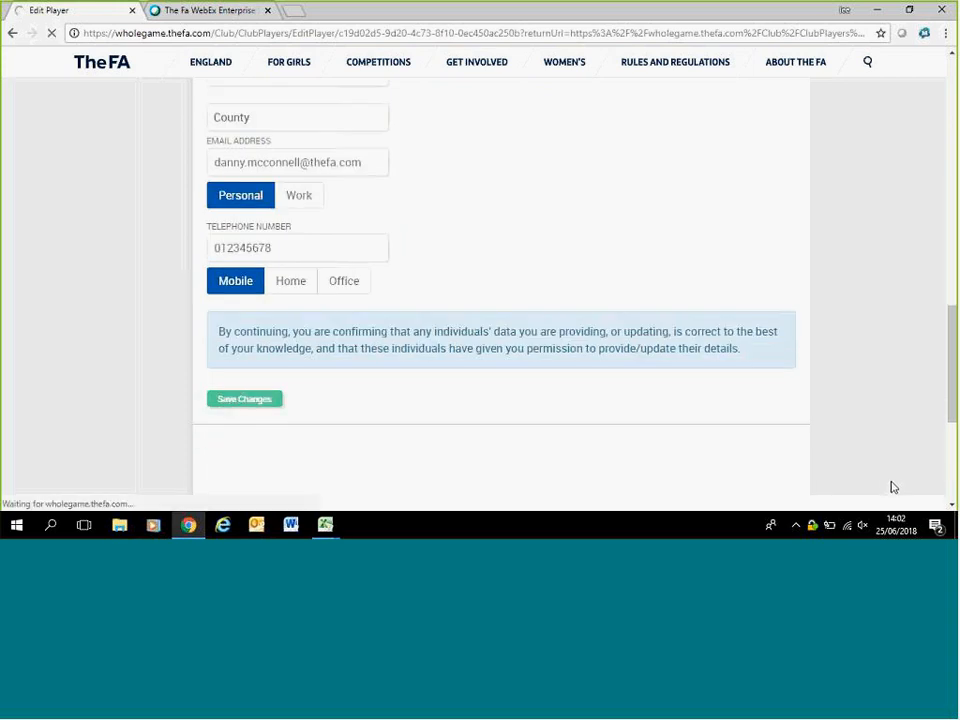
left_click(244, 398)
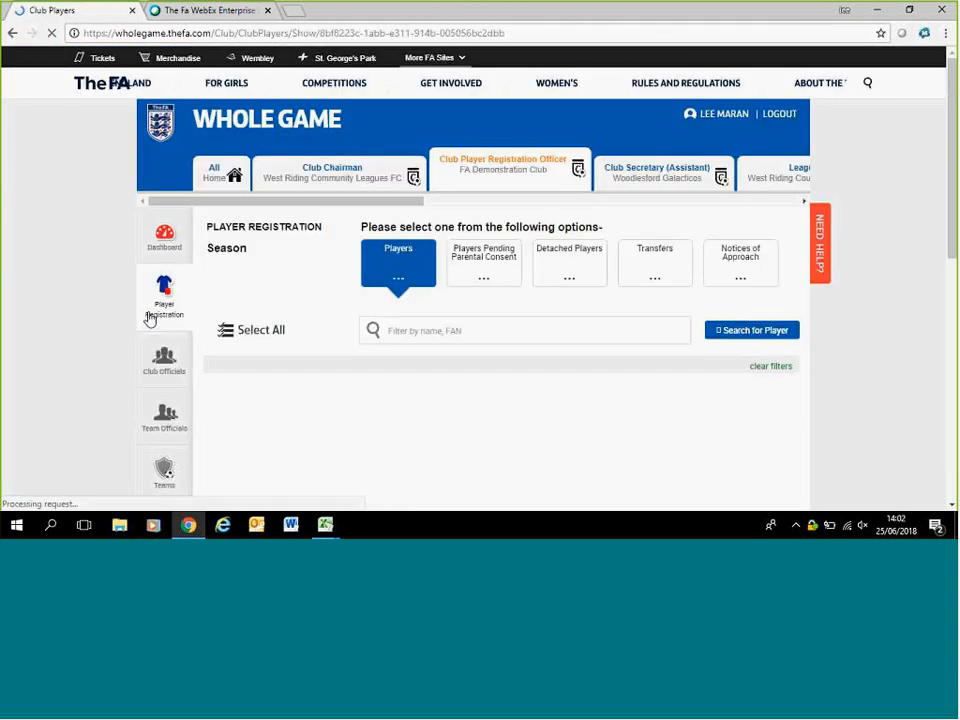
left_click(164, 308)
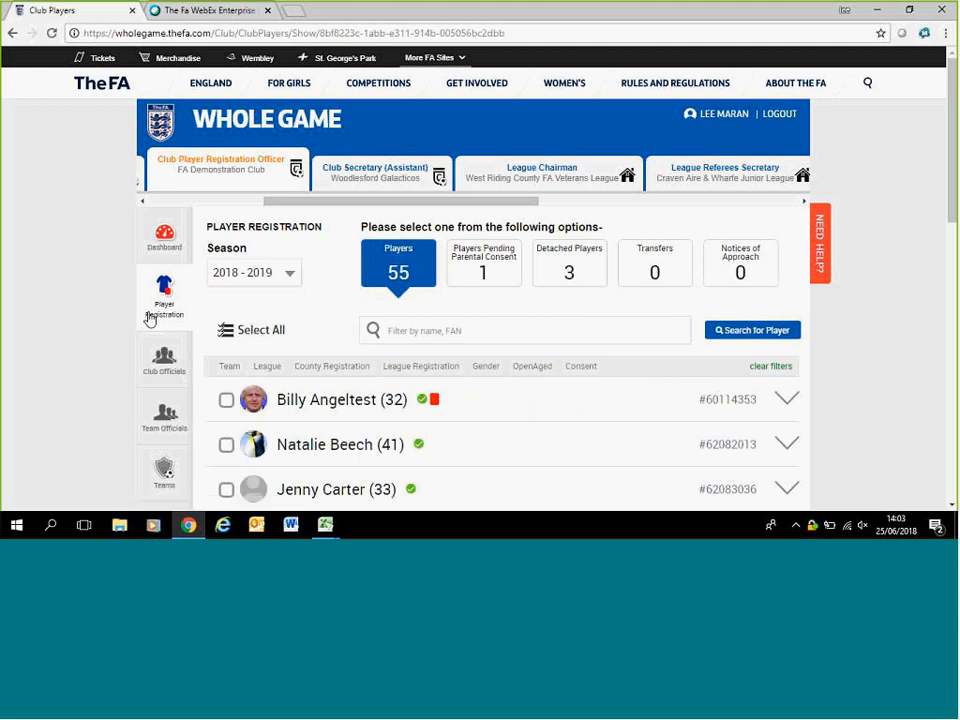
left_click(568, 264)
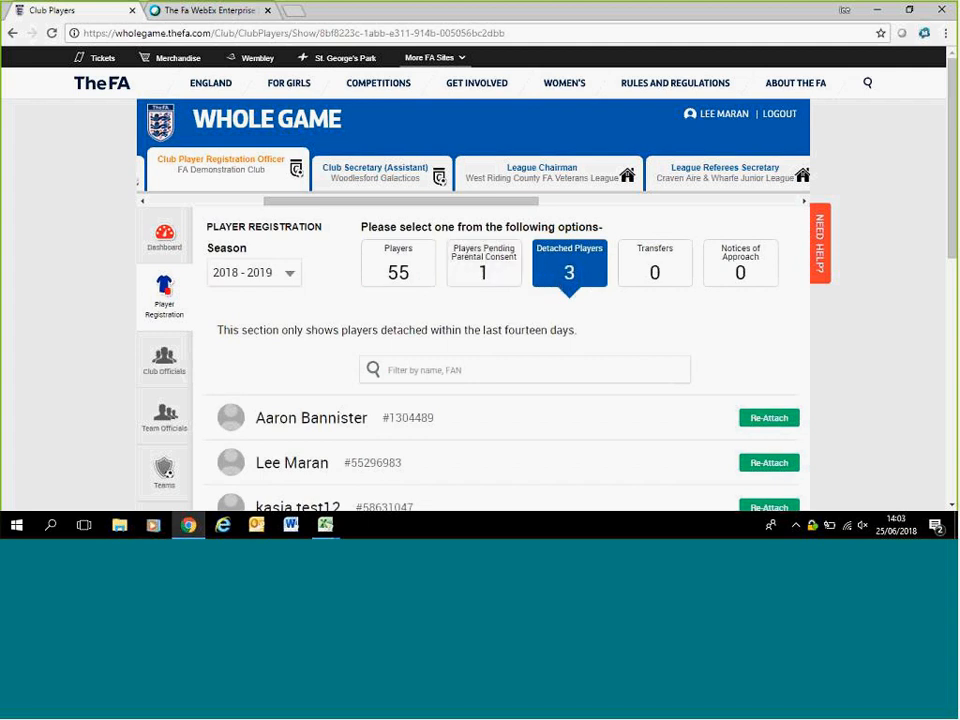
mouse_move(592, 316)
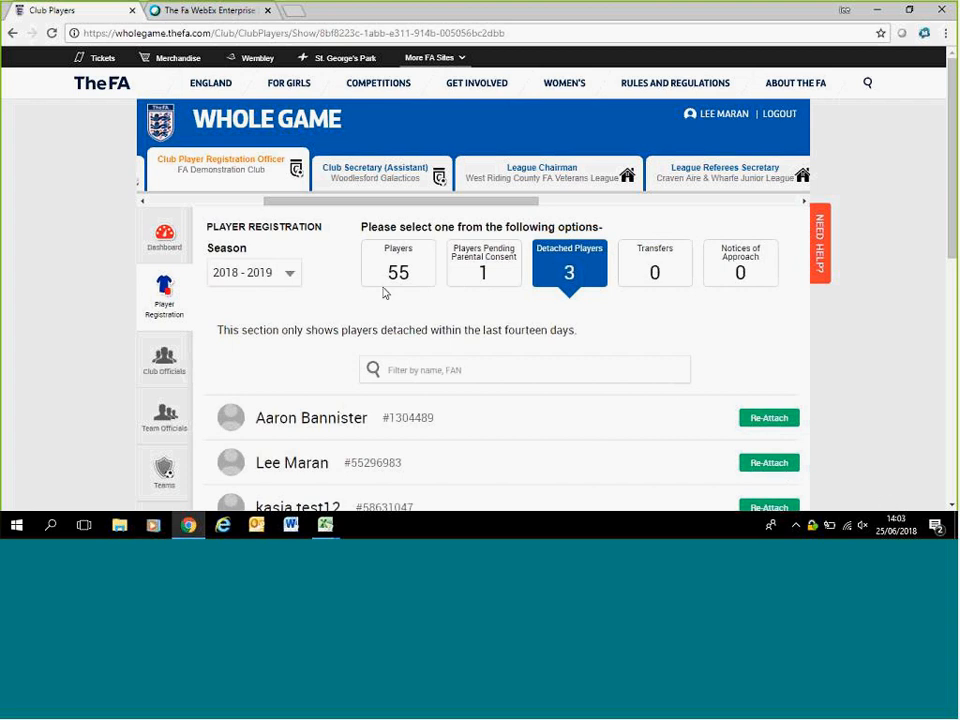
left_click(398, 264)
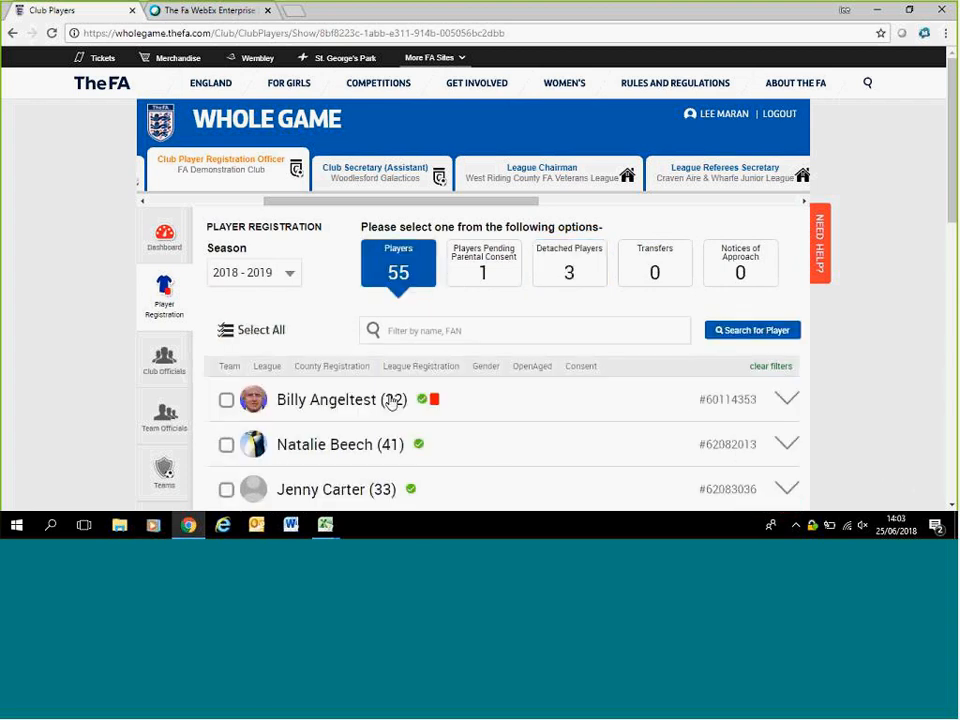
scroll("down", 3)
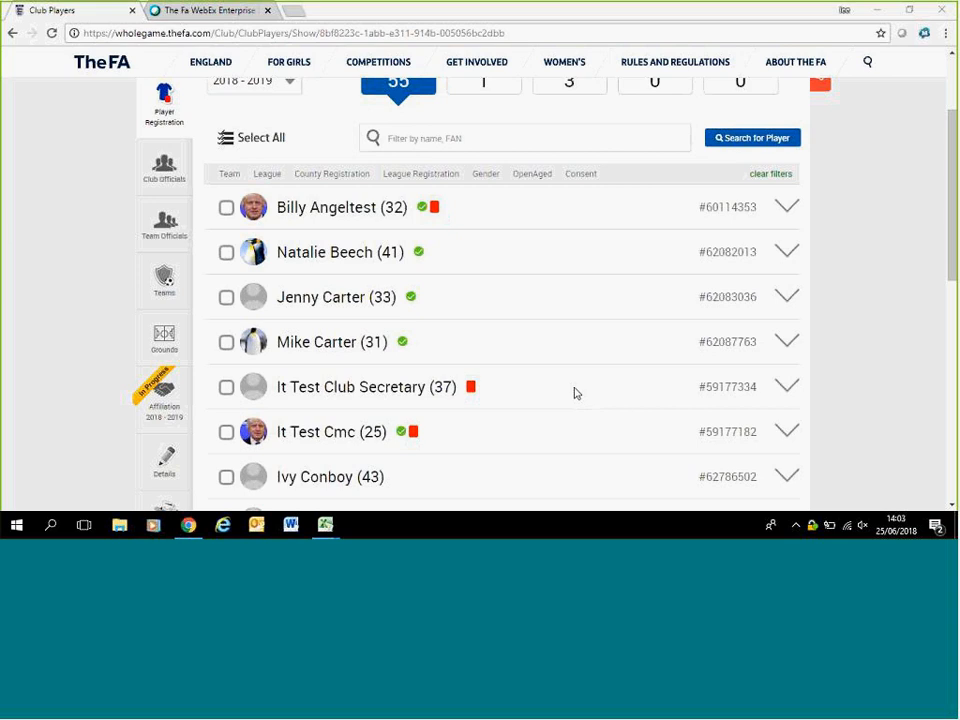
mouse_move(856, 208)
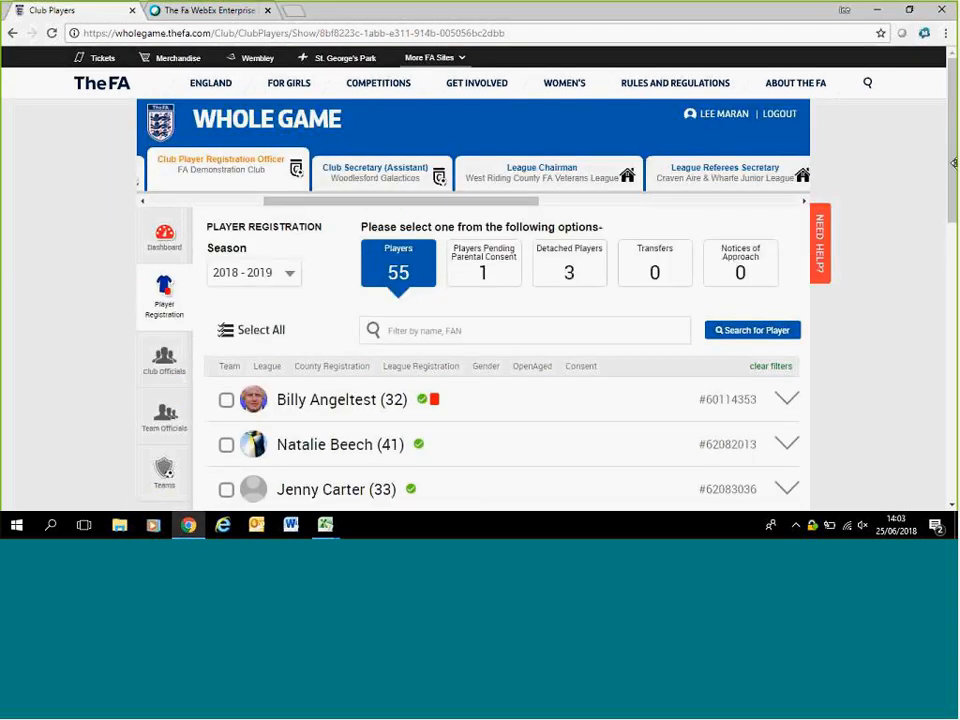
mouse_move(892, 476)
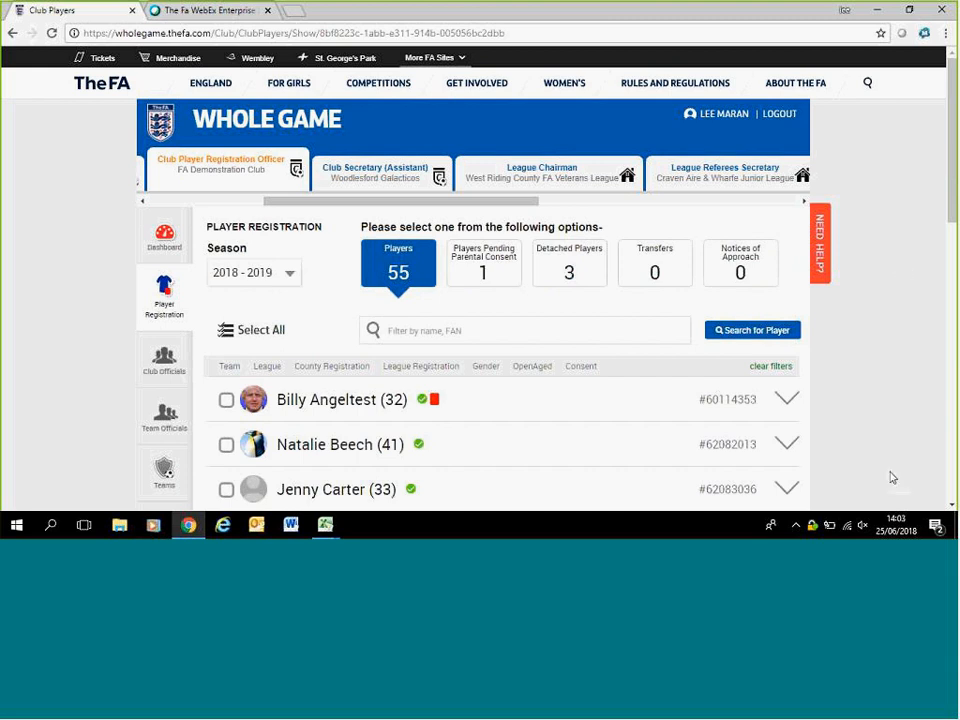
mouse_move(892, 492)
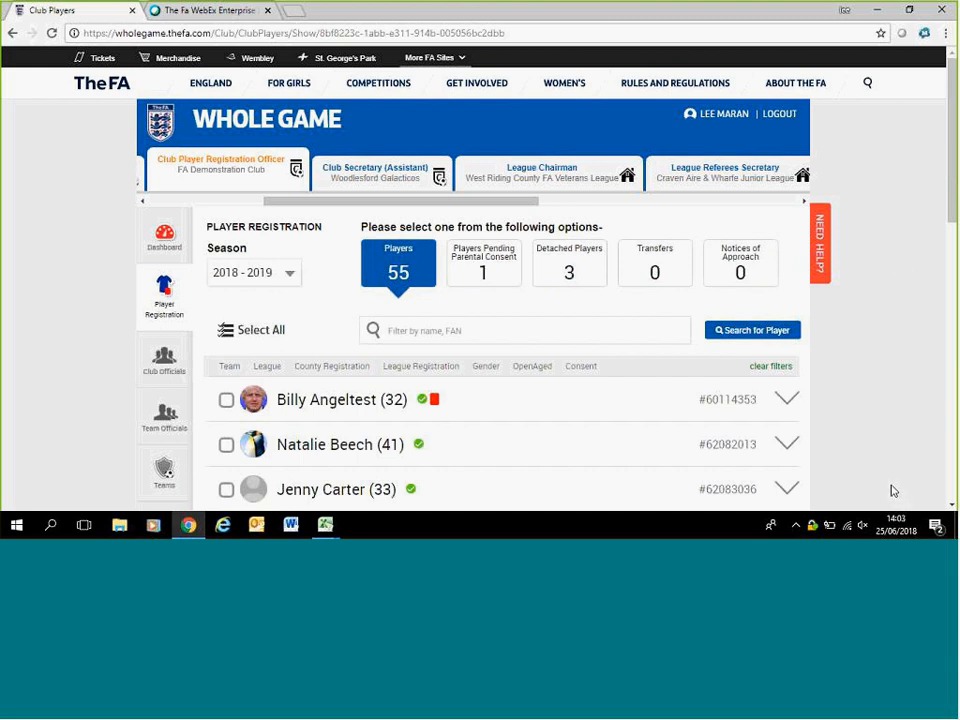
mouse_move(890, 476)
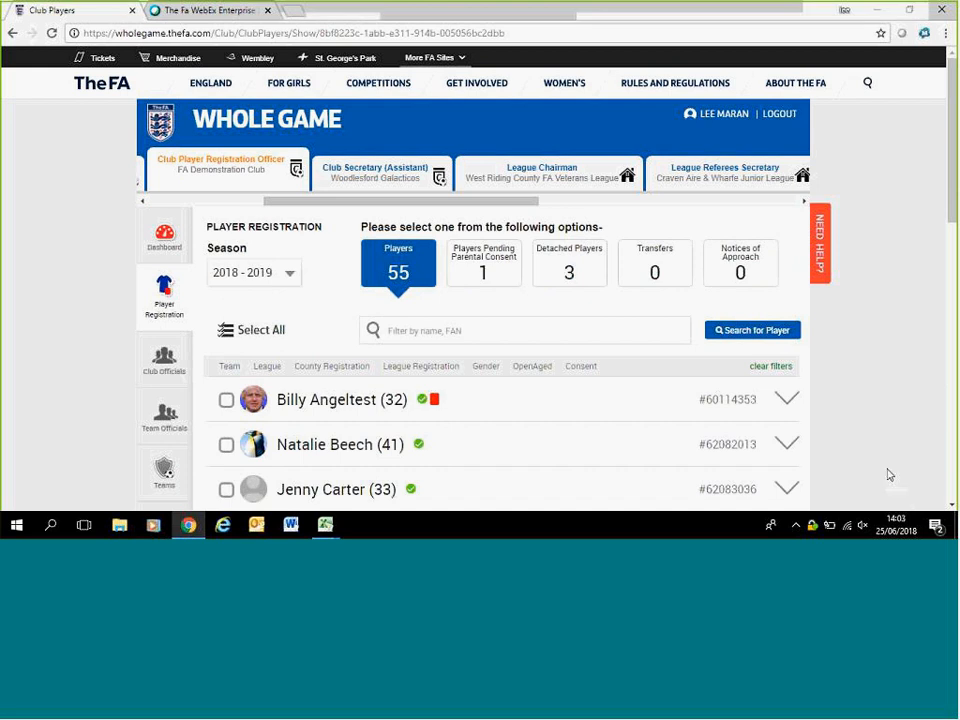